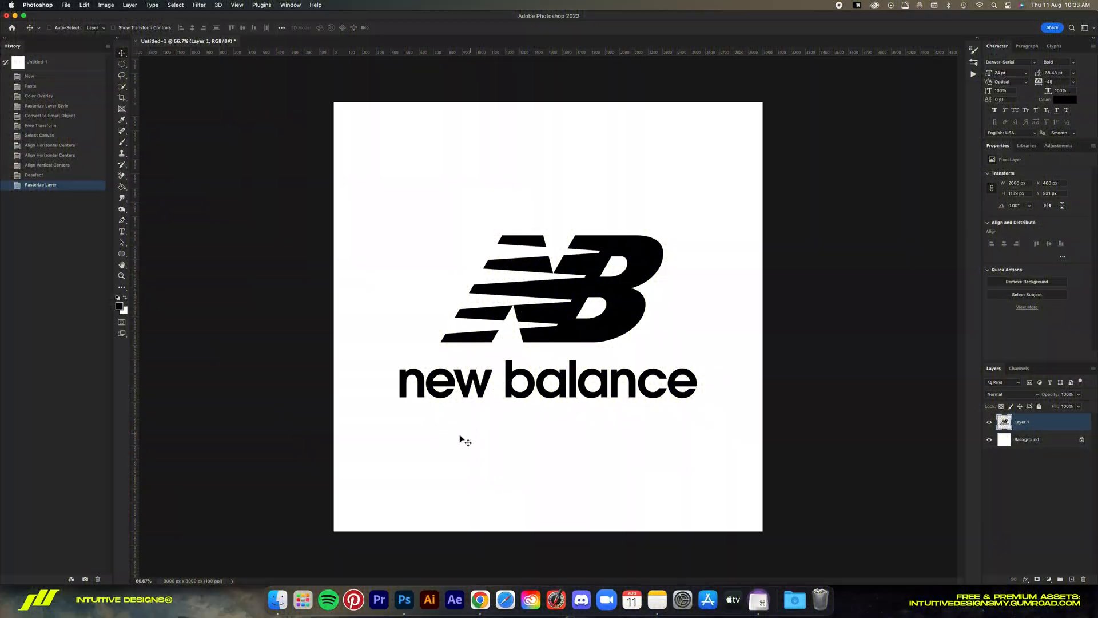
mouse_move(592, 355)
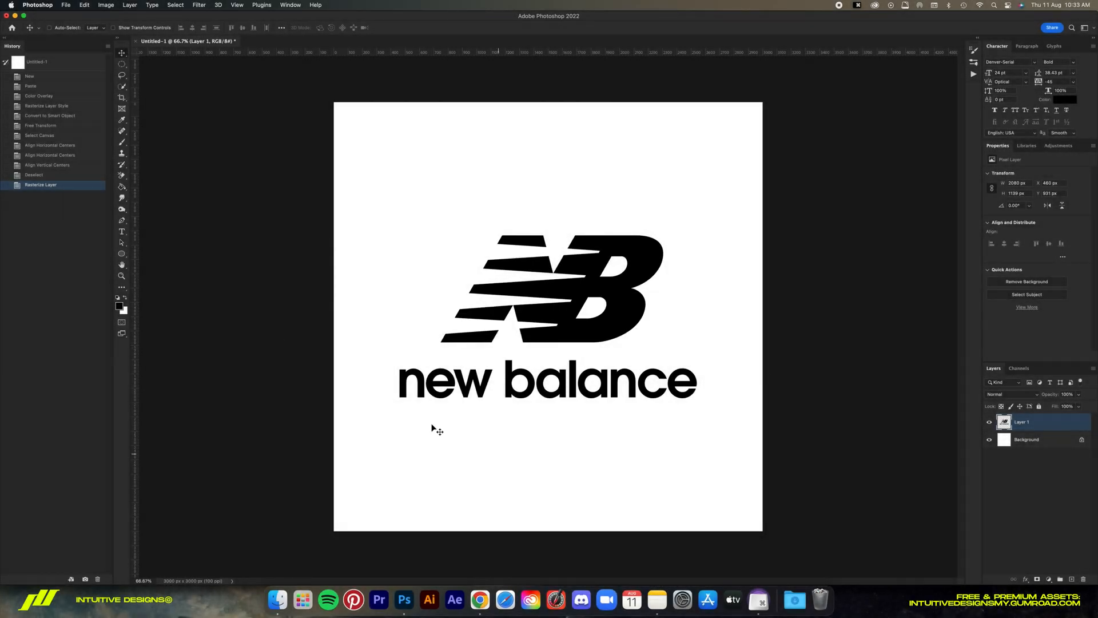
mouse_move(746, 329)
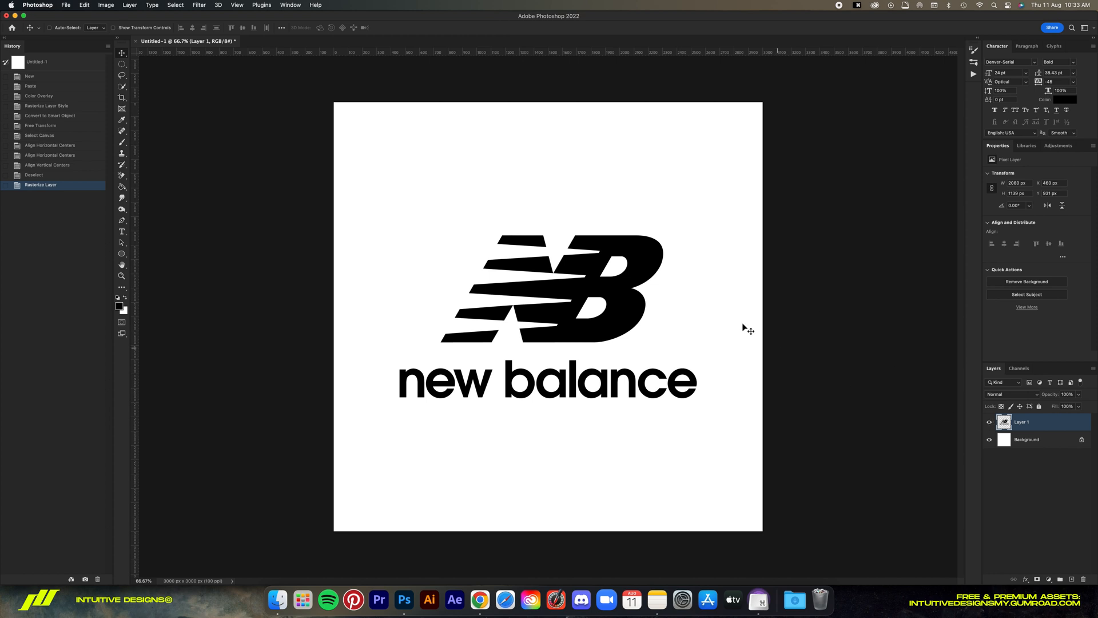
mouse_move(727, 318)
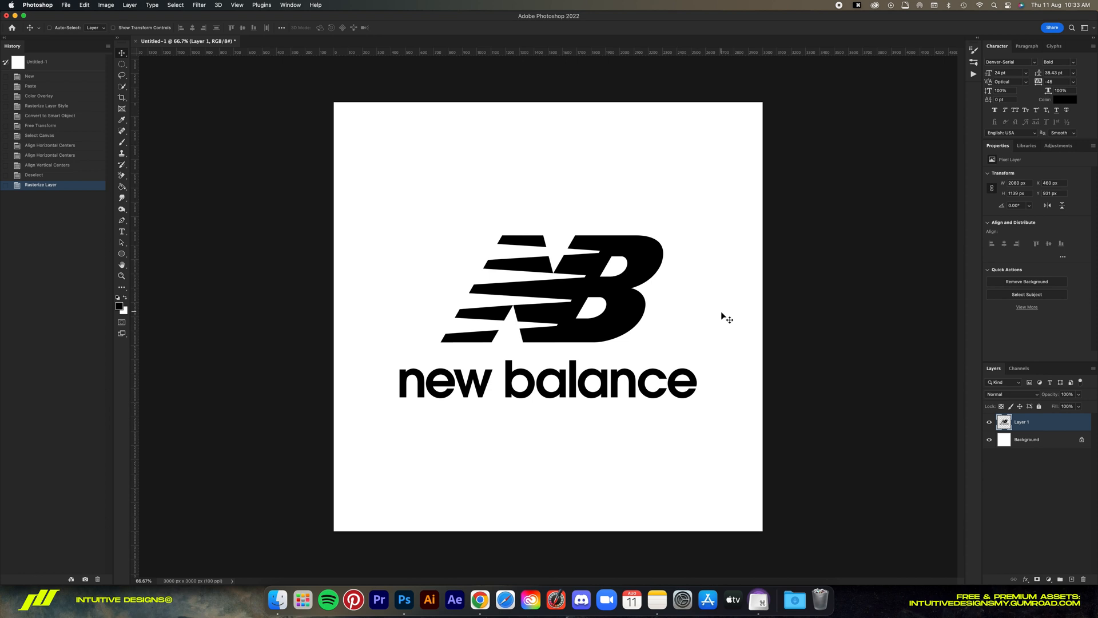
mouse_move(1020, 434)
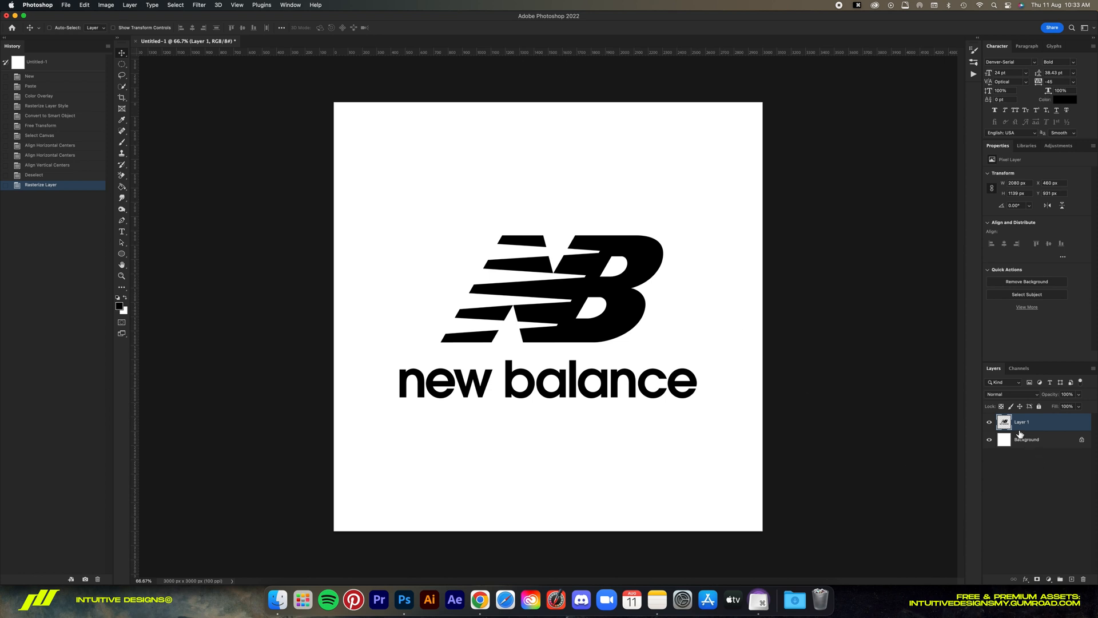
Invert the Background layer to black and convert Layer 1 into a smart object.
click(1026, 439)
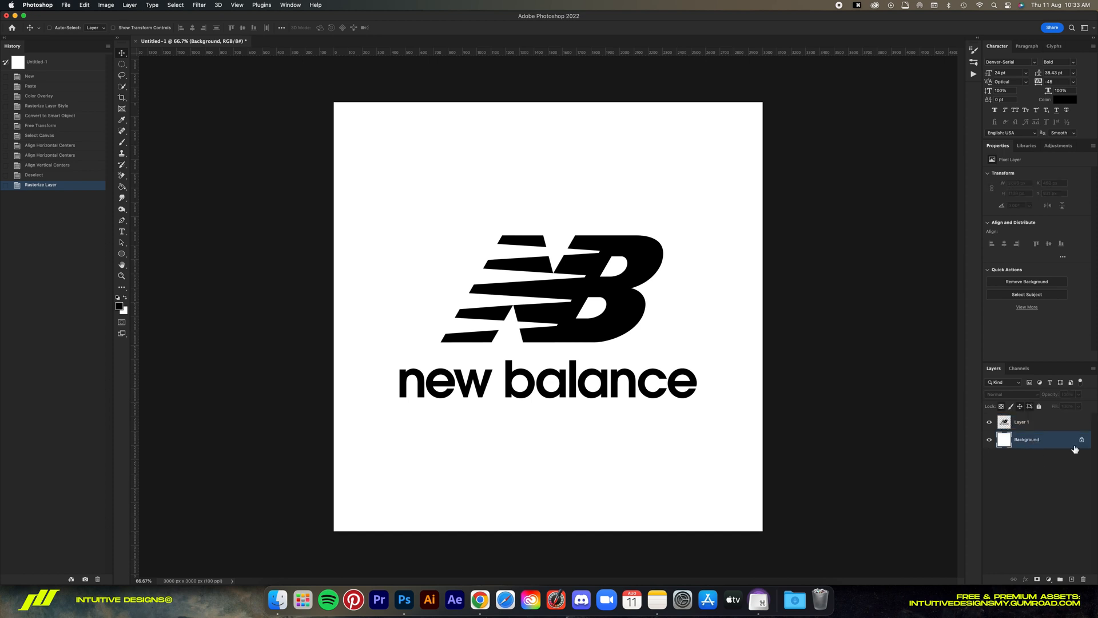
key(cmd+i)
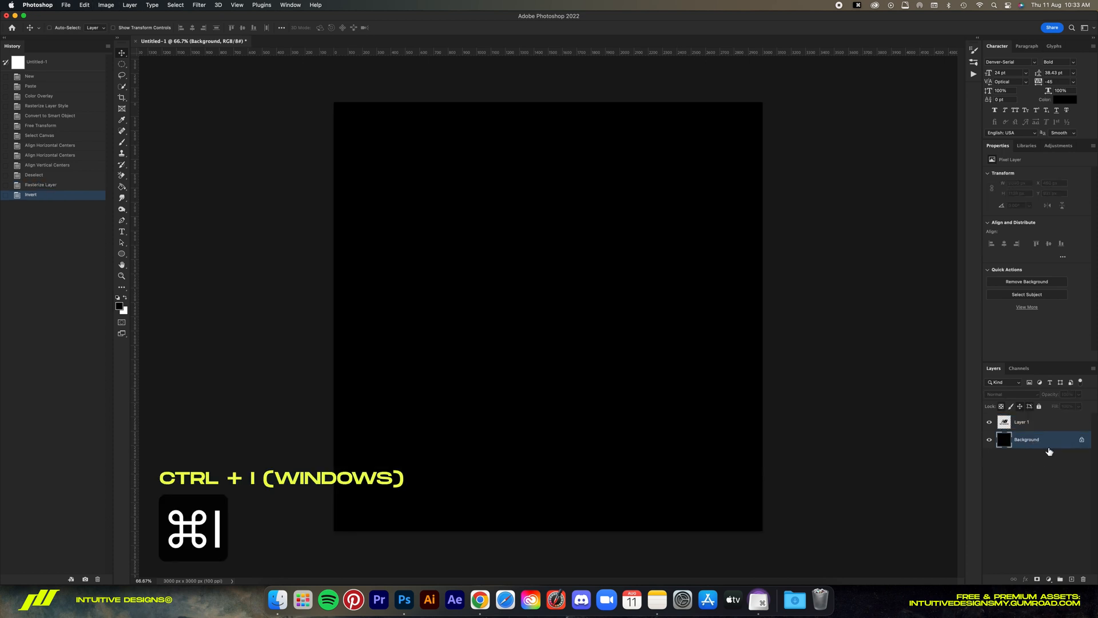
click(1023, 422)
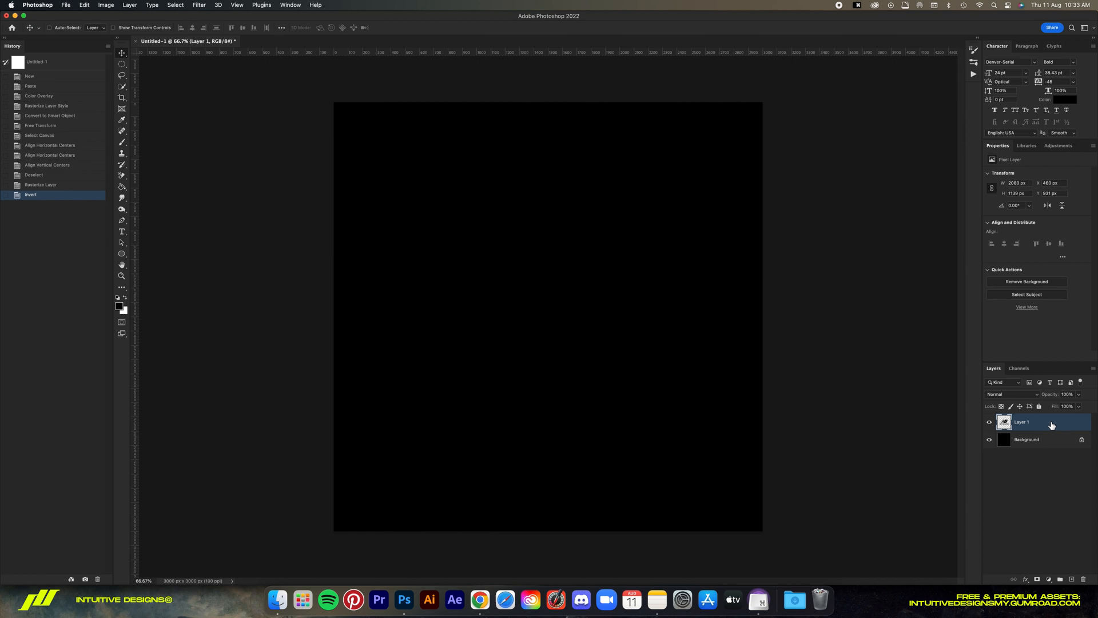
right_click(1022, 422)
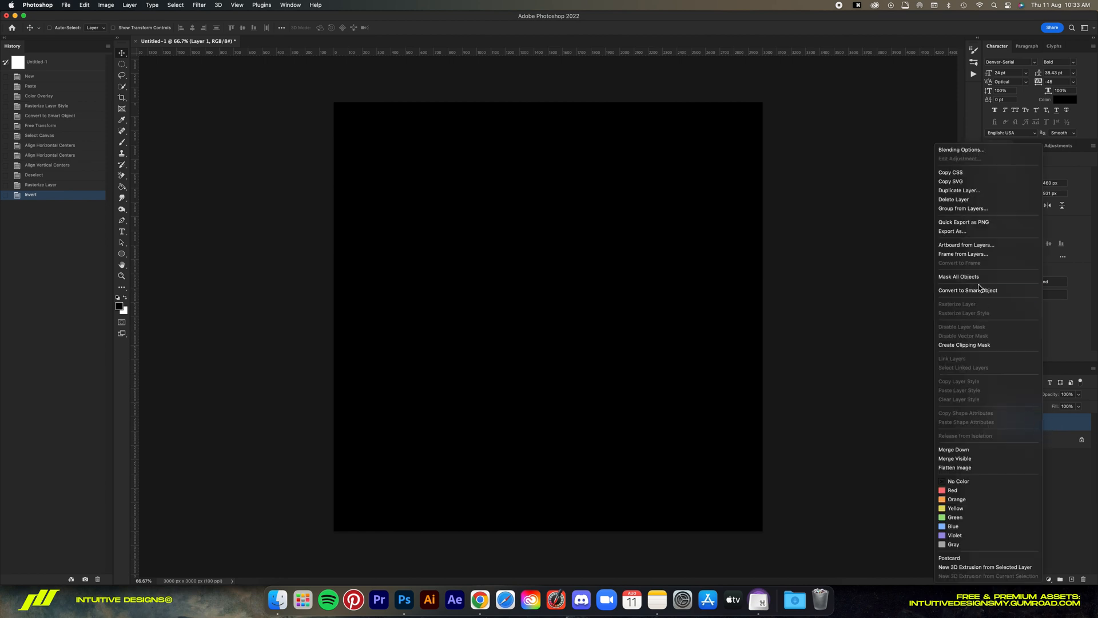
click(968, 290)
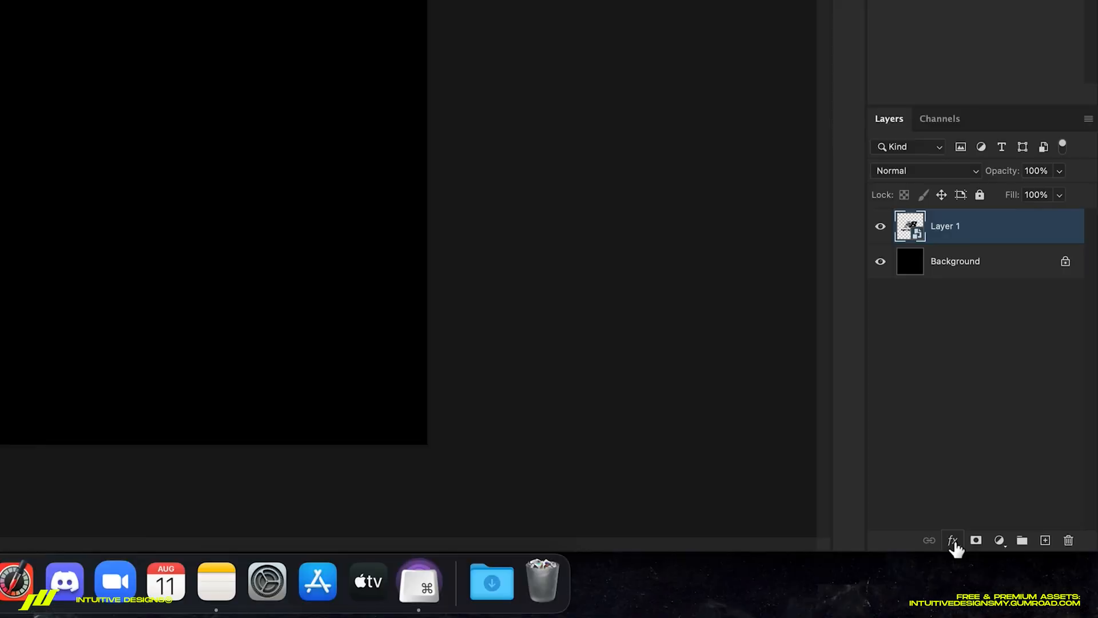
Add Bevel & Emboss with Soften 10 plus a Color Overlay to the logo.
click(953, 541)
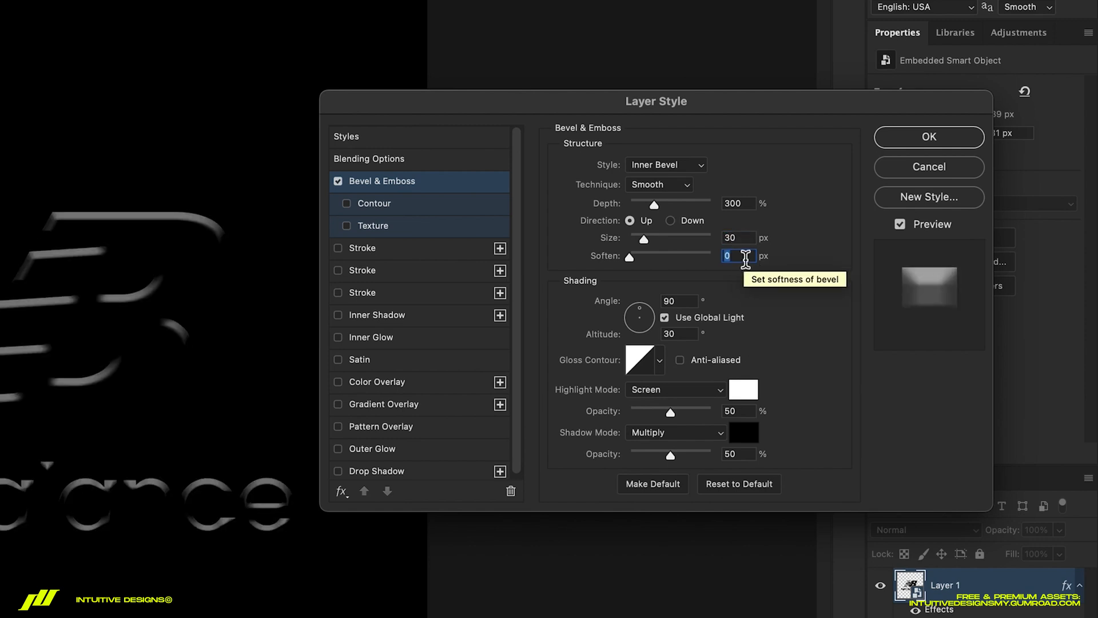
text(100)
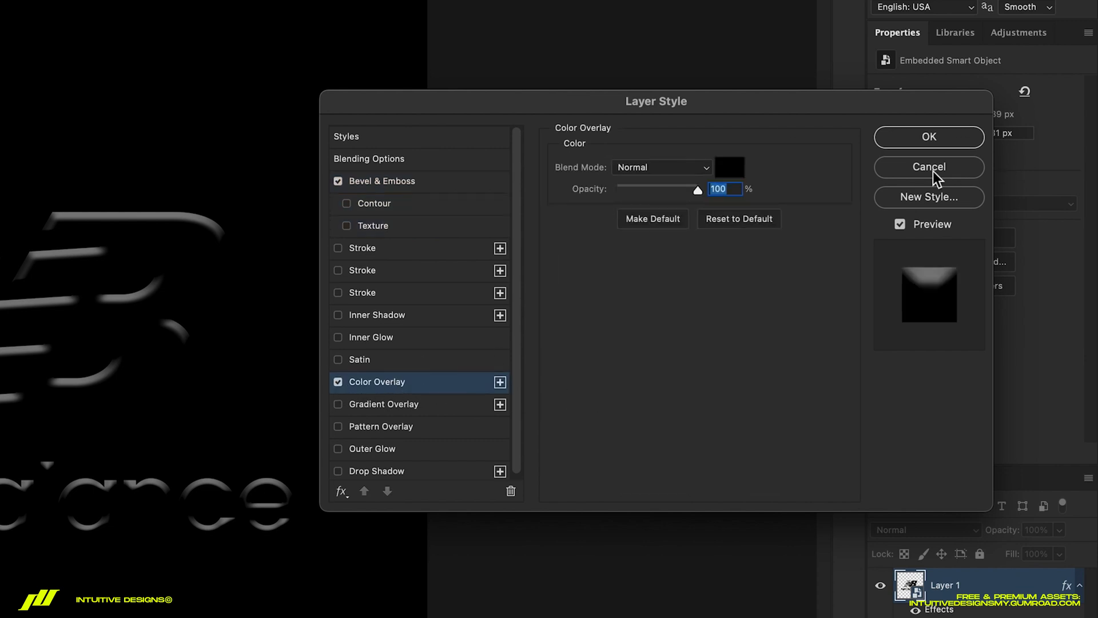
click(728, 166)
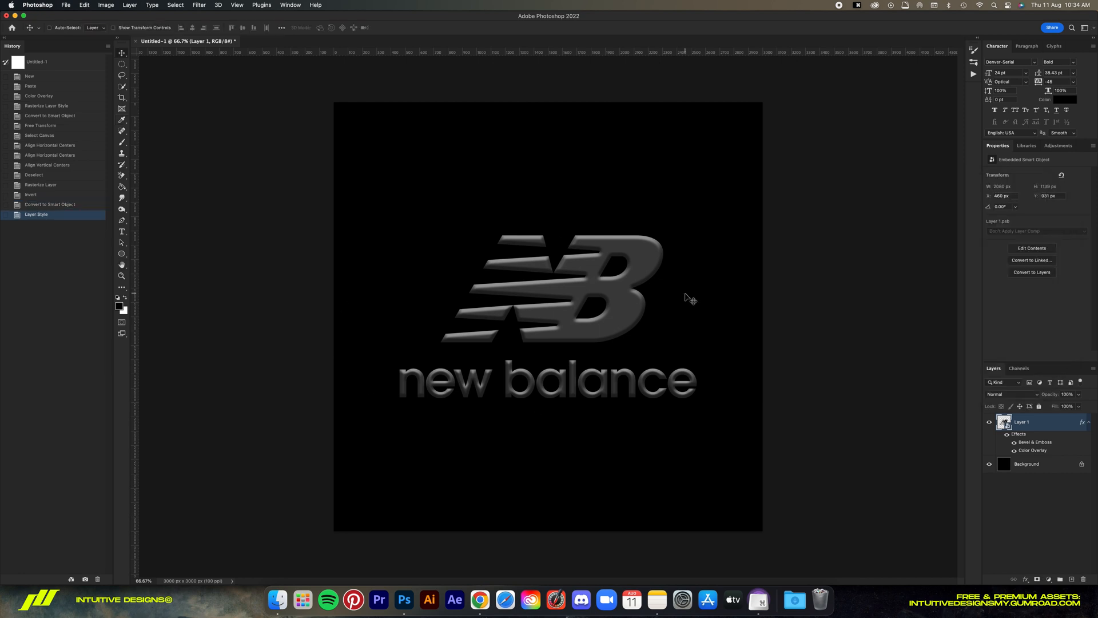
Rename the logo layer Logo Base, duplicate it, and clear the copy's layer style.
double_click(1023, 422)
text(Logo Base)
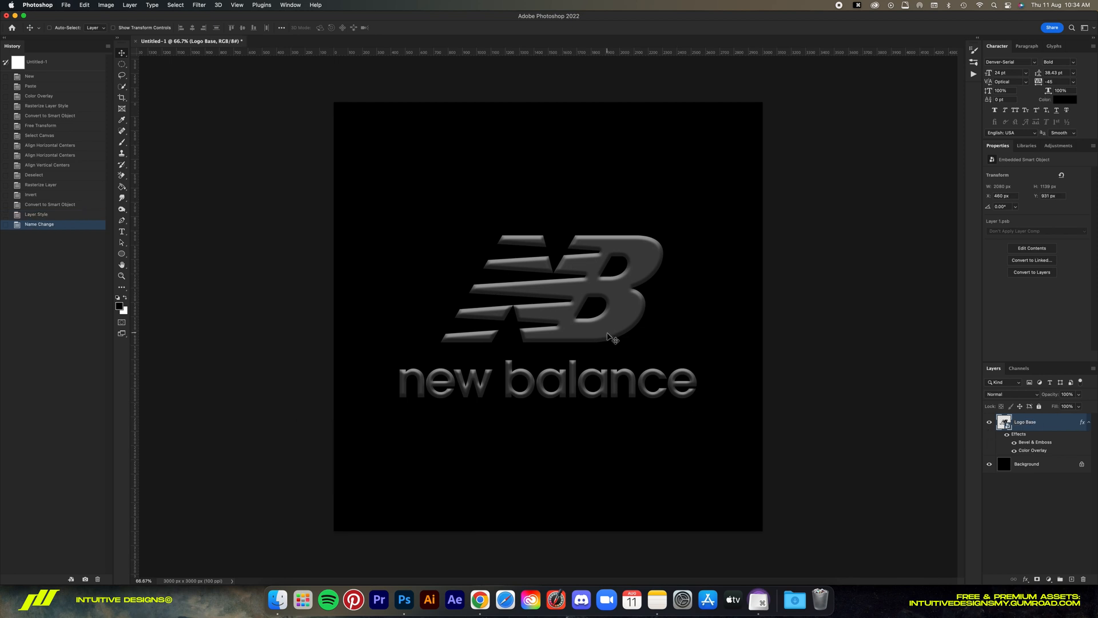
key(cmd+j)
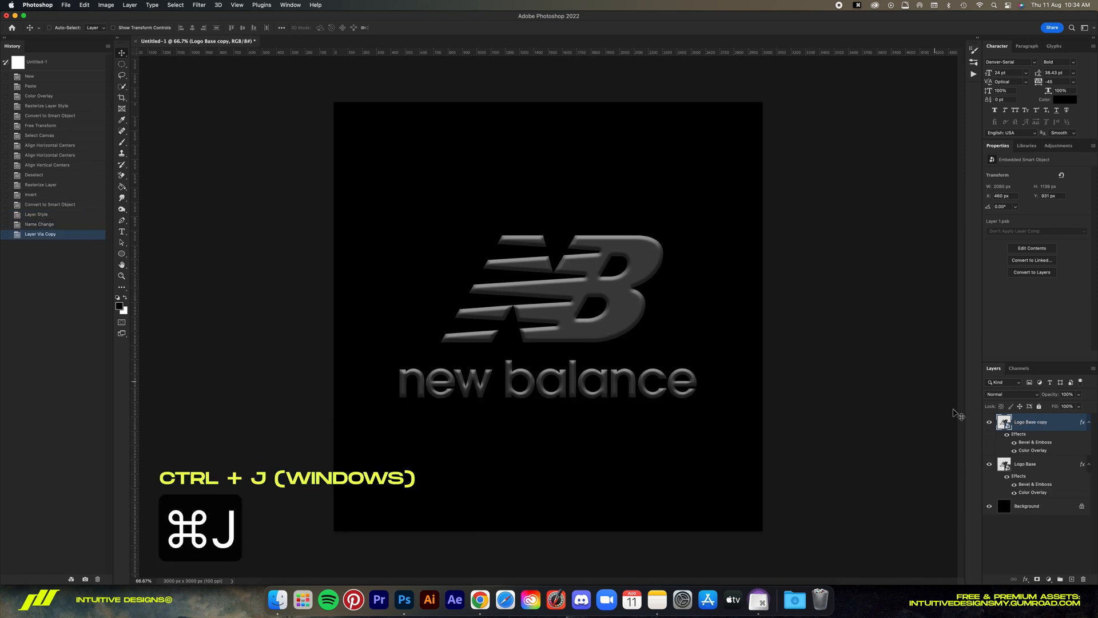
double_click(1031, 421)
text(1)
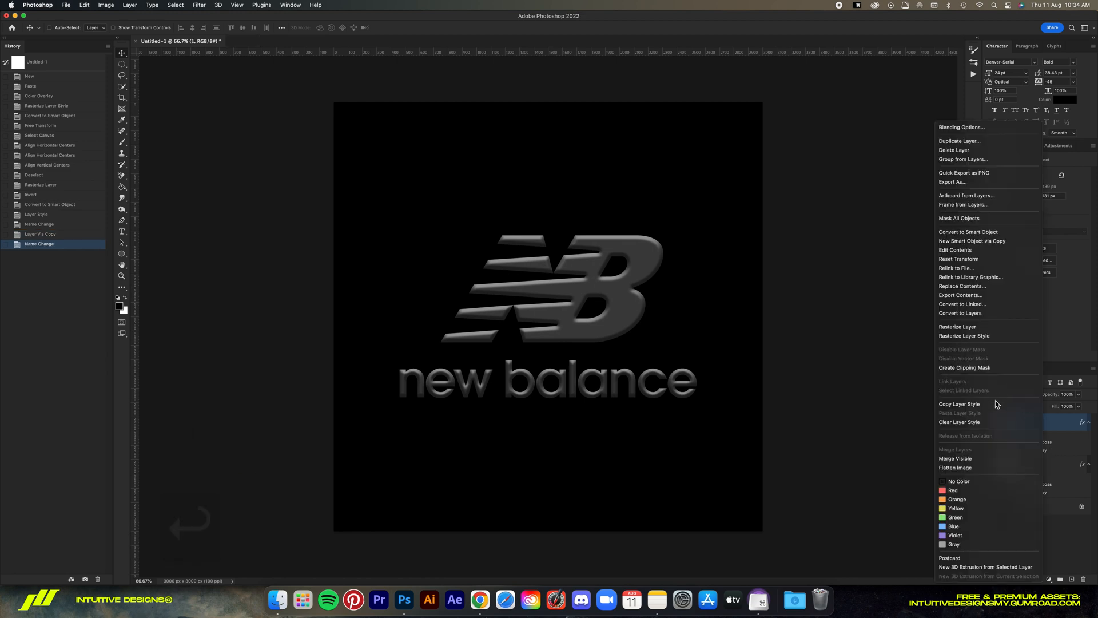
mouse_move(960, 421)
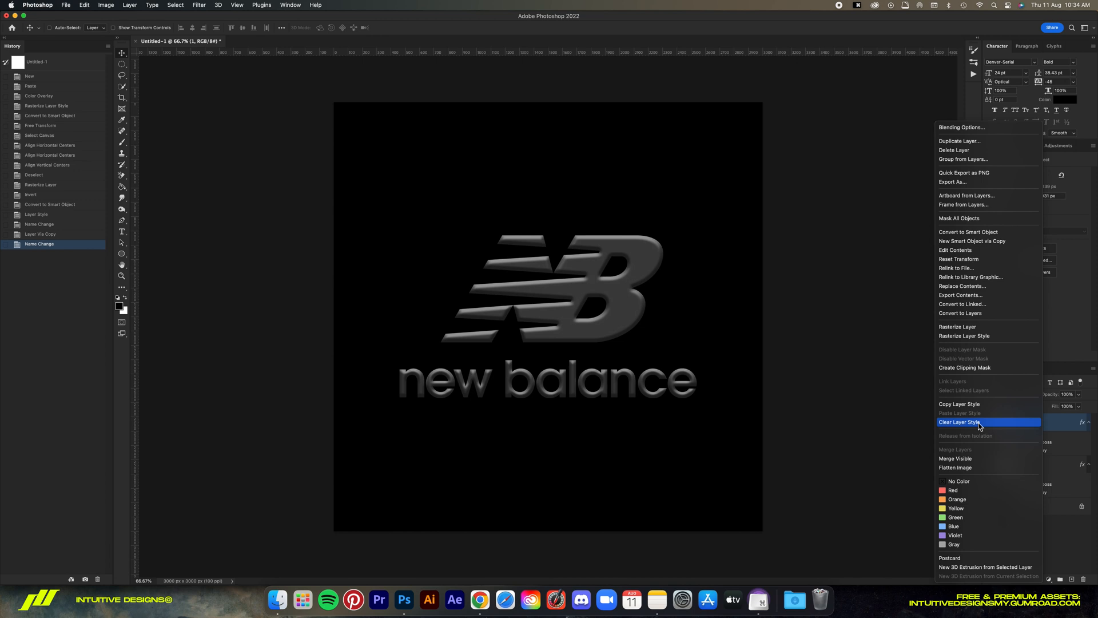
click(960, 422)
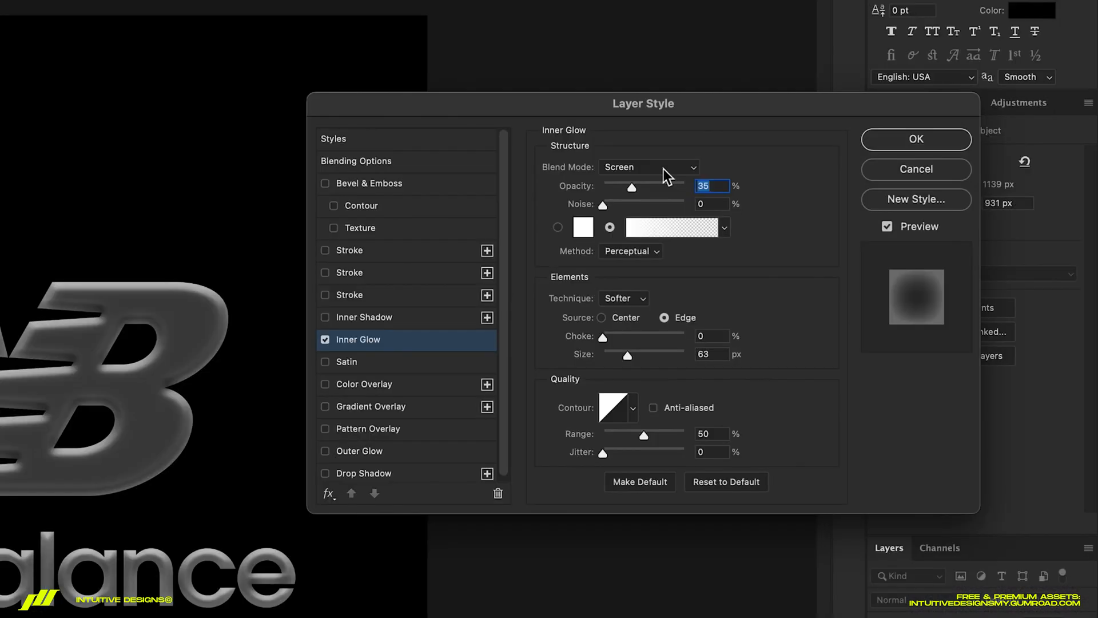
Set the copy's inner glow to Difference blend, 100% opacity and 70 px size.
click(649, 166)
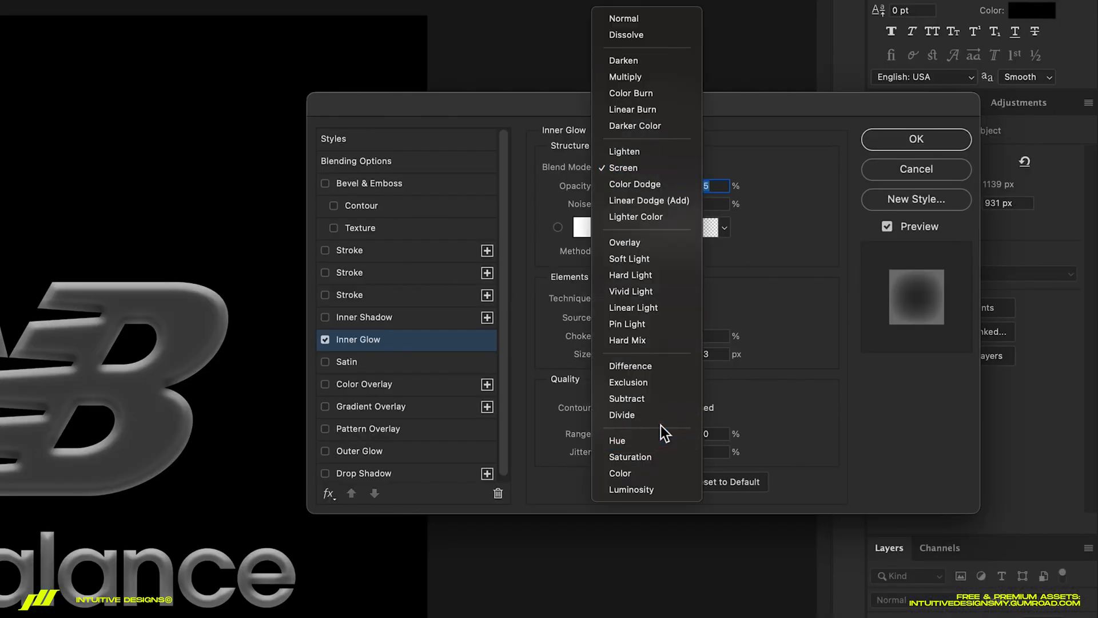
click(630, 366)
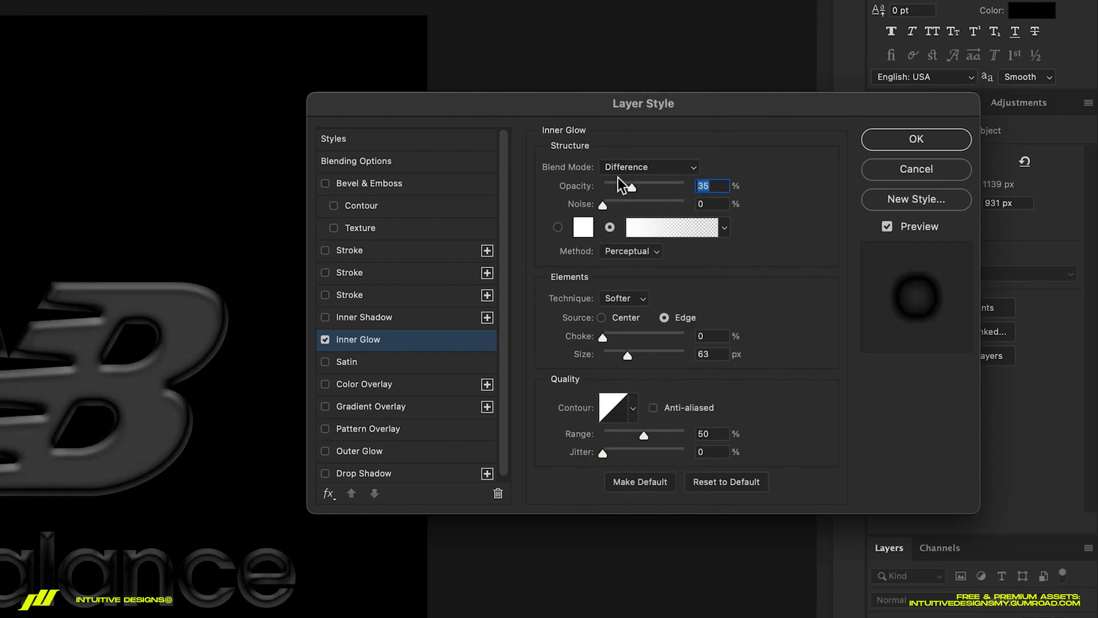
text(100)
click(712, 354)
text(70)
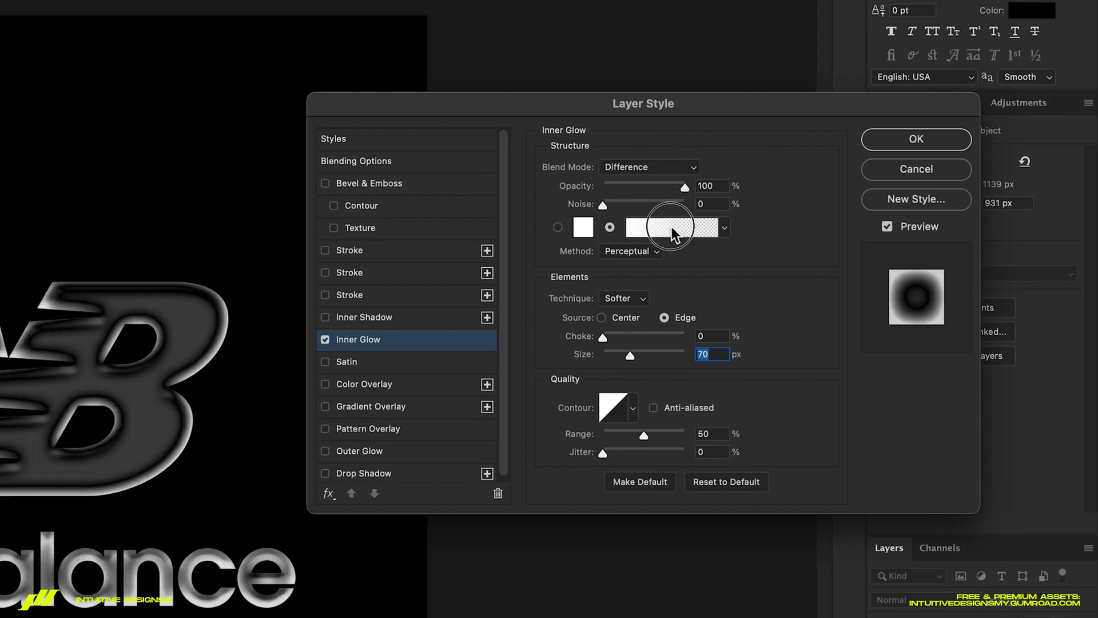
click(667, 227)
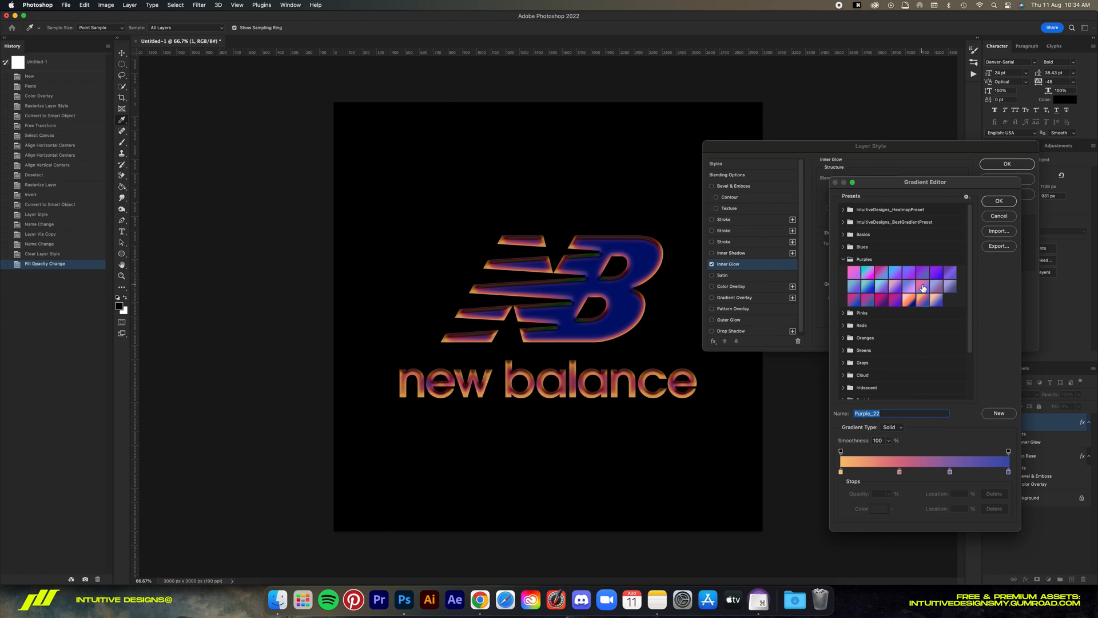
Try several purple presets, then apply the orange-to-purple Purple_22 gradient to the glow.
click(923, 281)
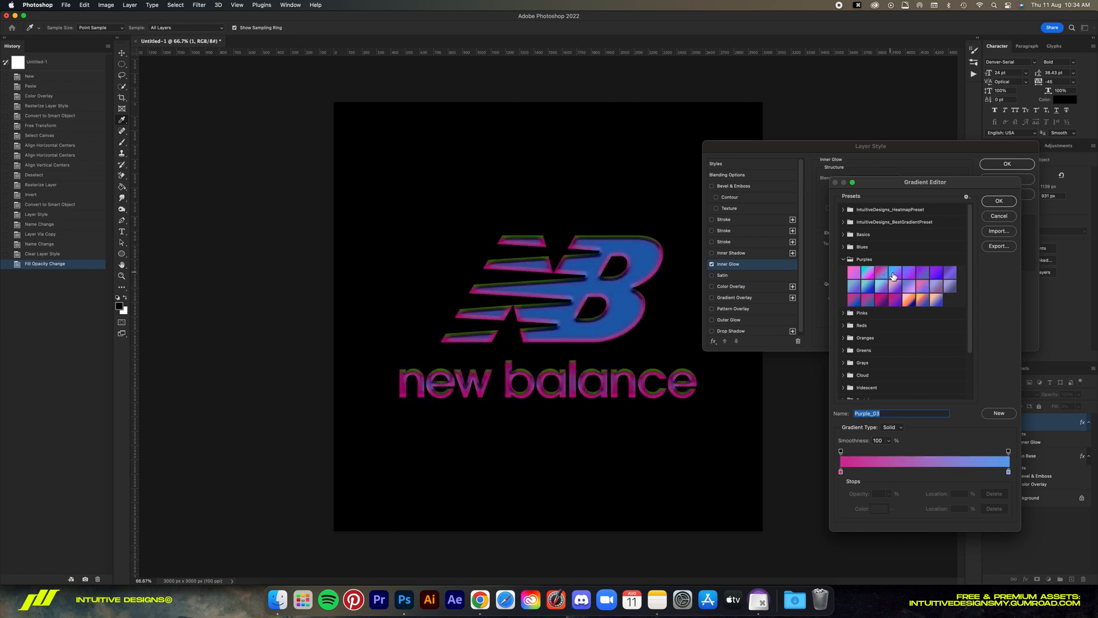
click(912, 277)
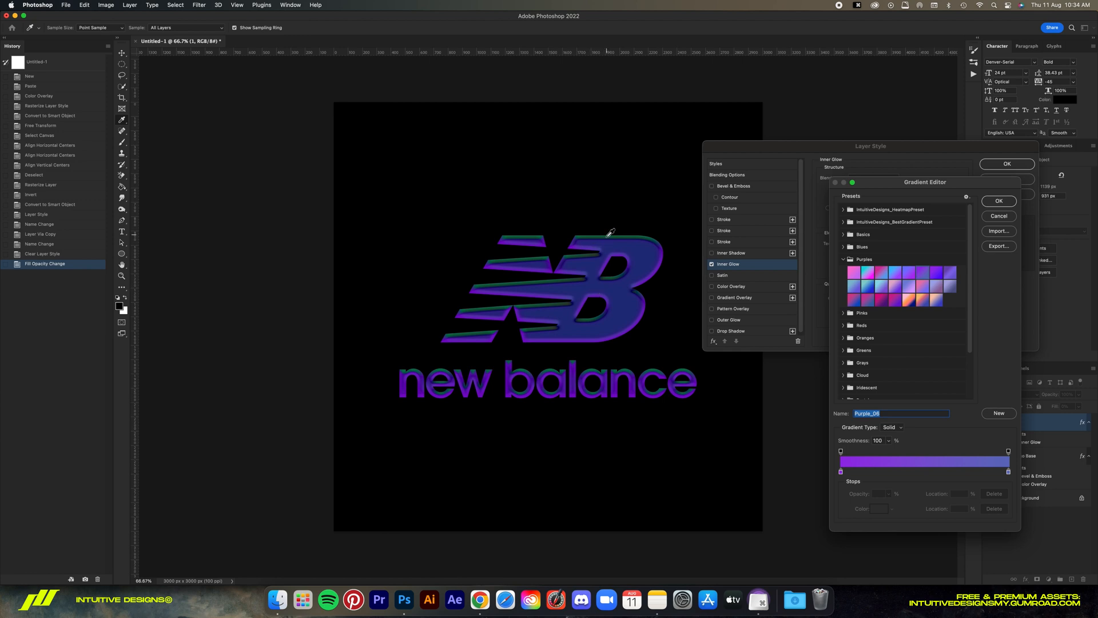
click(856, 285)
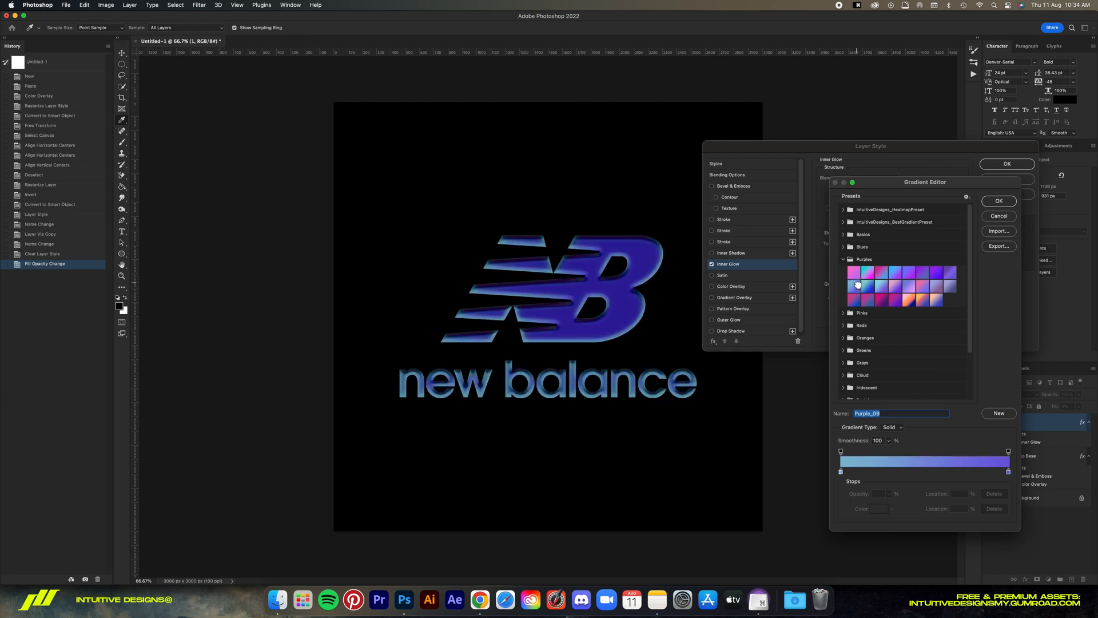
click(876, 301)
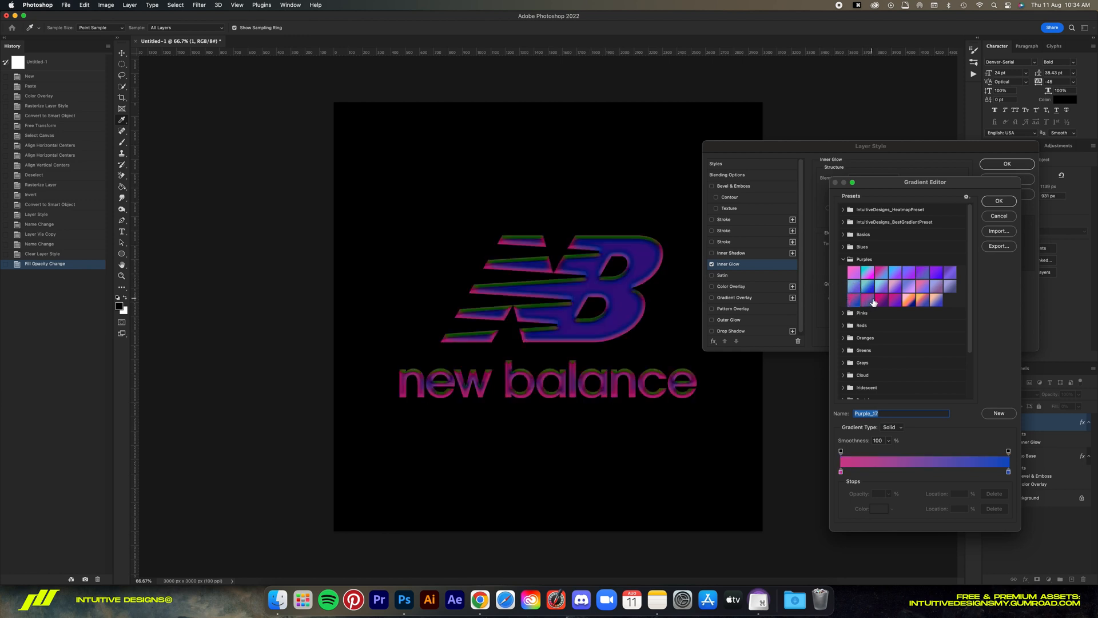
click(889, 287)
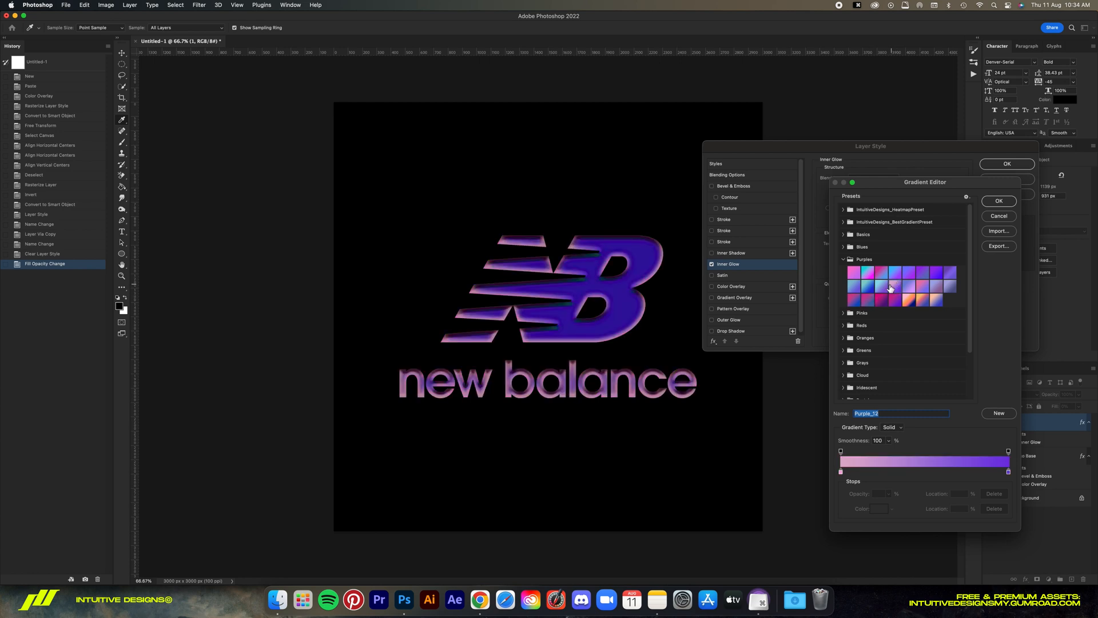
click(954, 287)
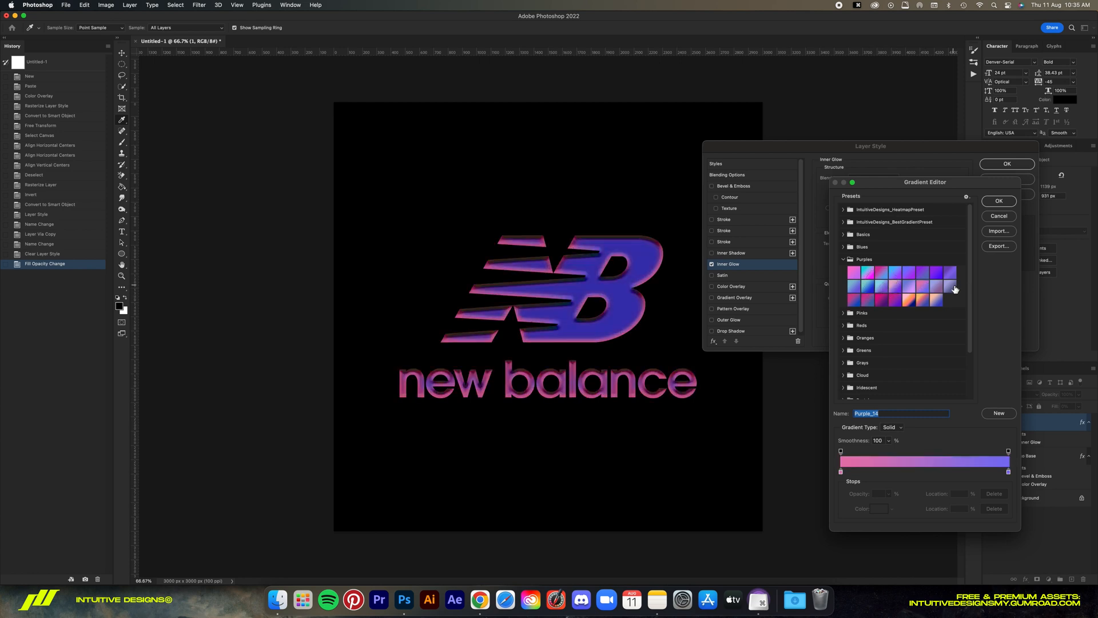
click(921, 299)
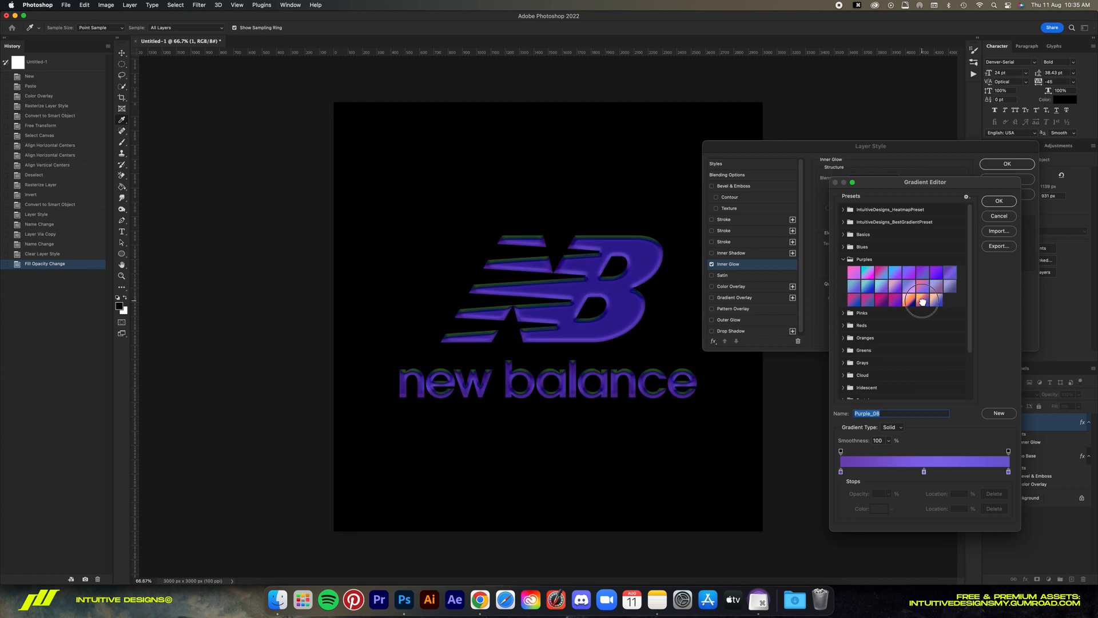
click(921, 302)
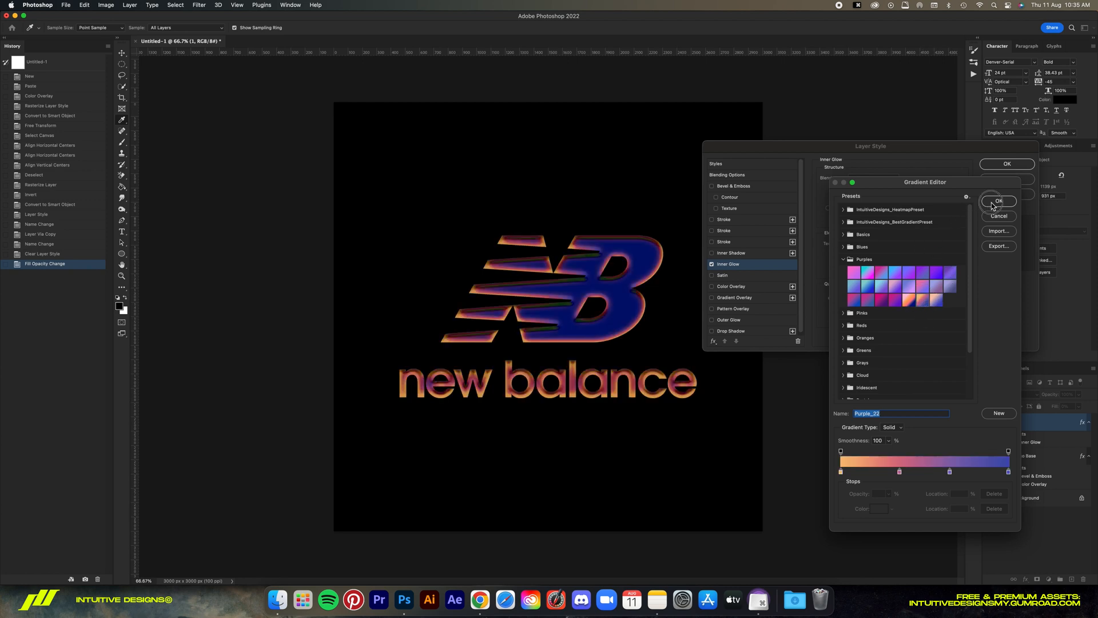
click(998, 200)
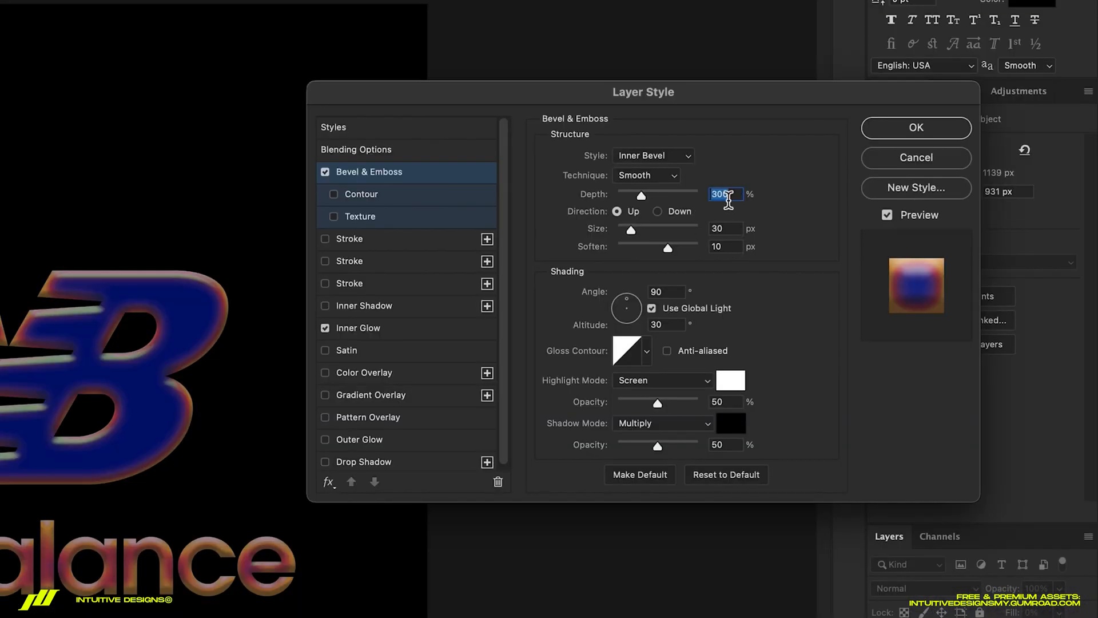
Set Bevel & Emboss depth 500%, soften 1 px, size 15 px, and refit the canvas view.
text(500)
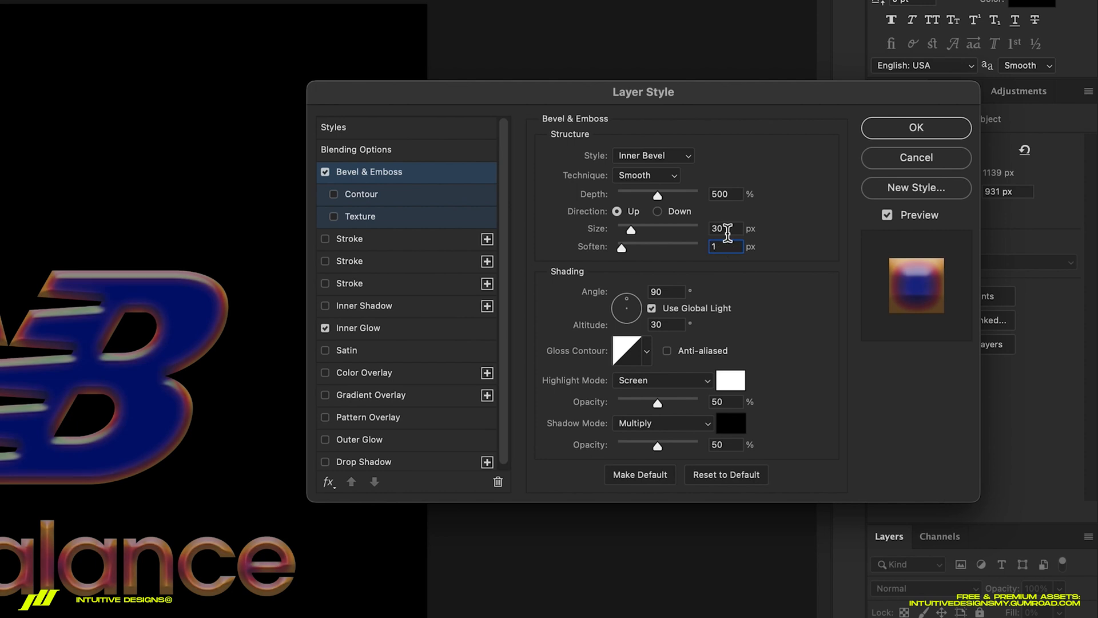
text(1)
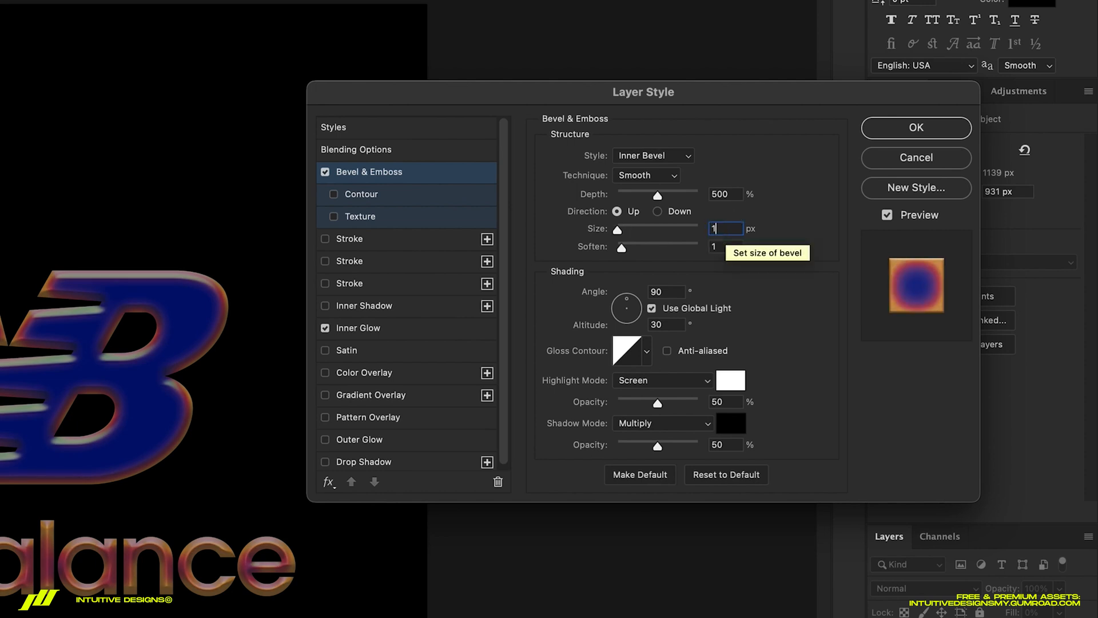
text(15)
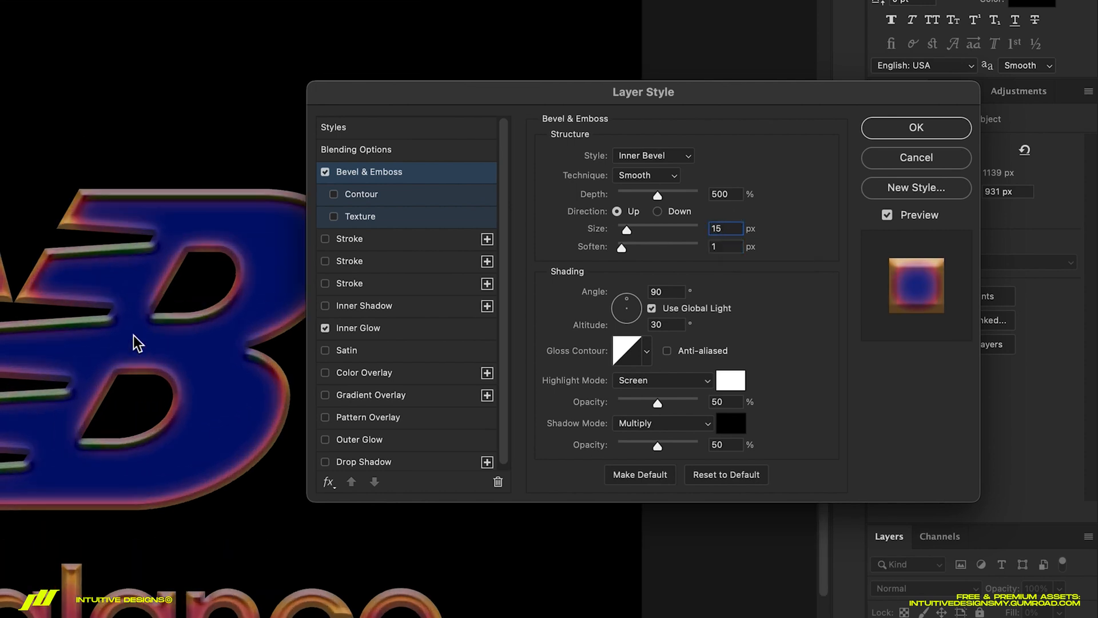
click(646, 350)
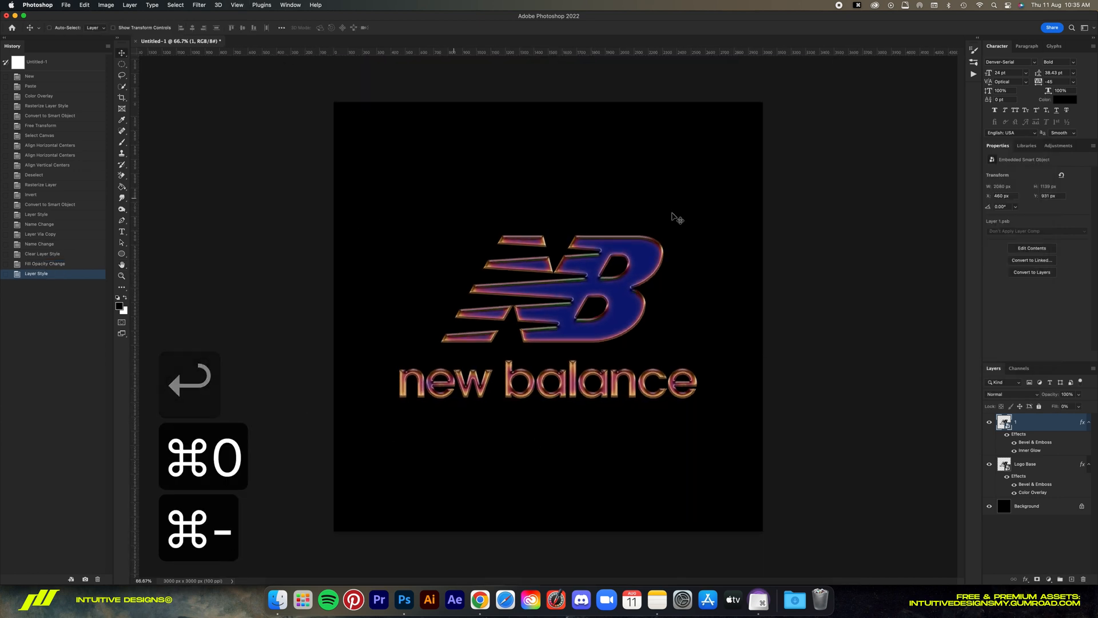
key(cmd+j)
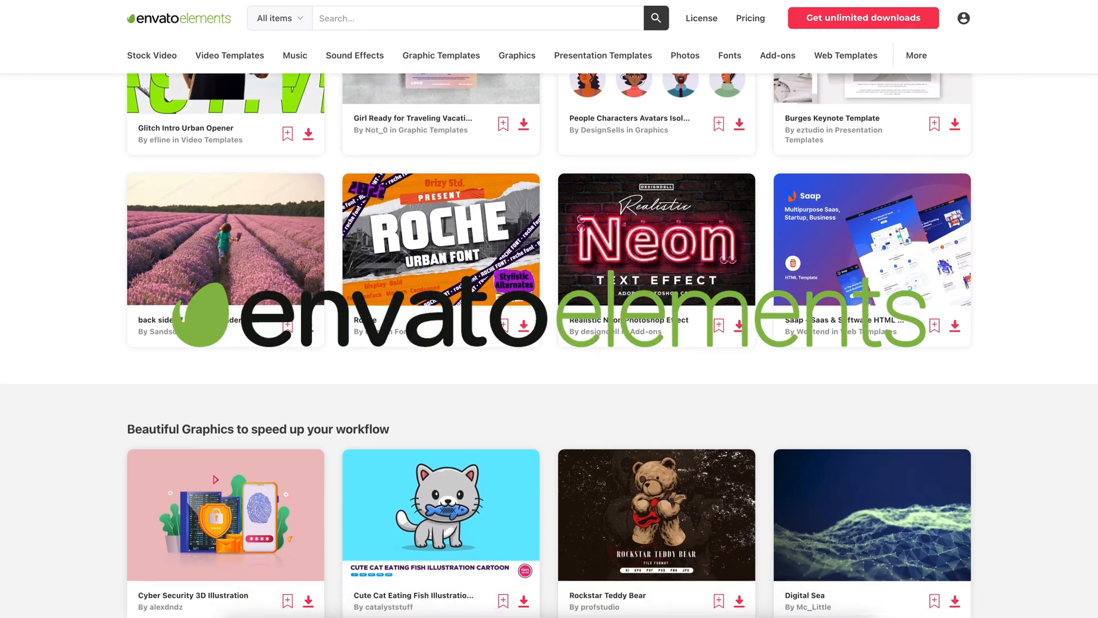
Browse Envato Elements' 3D section, searching for 'aurora'.
scroll(down, 3)
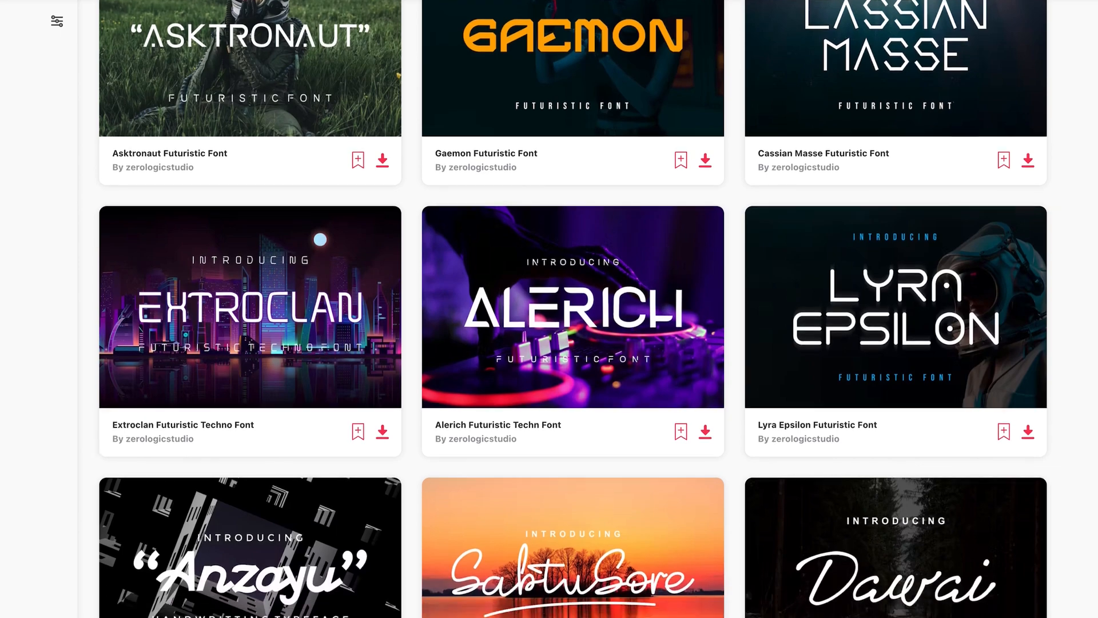
scroll(down, 3)
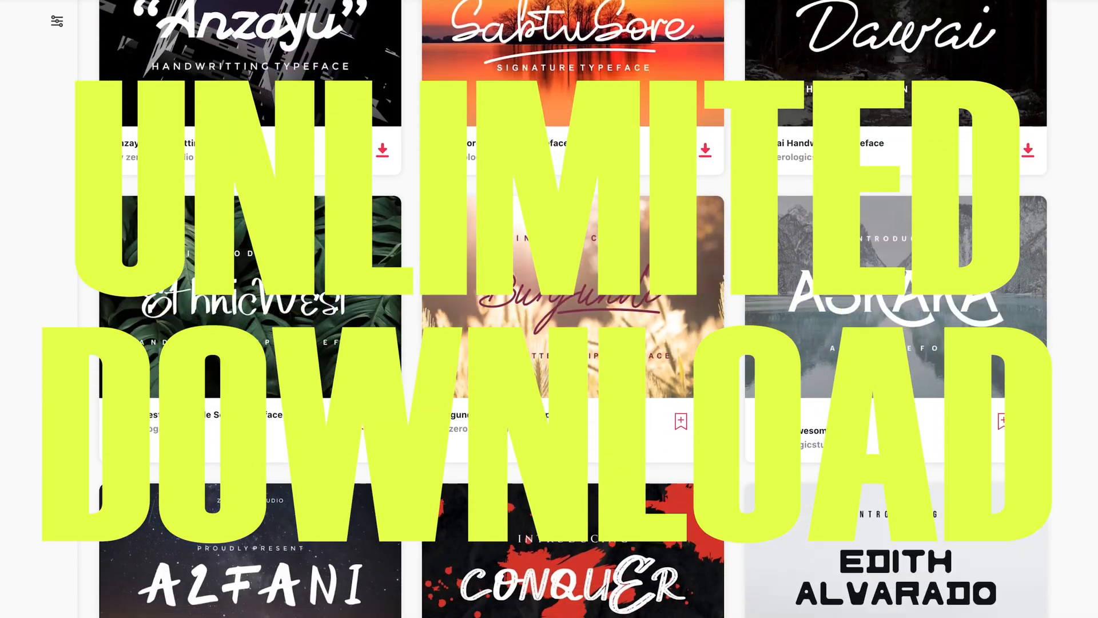
scroll(down, 3)
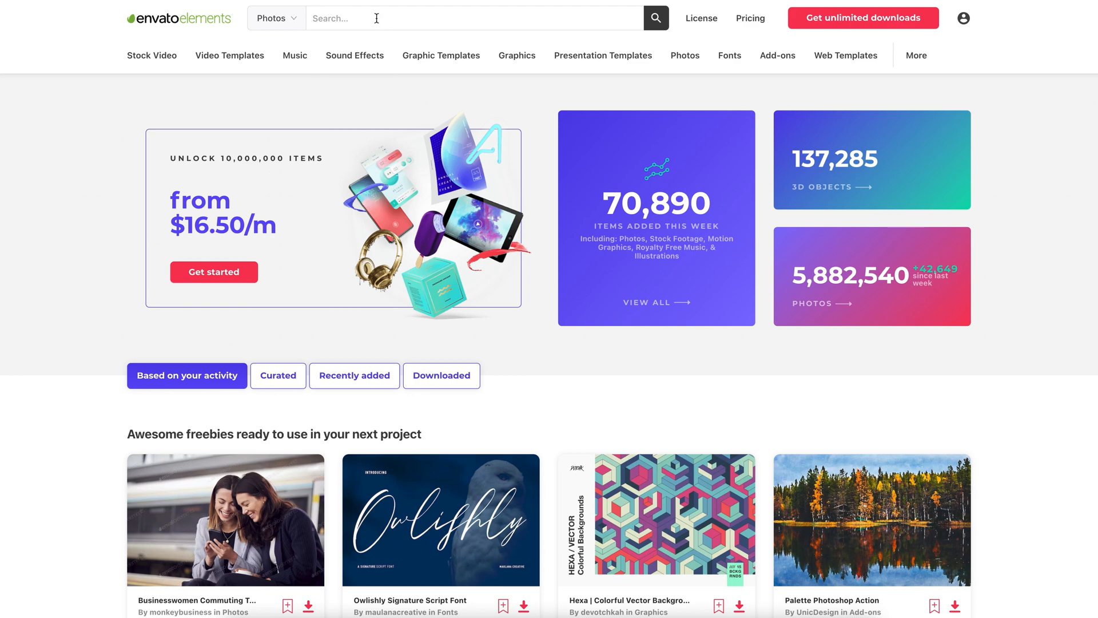
text(aurora)
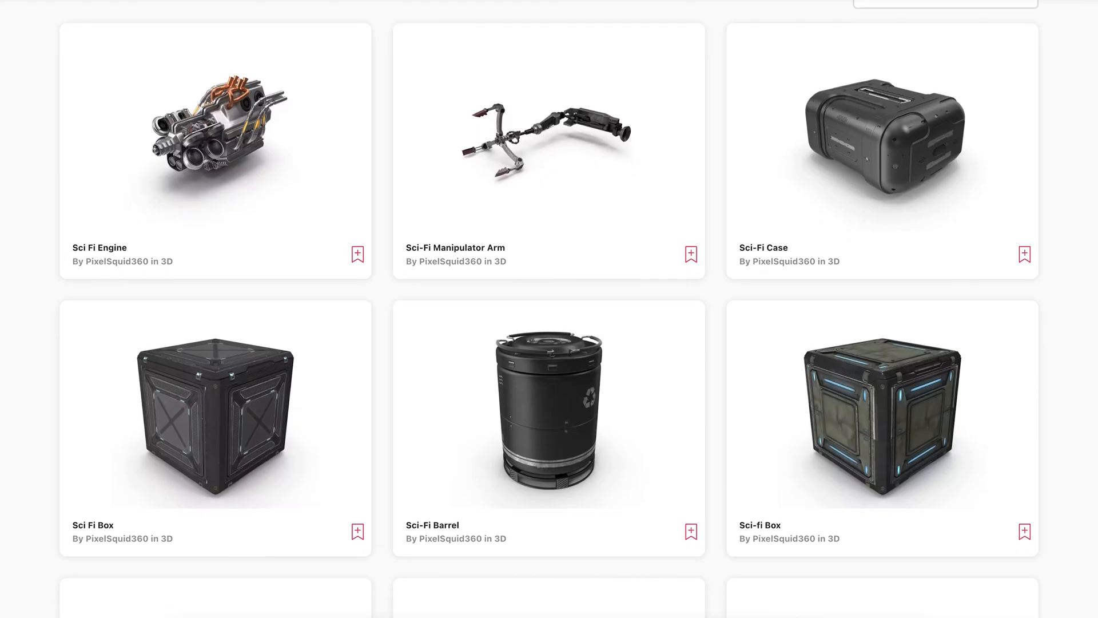
scroll(down, 3)
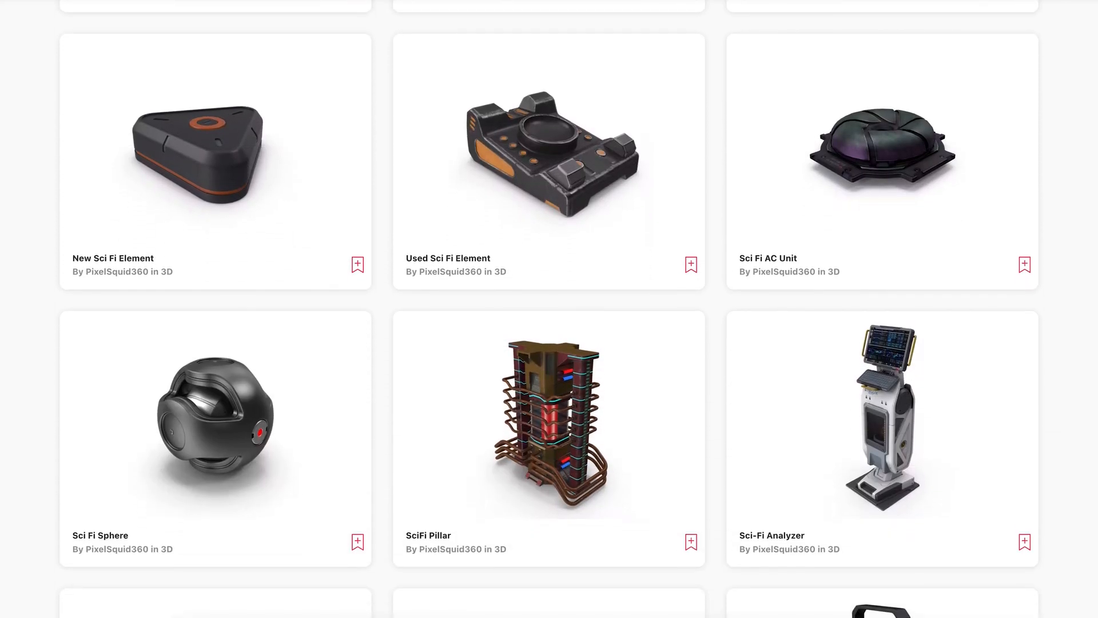
scroll(down, 3)
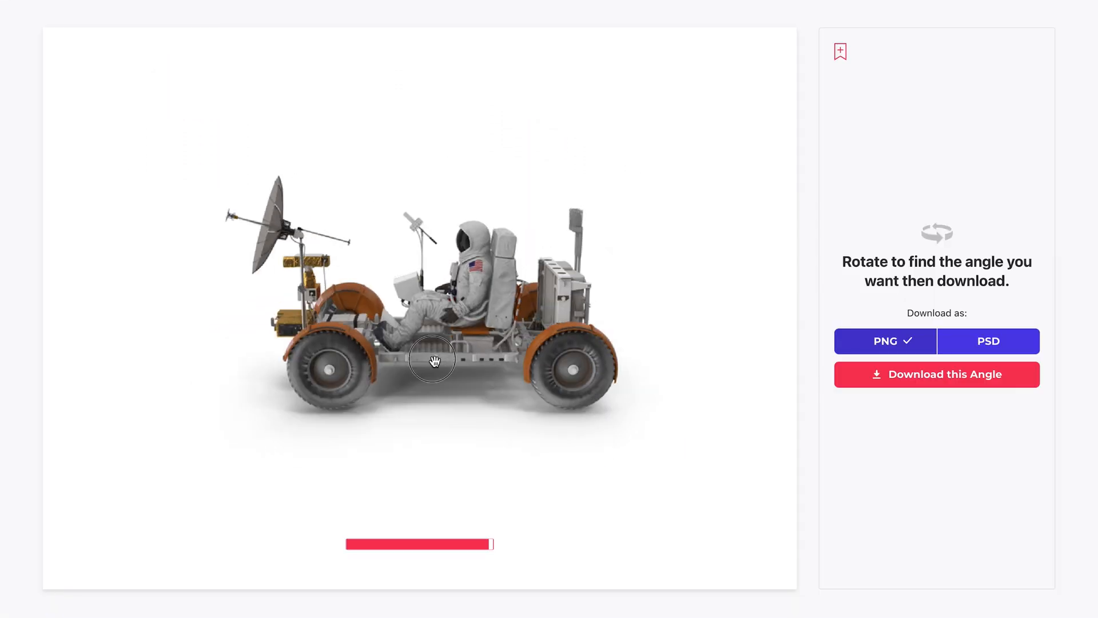
Rotate the lunar rover model to several angles and choose PSD as the download format.
drag(433, 360, 459, 350)
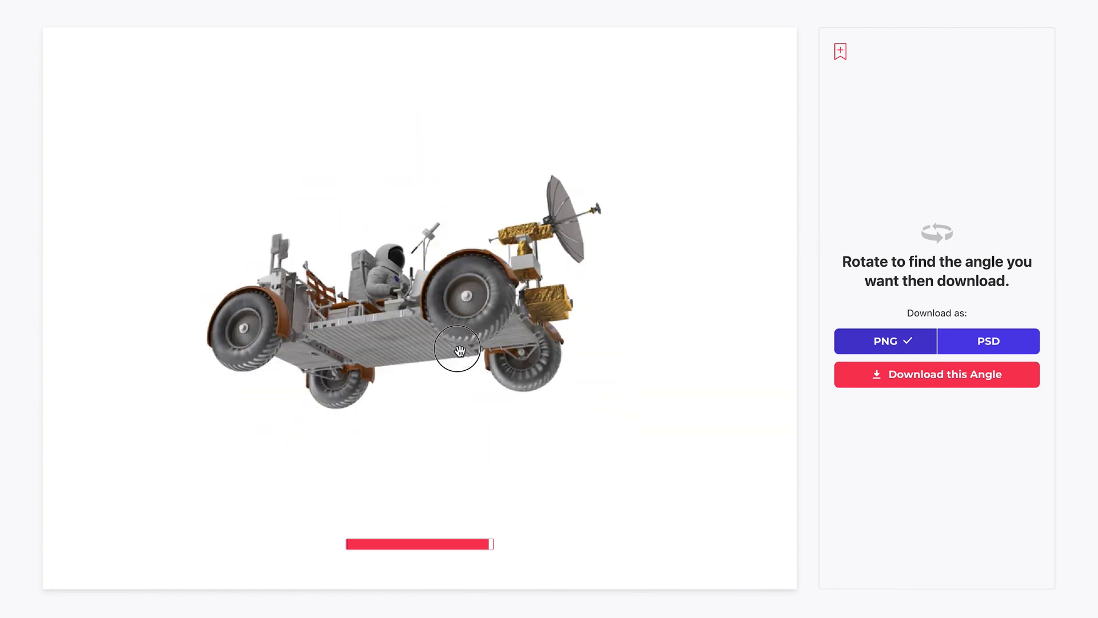
drag(459, 350, 473, 363)
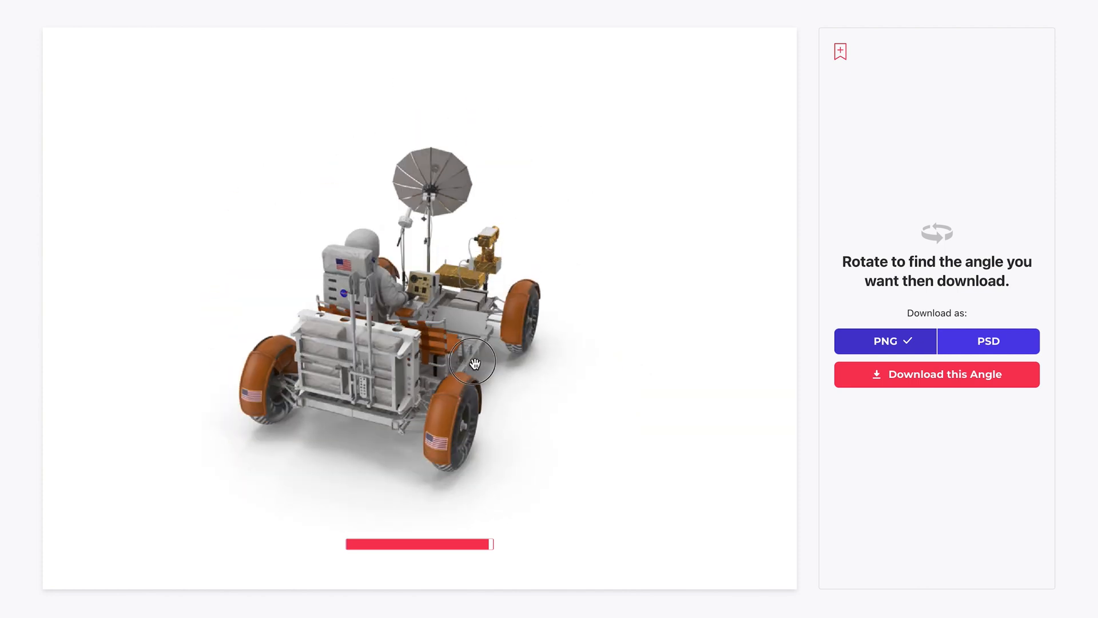
drag(473, 364, 481, 369)
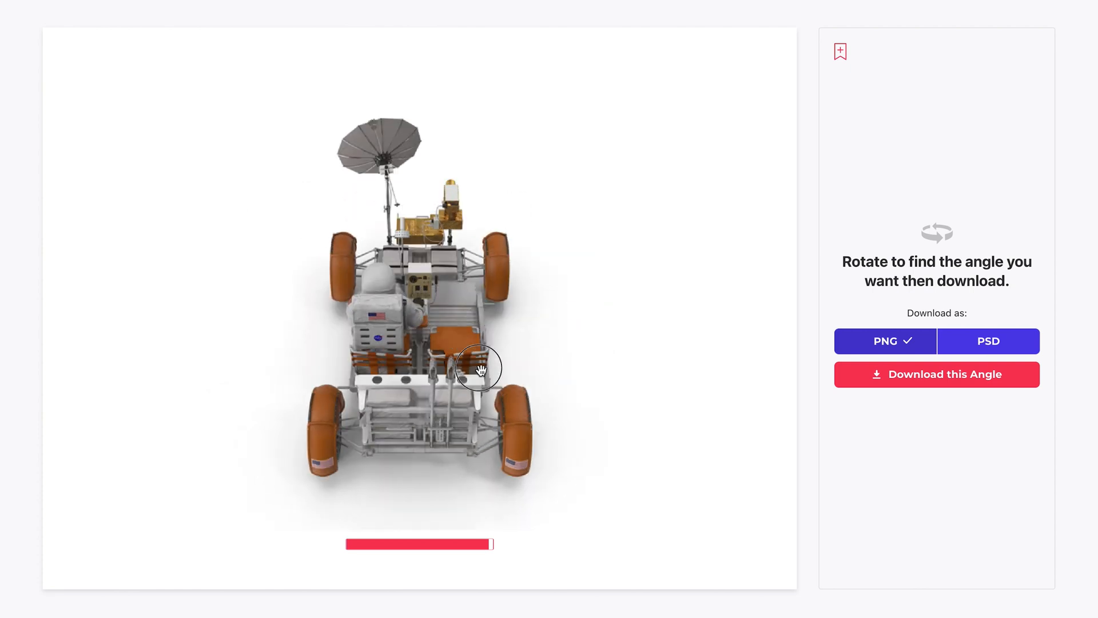
drag(480, 367, 518, 328)
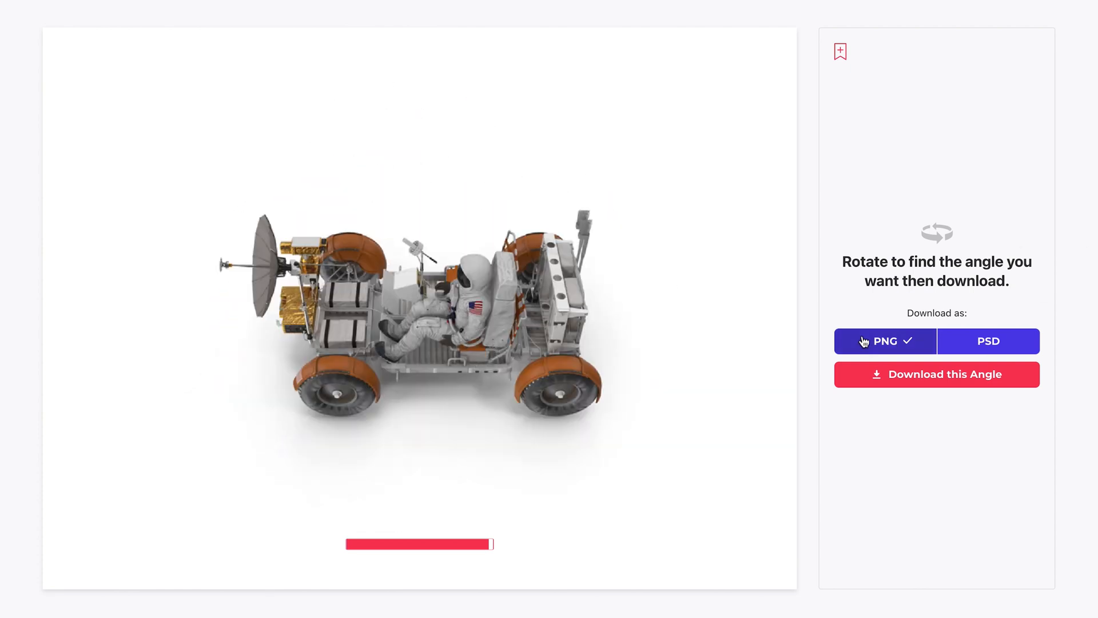
click(988, 341)
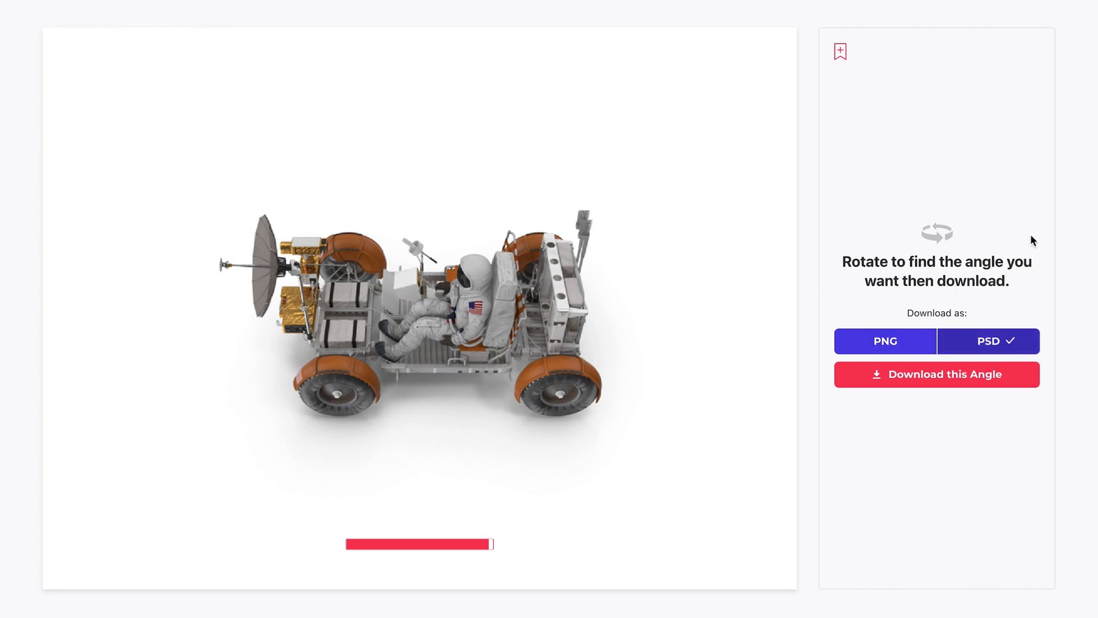
click(885, 341)
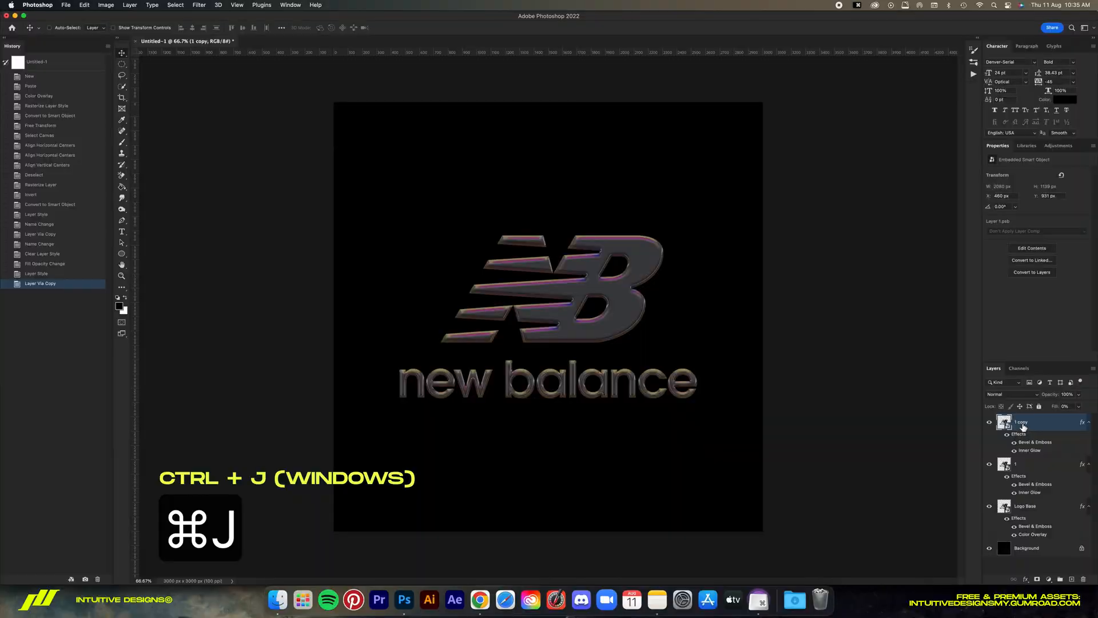
Rename the duplicated logo layers to 1 and 2.
double_click(1021, 421)
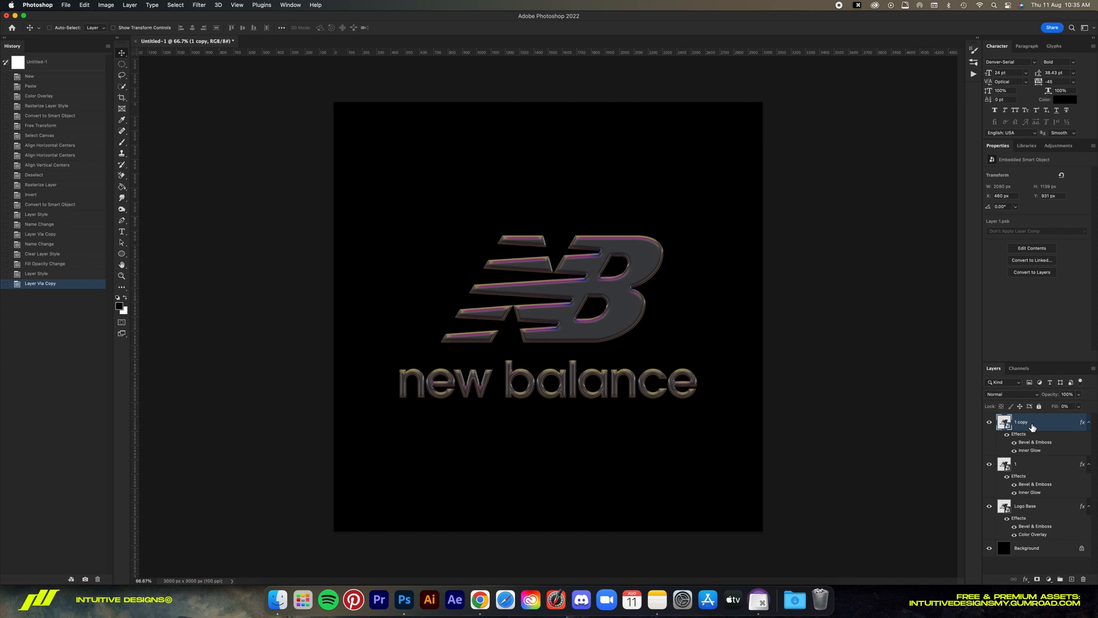
double_click(1023, 421)
text(2)
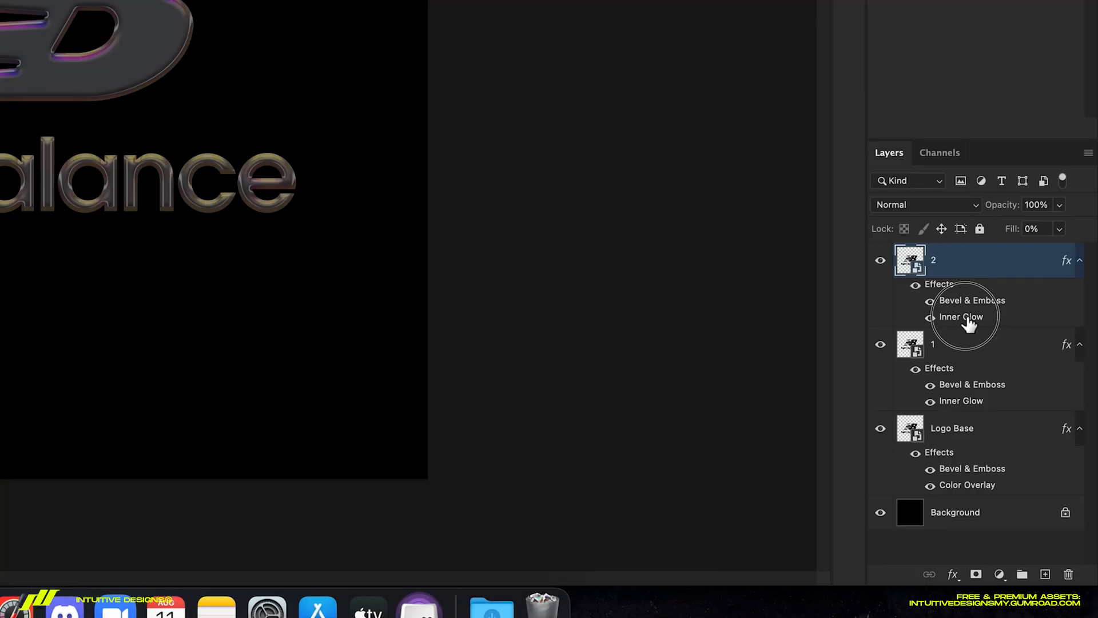
Give layer 2's inner glow the light blue-to-pink Pink_17 gradient.
double_click(961, 316)
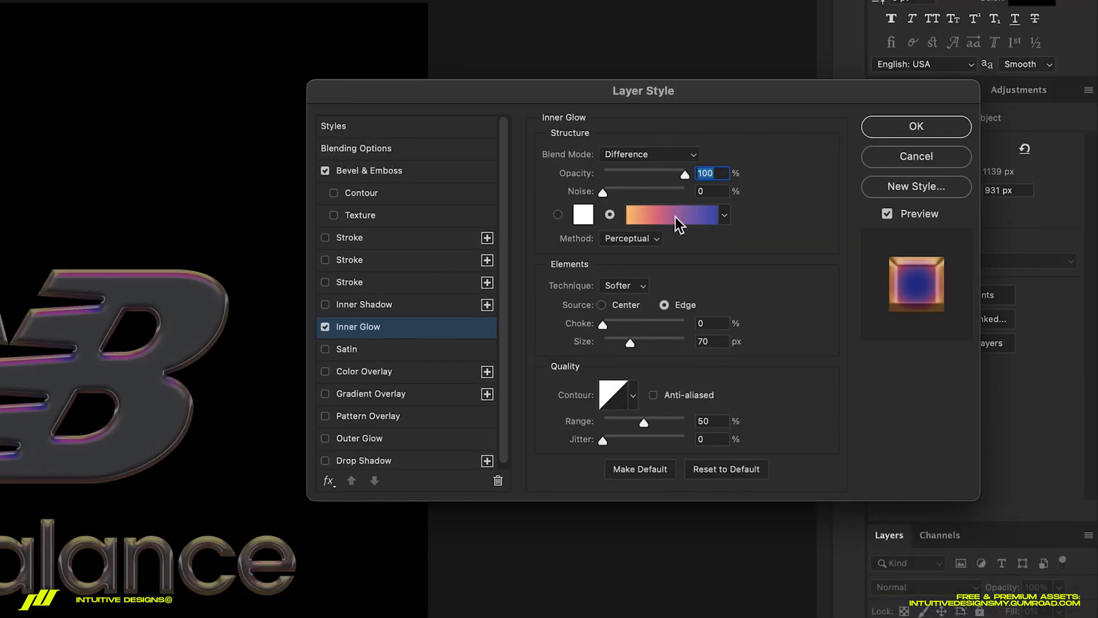
click(671, 214)
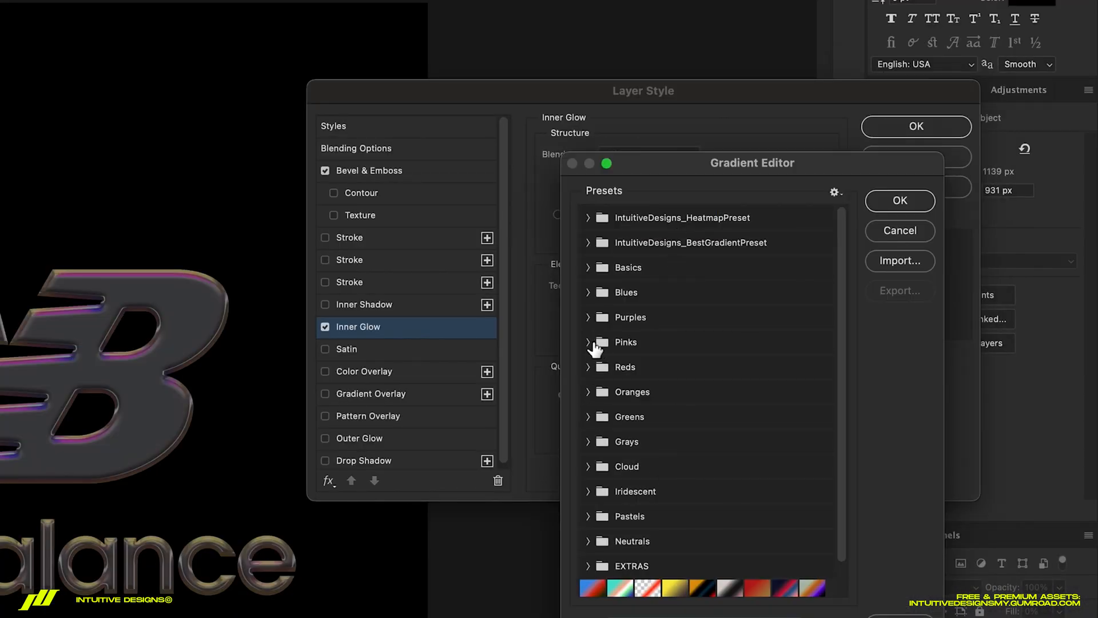
click(589, 342)
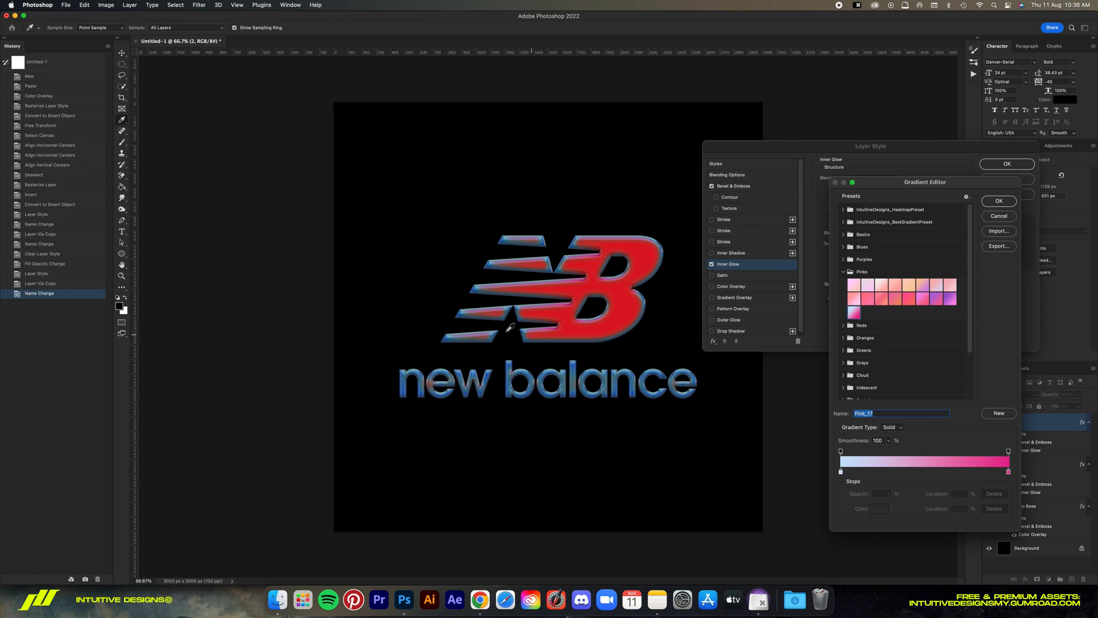
click(999, 201)
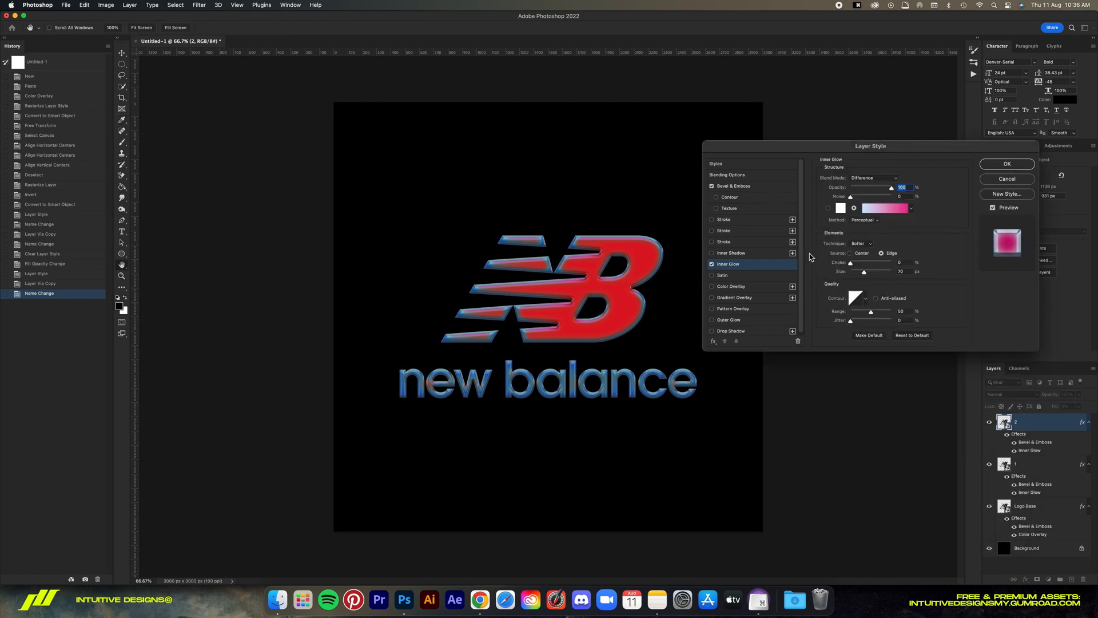
Enlarge layer 2's inner glow size to about 100 px.
key(cmd+=)
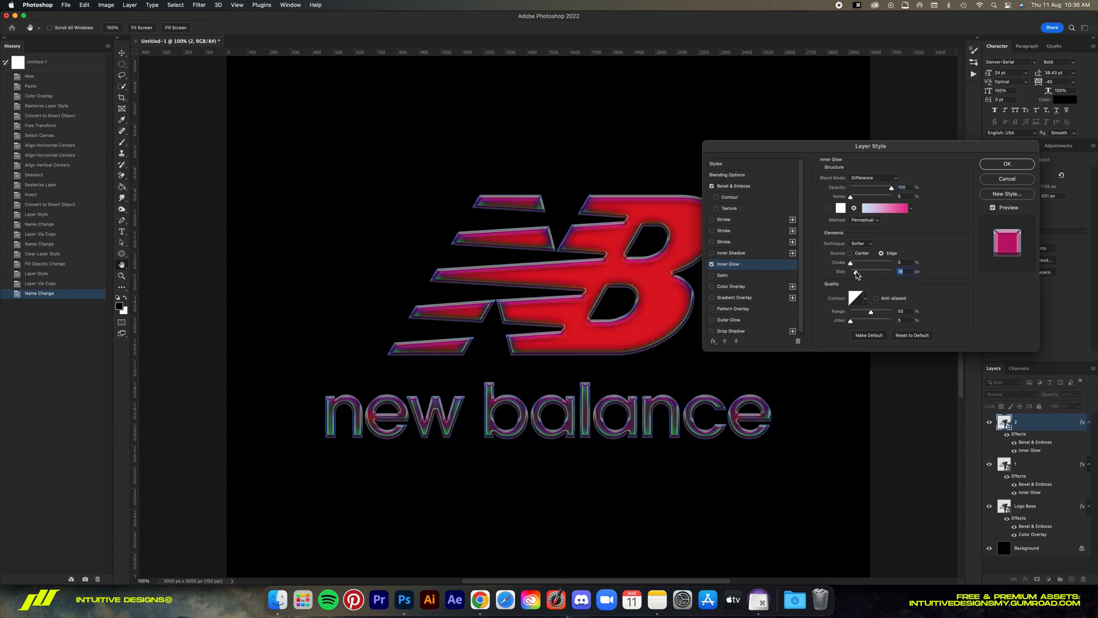
drag(849, 272, 868, 272)
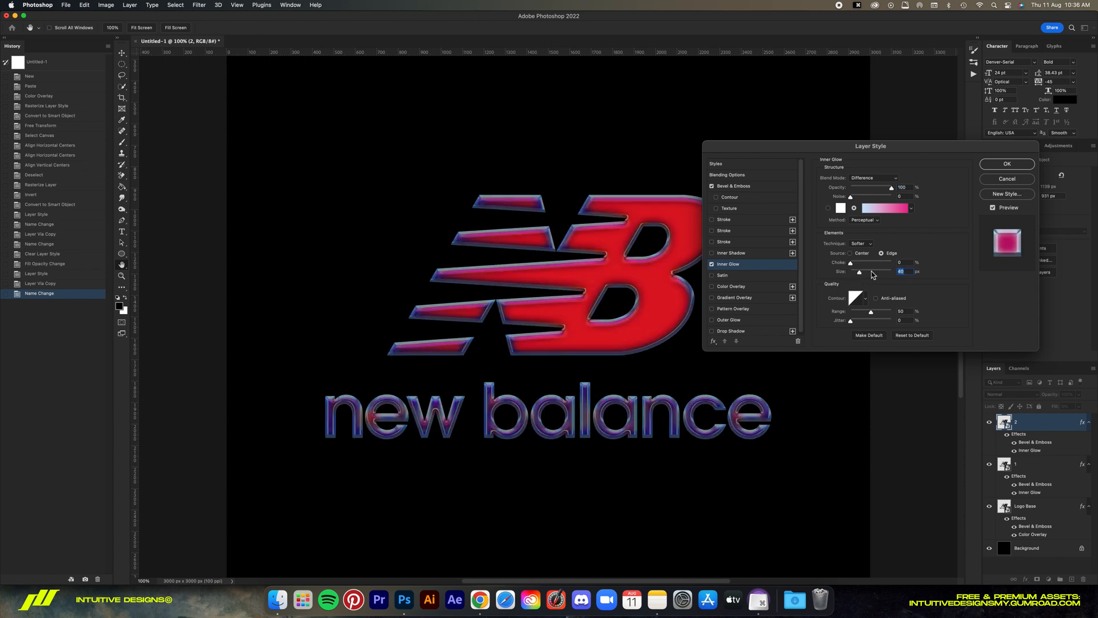
drag(851, 272, 880, 272)
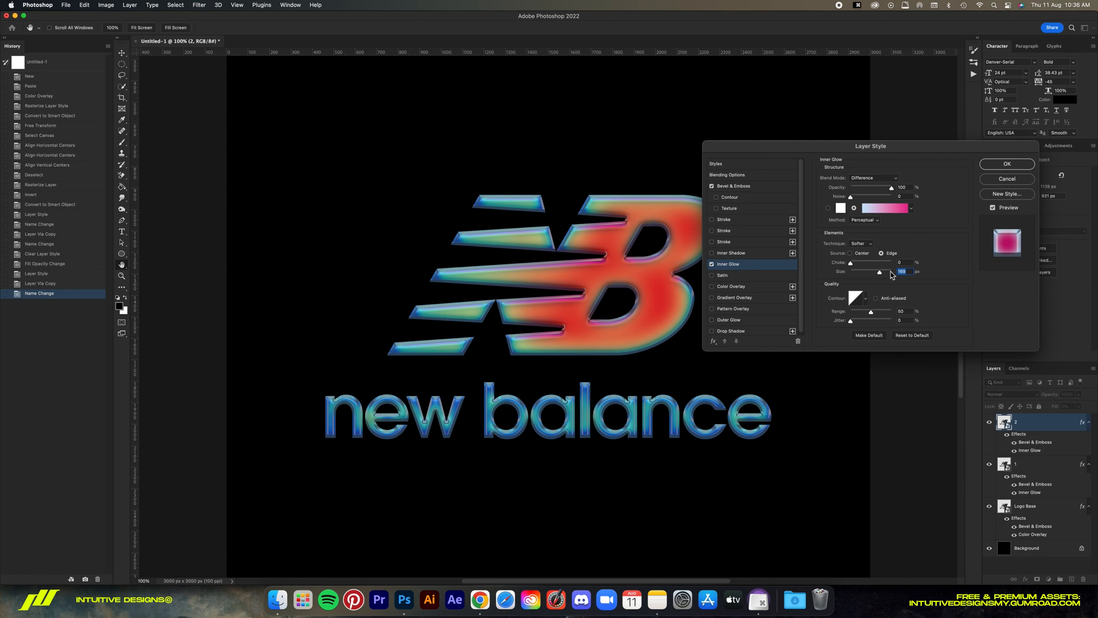
drag(891, 272, 861, 272)
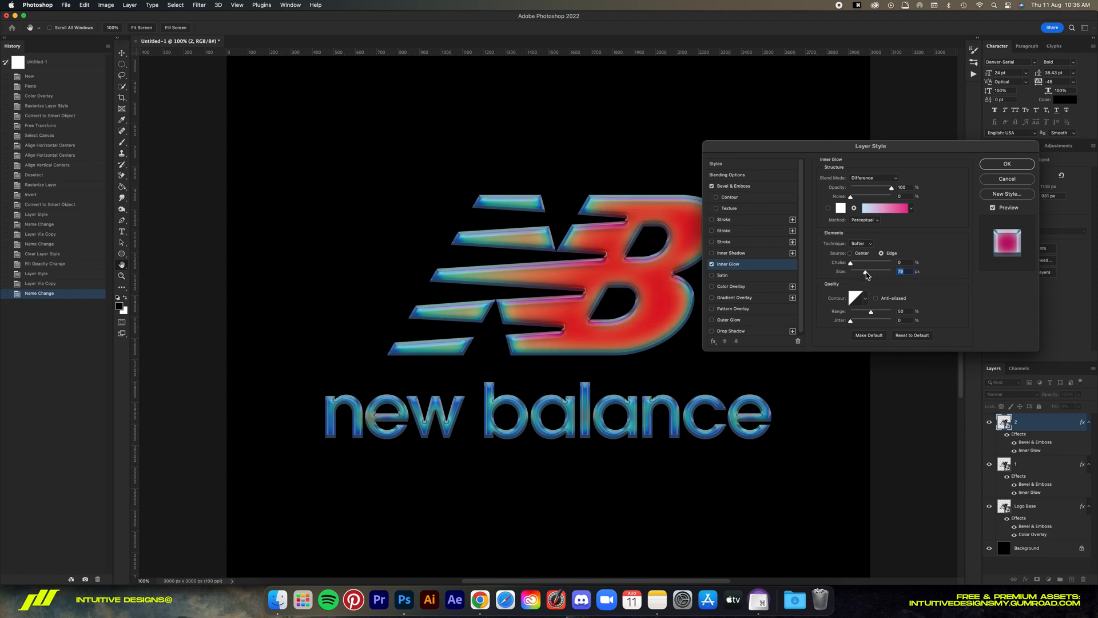
drag(865, 271, 871, 271)
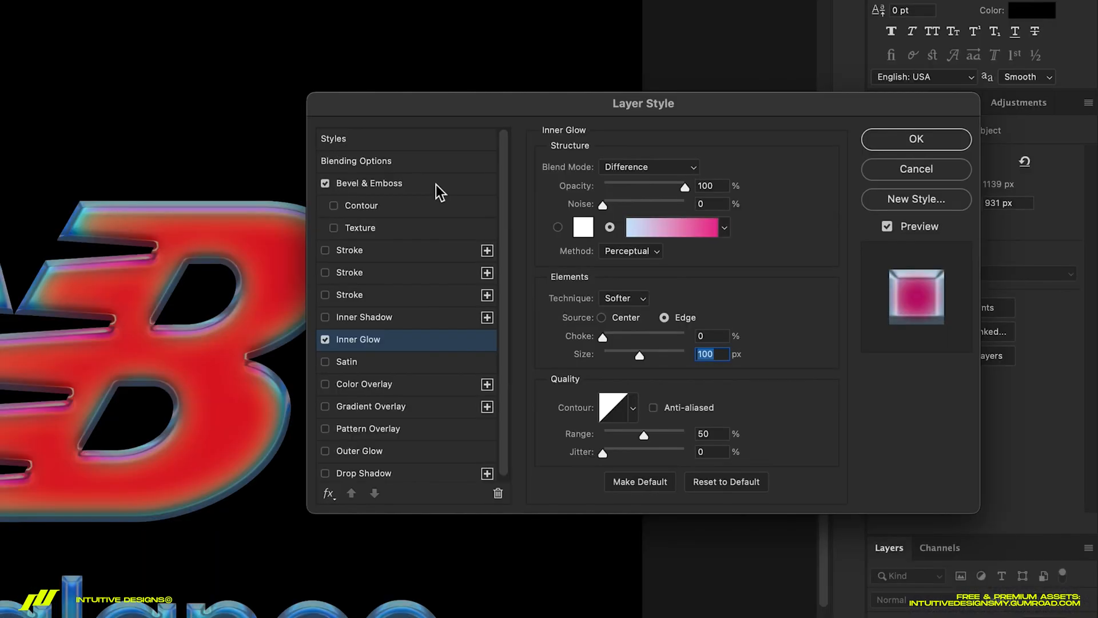
Set layer 2's Bevel & Emboss size to 40 px and apply the style.
click(369, 183)
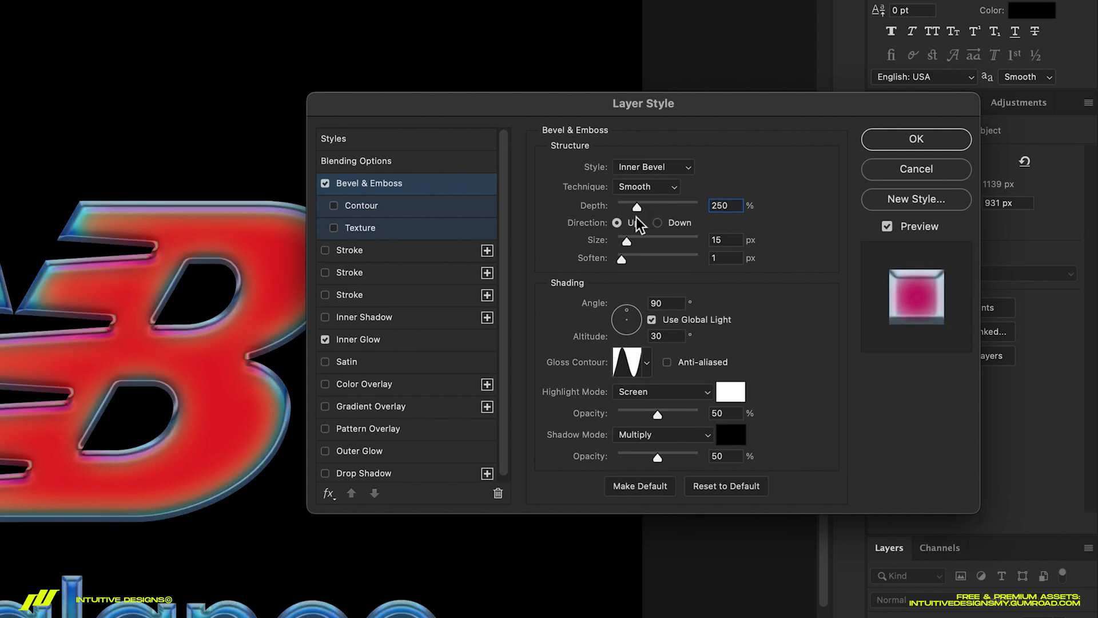
text(40)
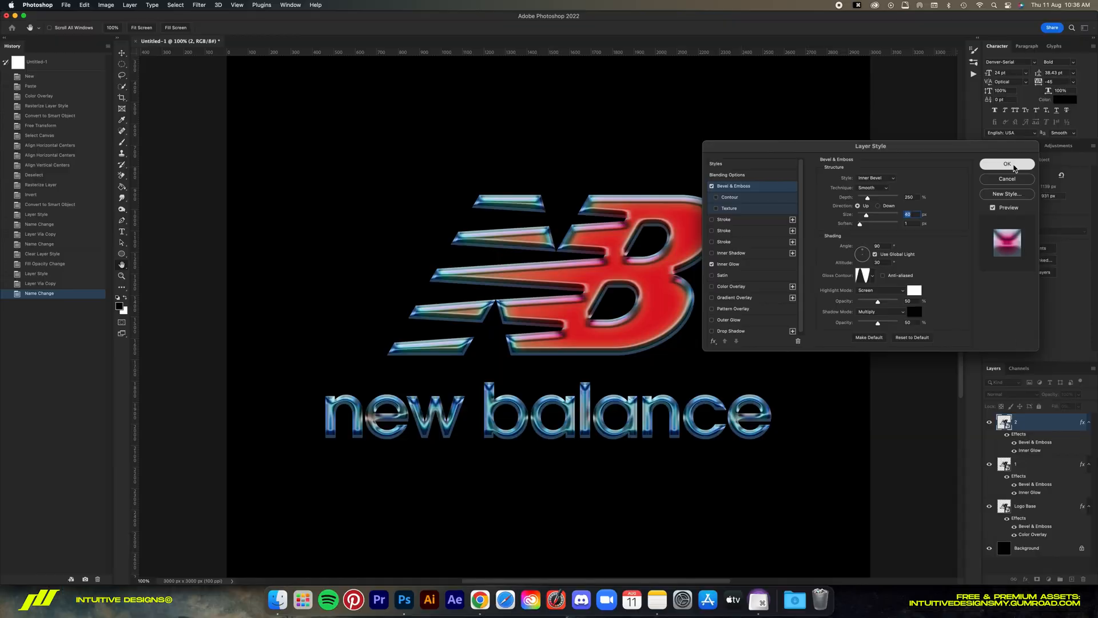
click(1008, 165)
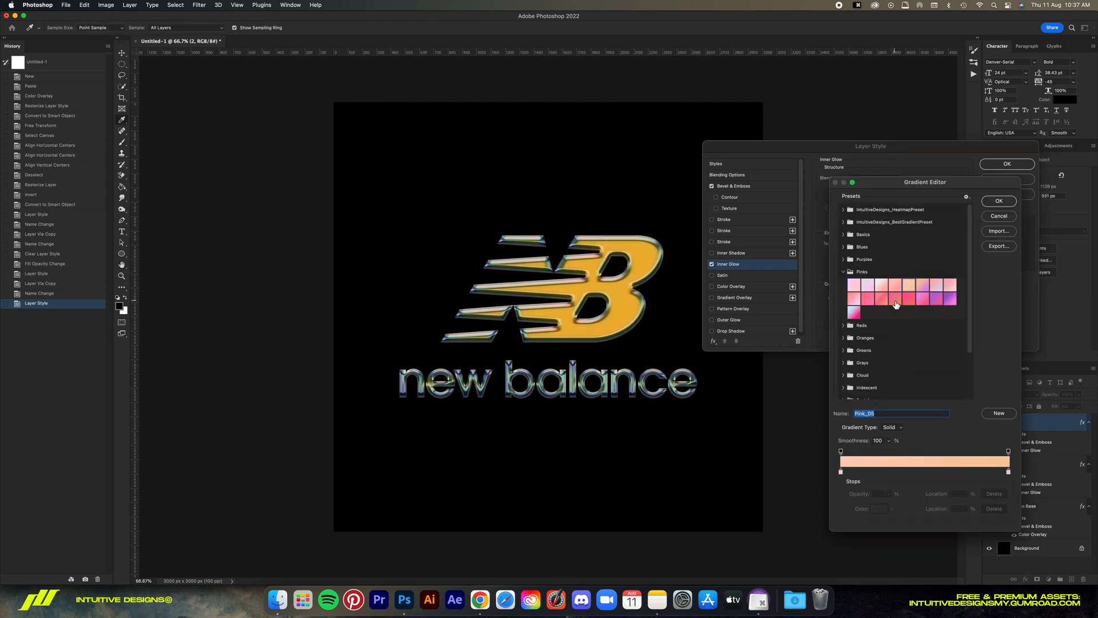
click(912, 299)
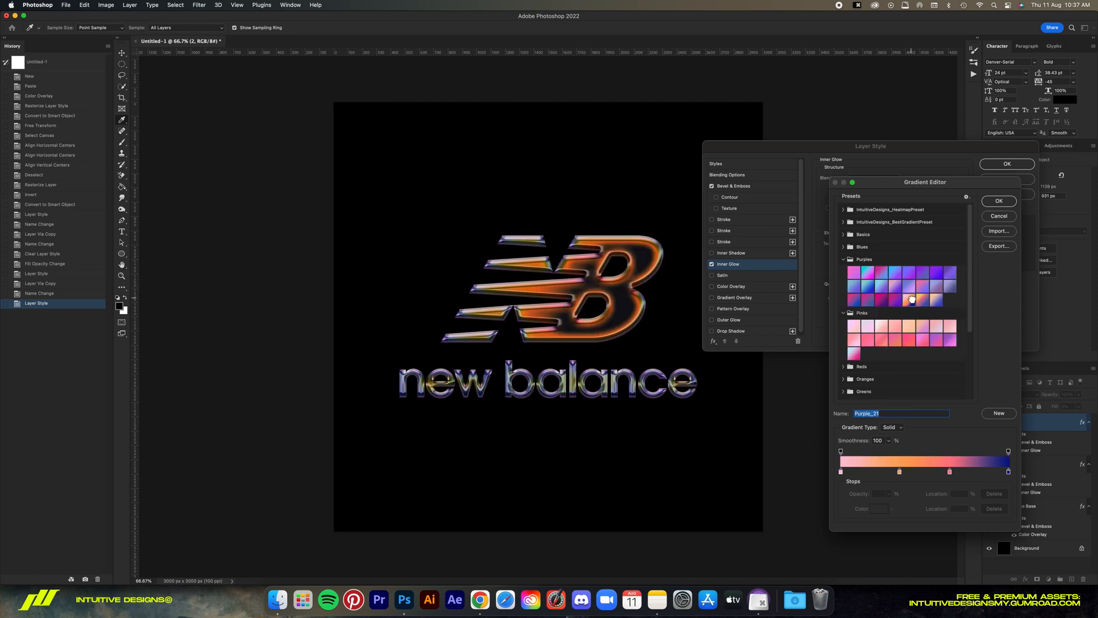
mouse_move(543, 300)
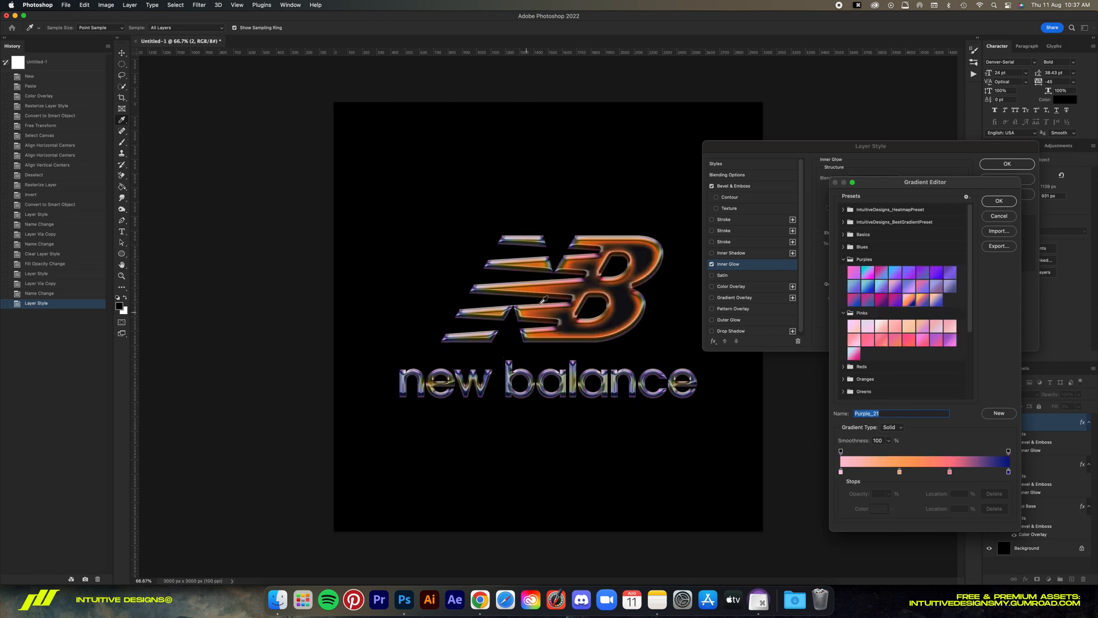
mouse_move(452, 383)
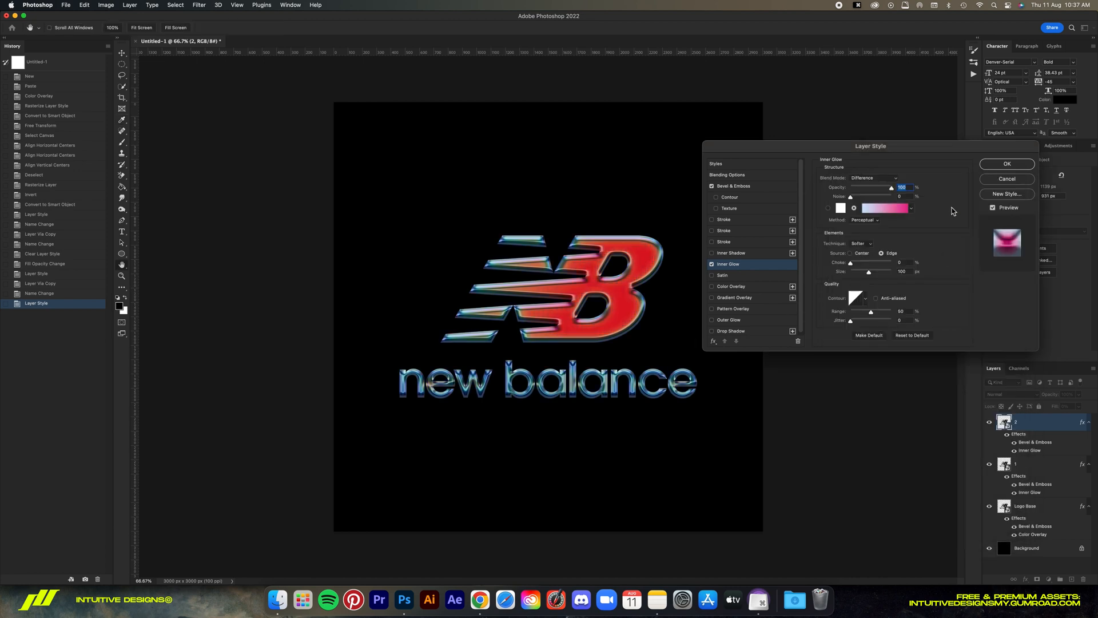
click(1006, 163)
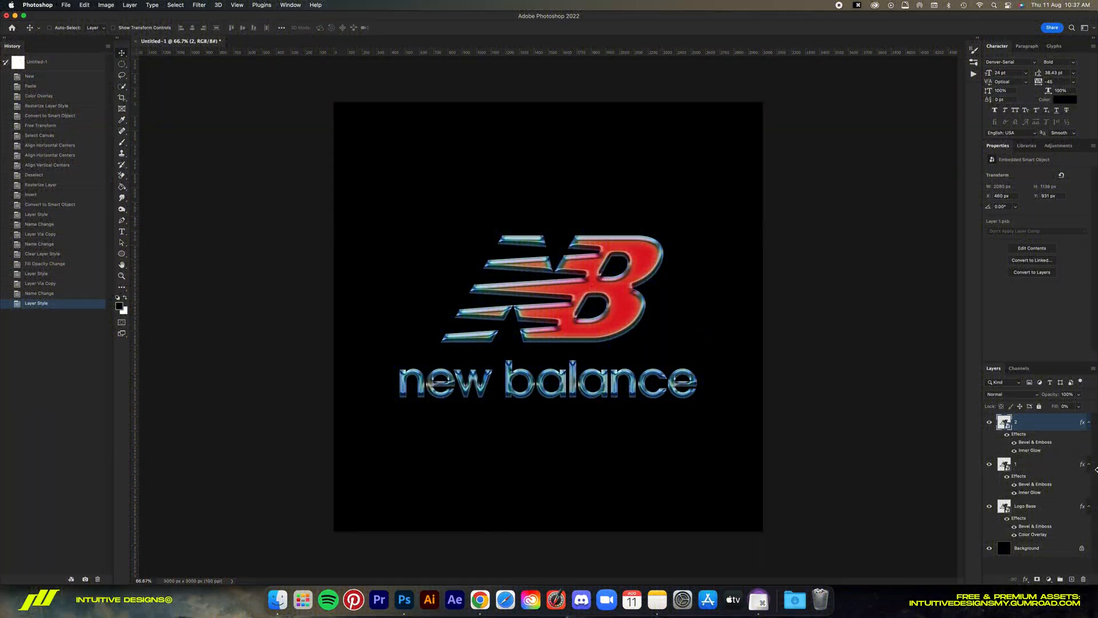
click(1027, 549)
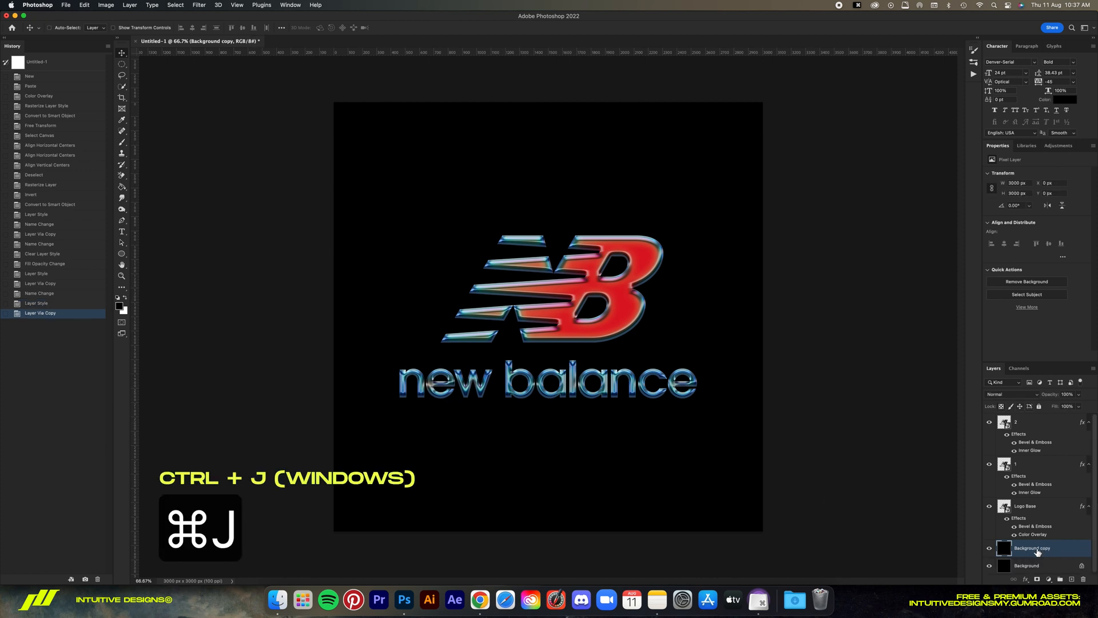
Name the background copy 'Gradient', add a Gradient Overlay, and edit its gradient.
text(Gradient)
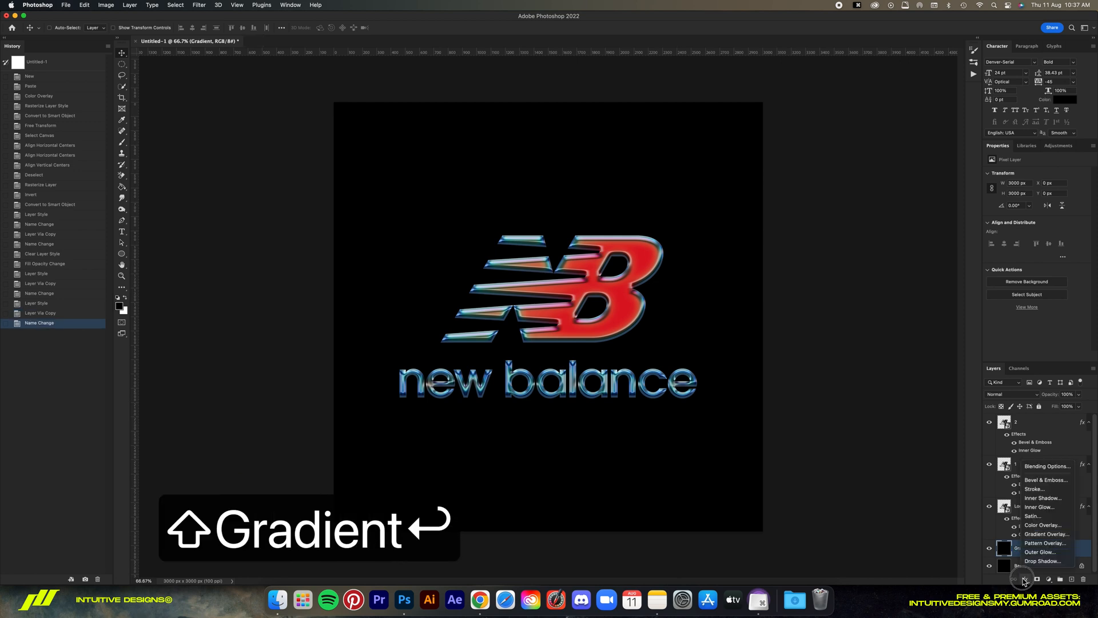
click(1045, 534)
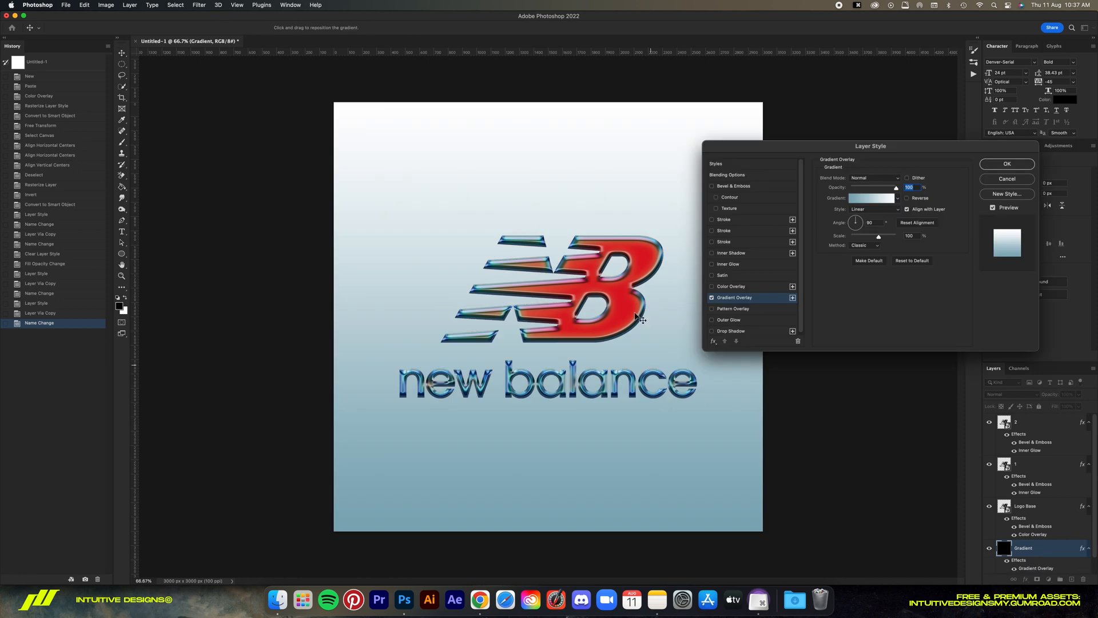
drag(870, 146, 845, 146)
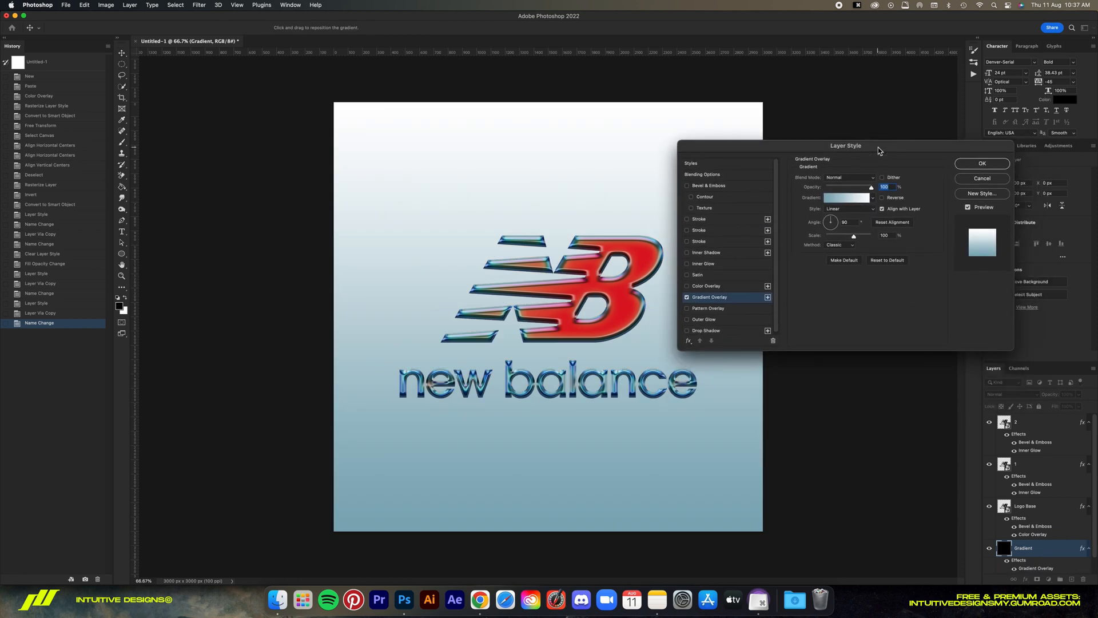
click(847, 197)
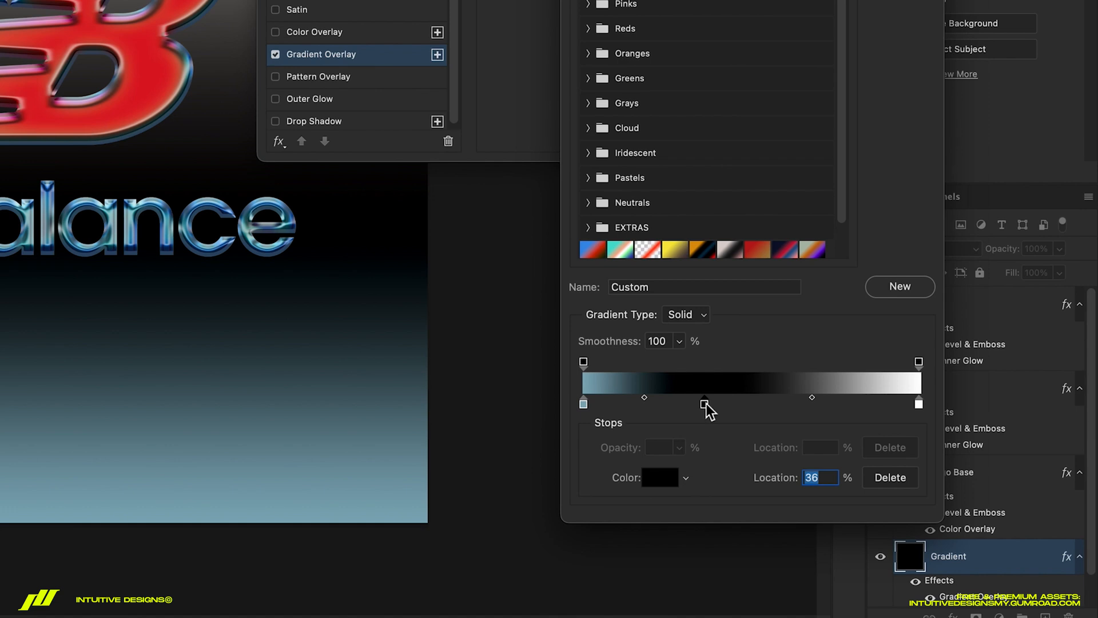
Drag out black color stops to about 36% and 65% on the overlay gradient.
drag(706, 404, 700, 404)
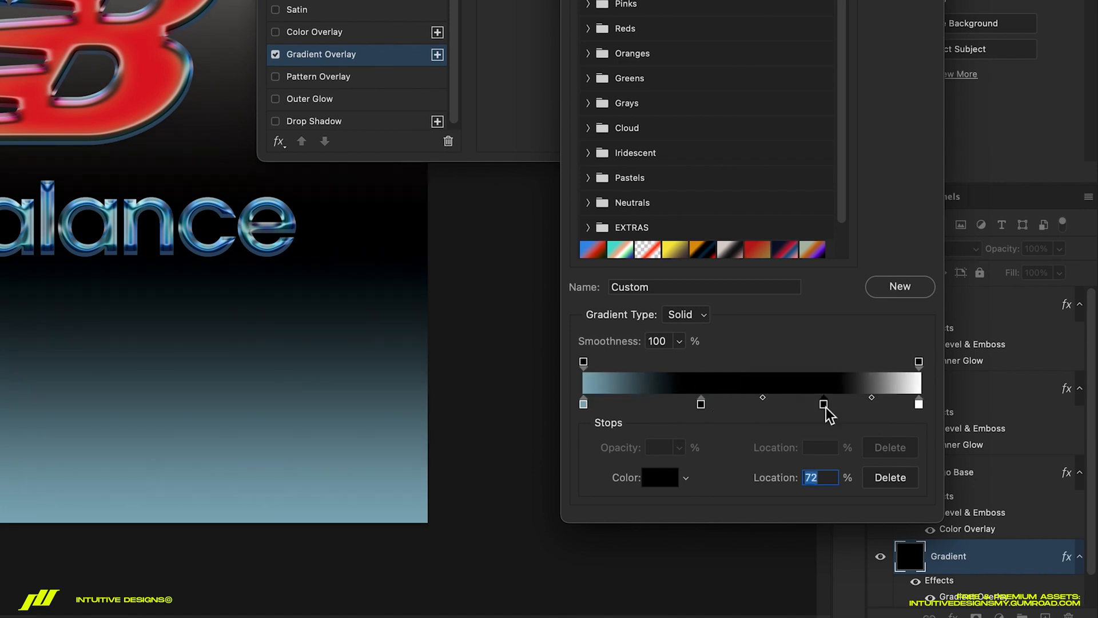
drag(825, 403, 801, 403)
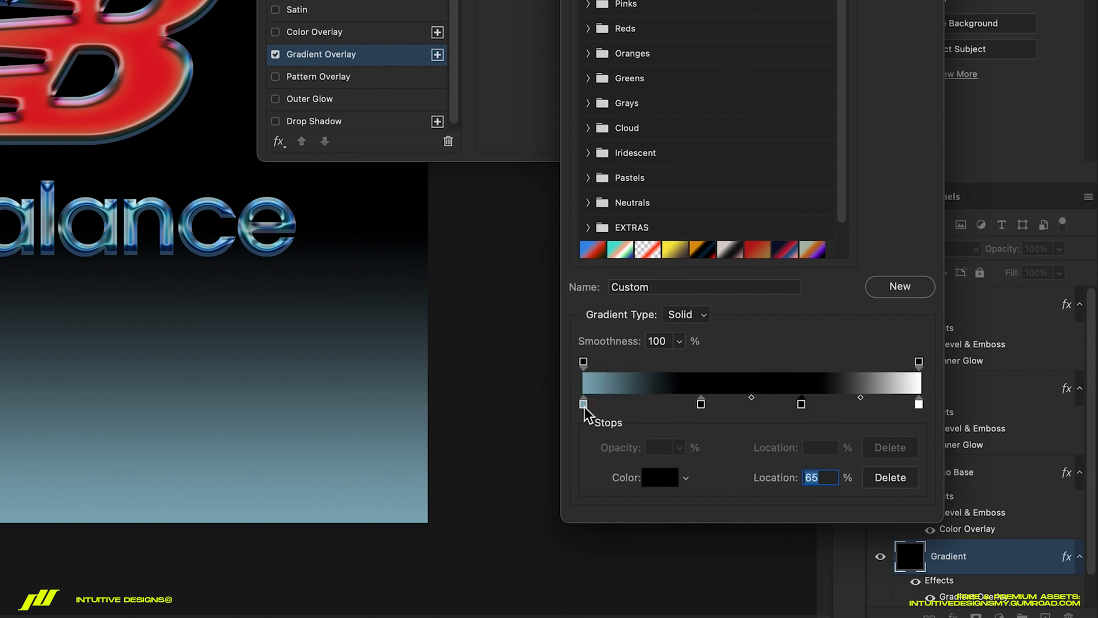
Zoom in on the logo and set the gradient's white end stop to pale blue.
click(659, 477)
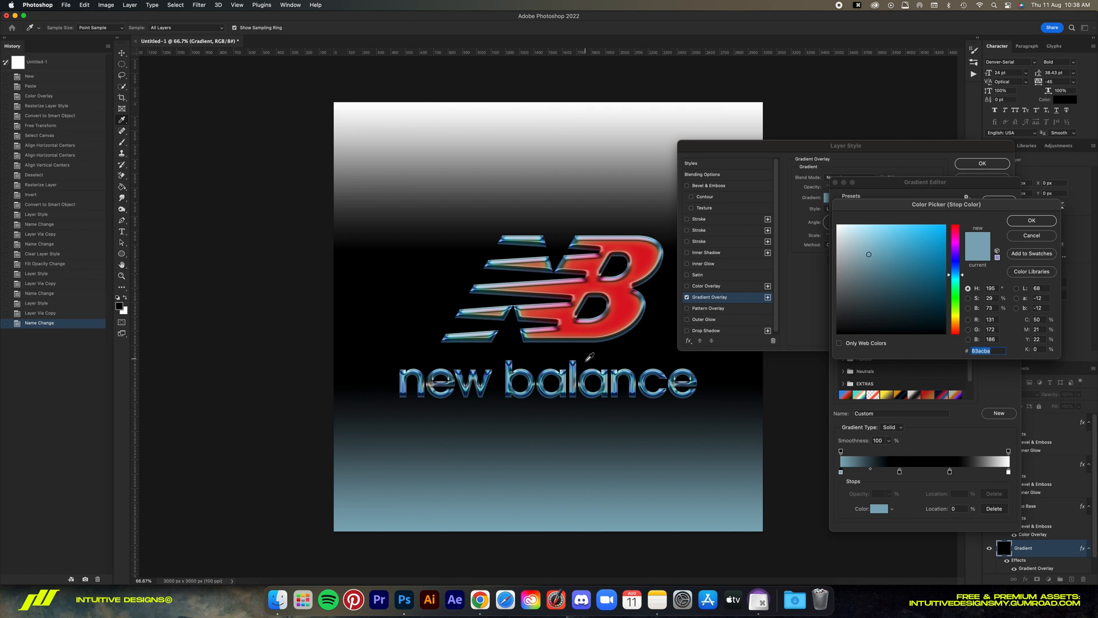
key(cmd+=)
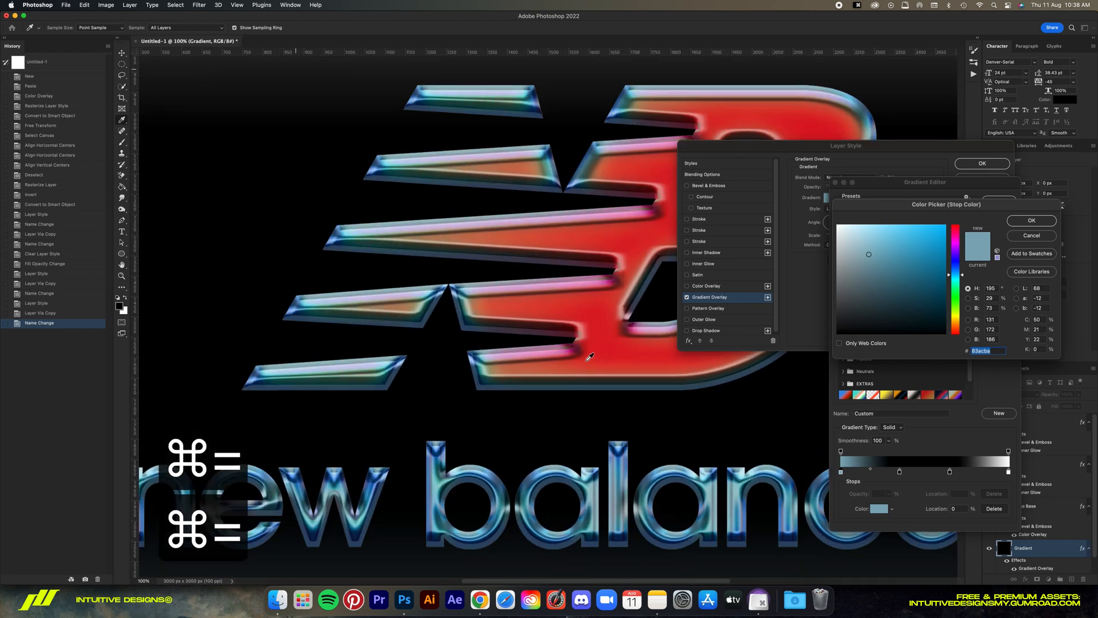
key(cmd+=)
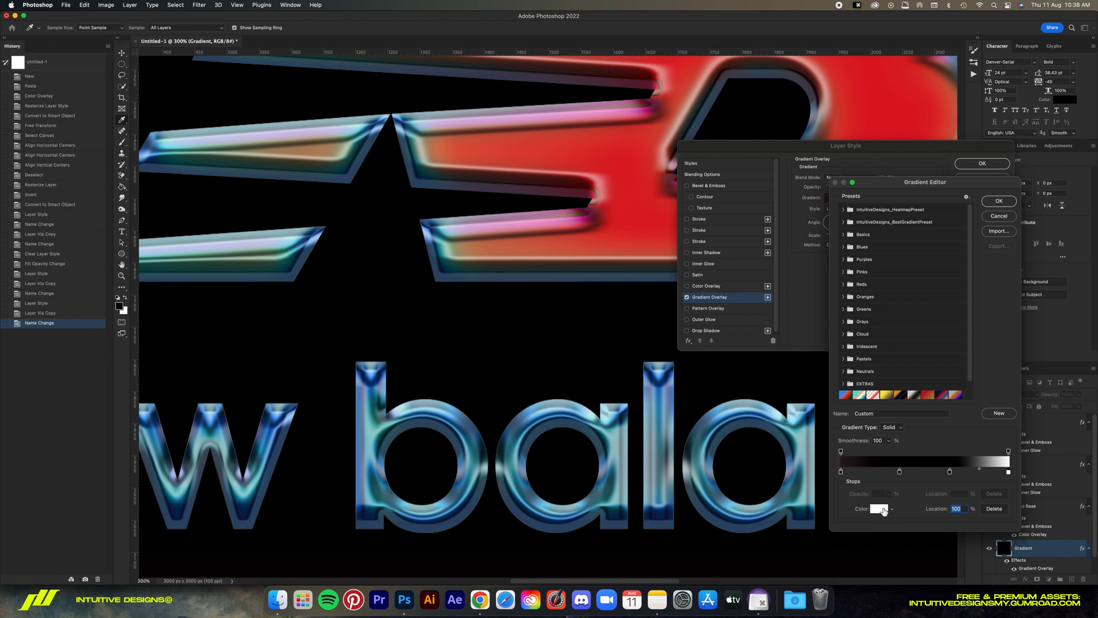
click(880, 509)
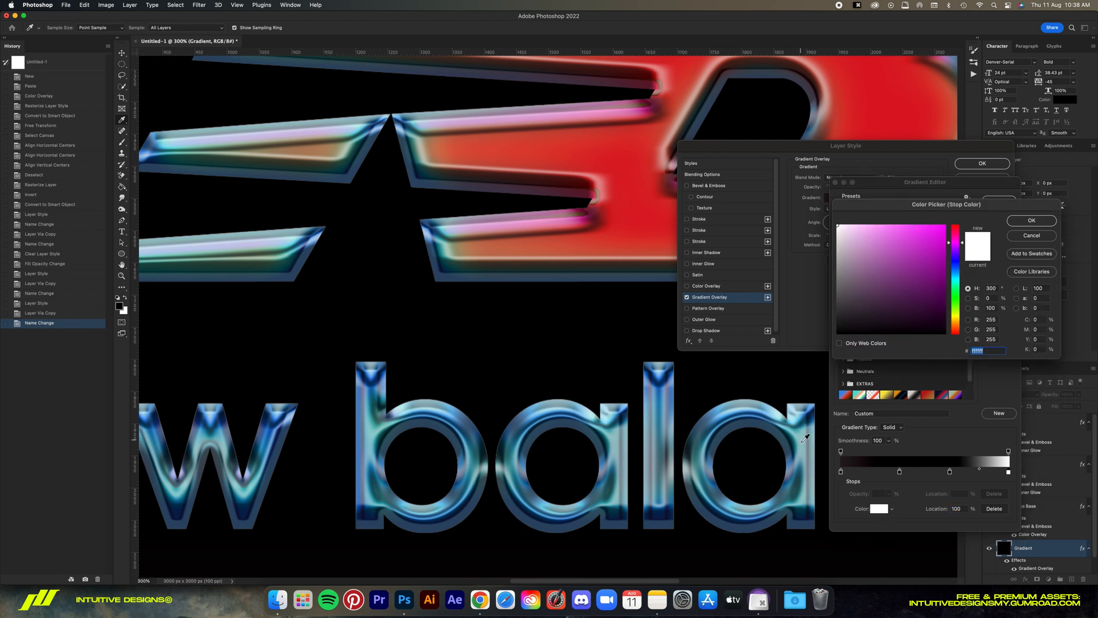
click(863, 247)
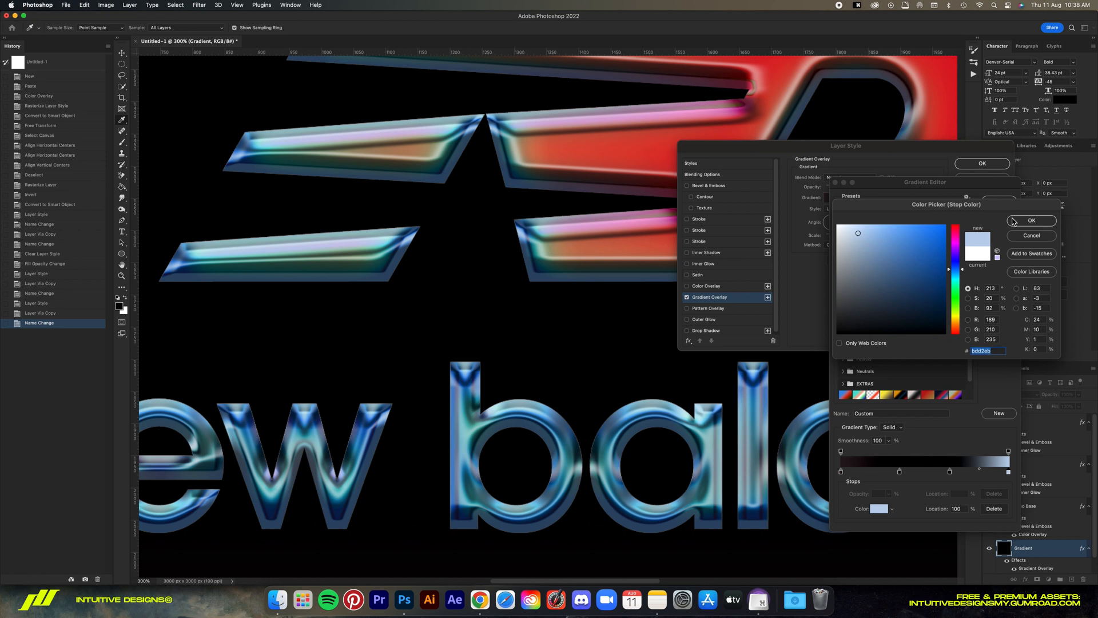
click(1030, 221)
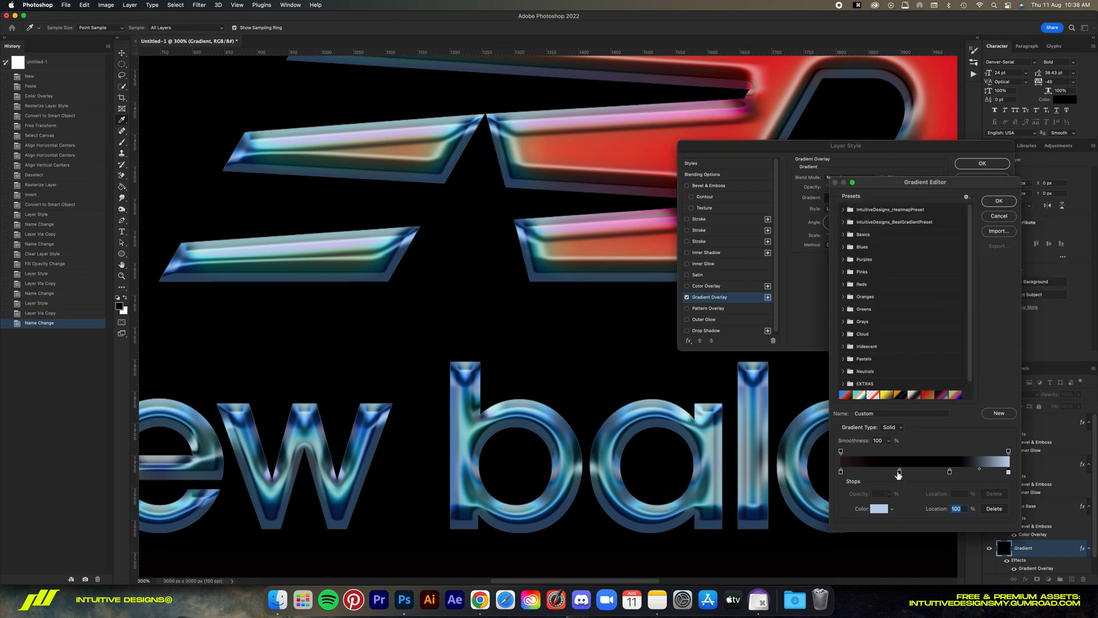
Color the 35% stop with the logo's sampled red and the 65% stop deeper blue.
click(878, 508)
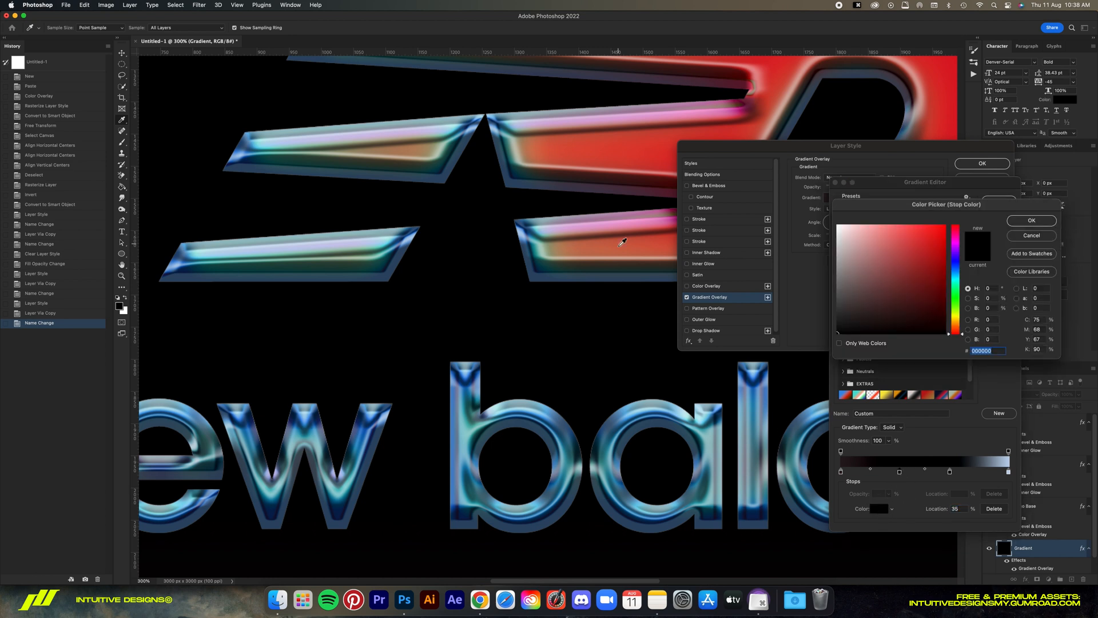
scroll(right, 3)
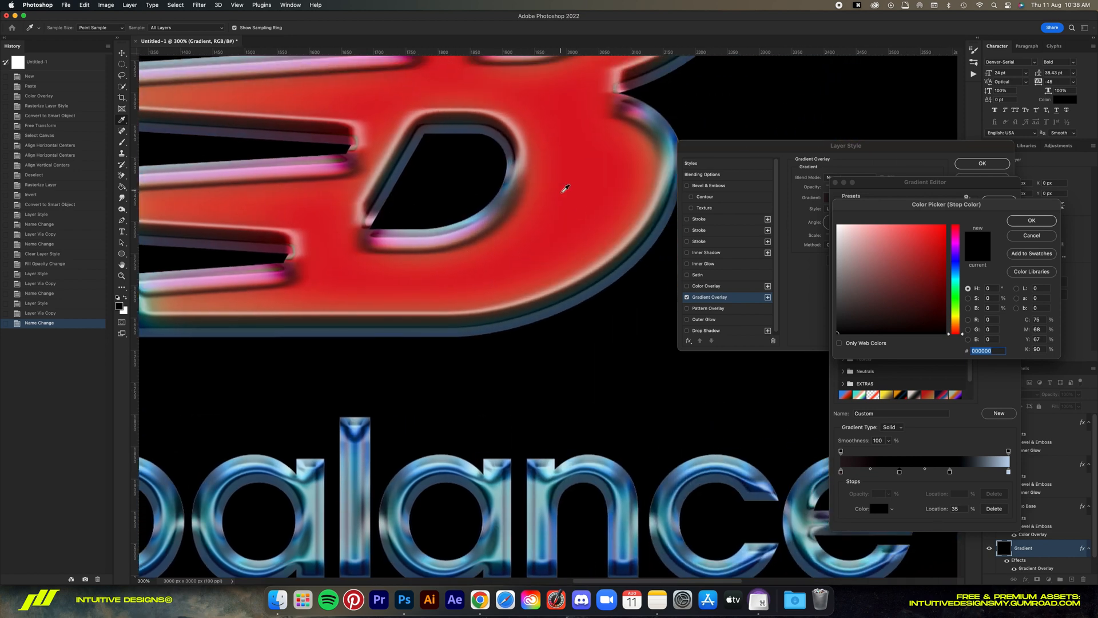
click(934, 240)
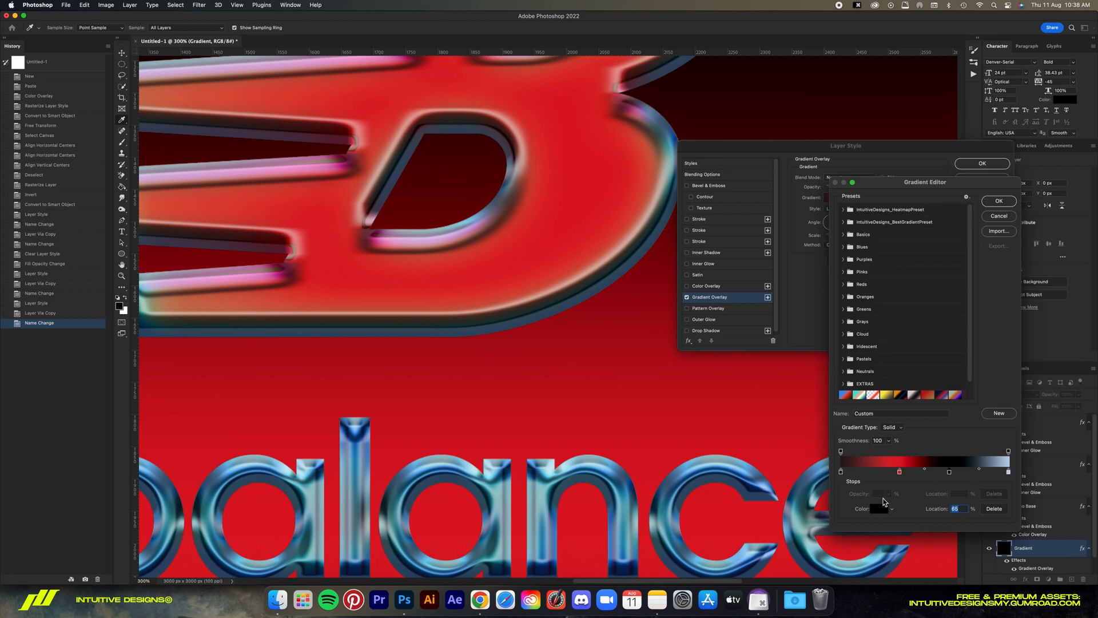
click(877, 509)
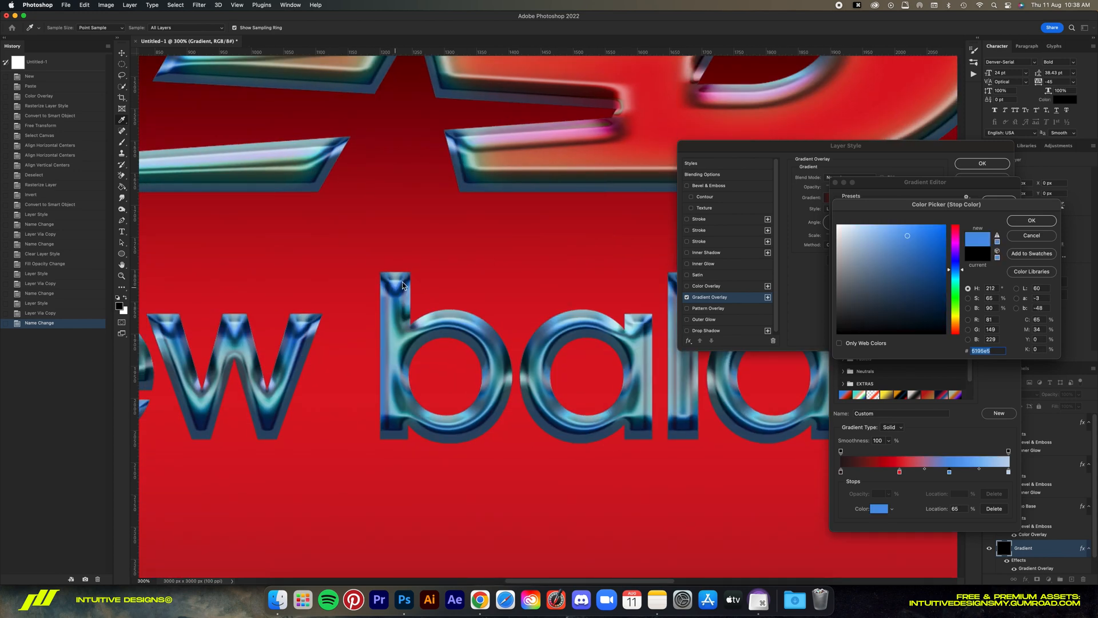
key(cmd+0)
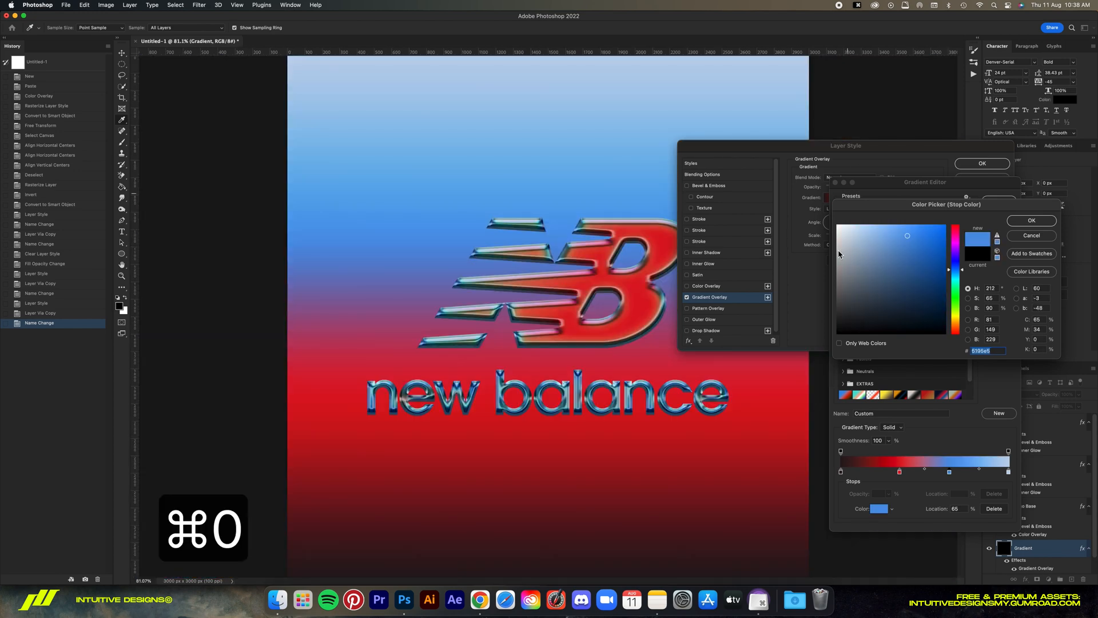
click(937, 240)
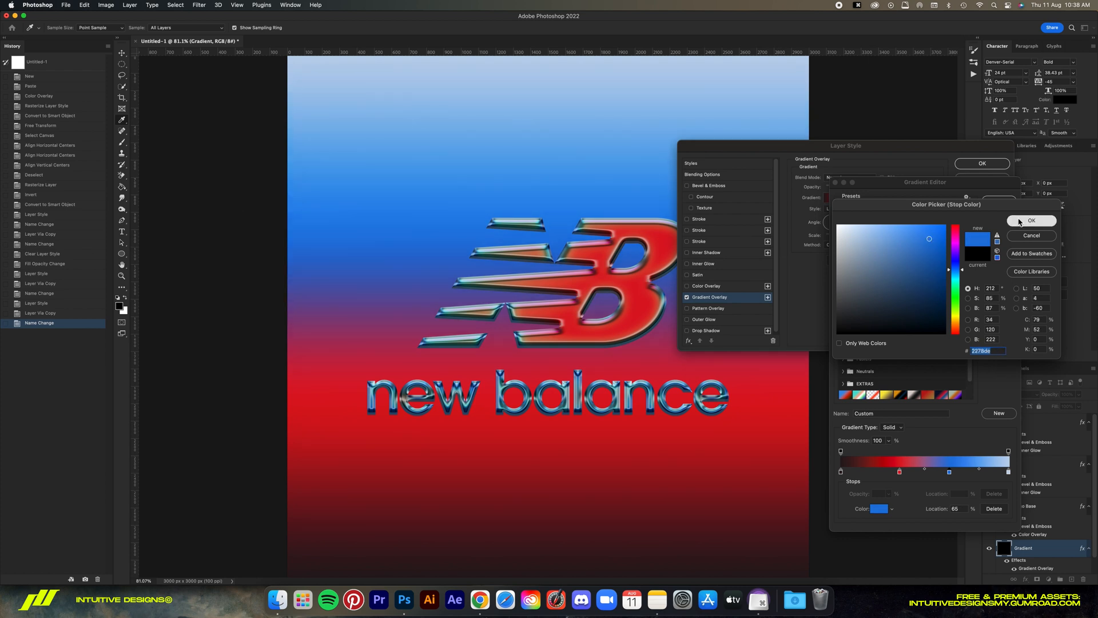
click(1031, 221)
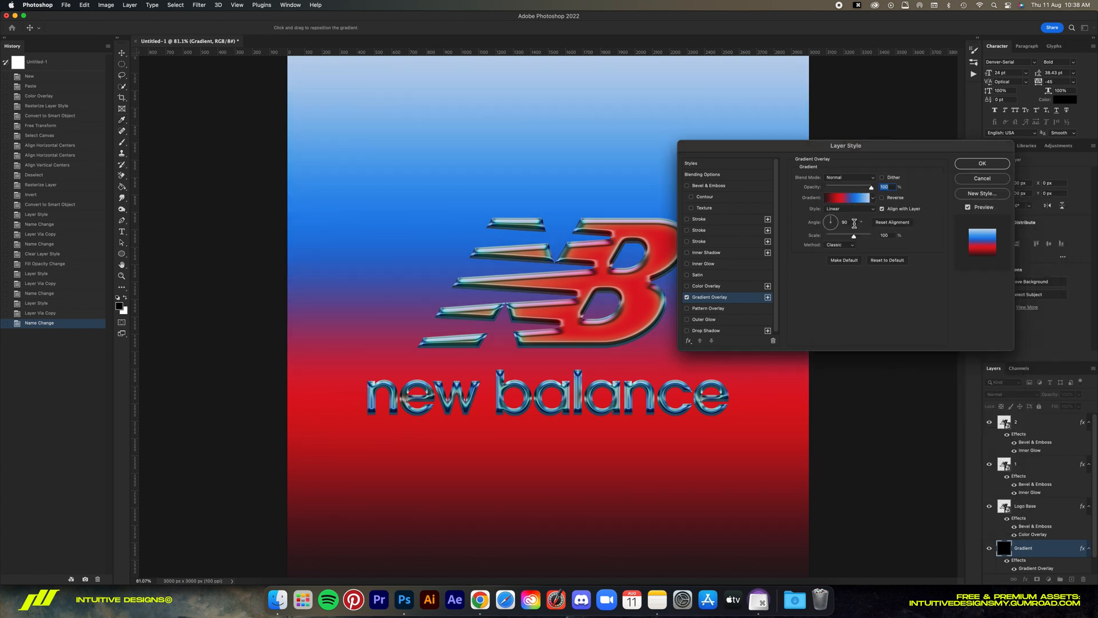
Set the gradient overlay angle to 45°, reposition it diagonally on the canvas, and confirm.
text(45)
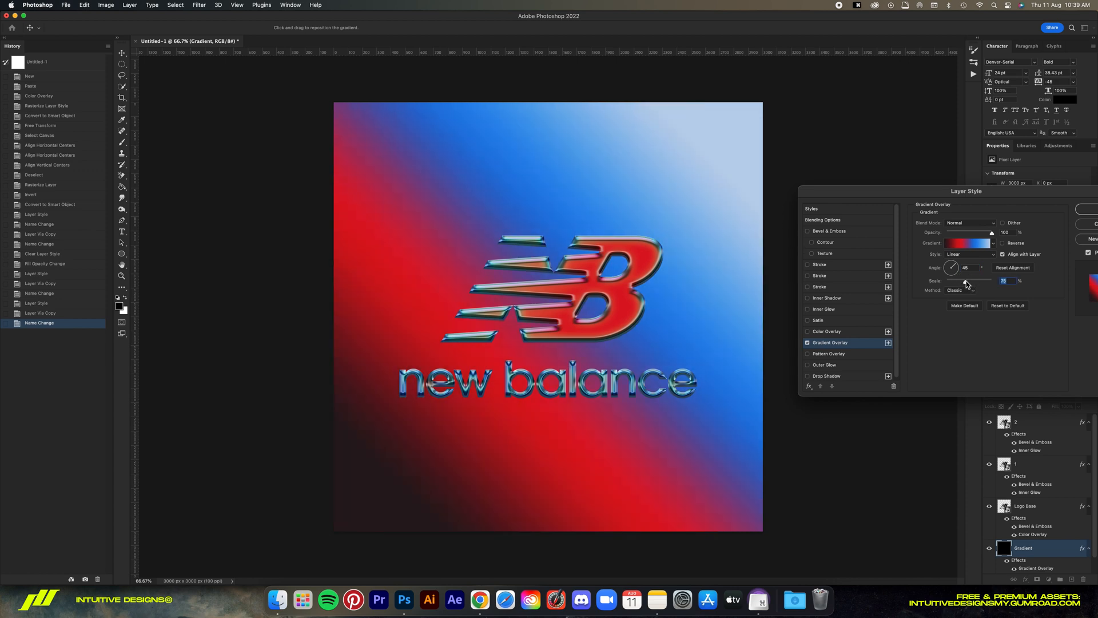
drag(967, 190, 803, 95)
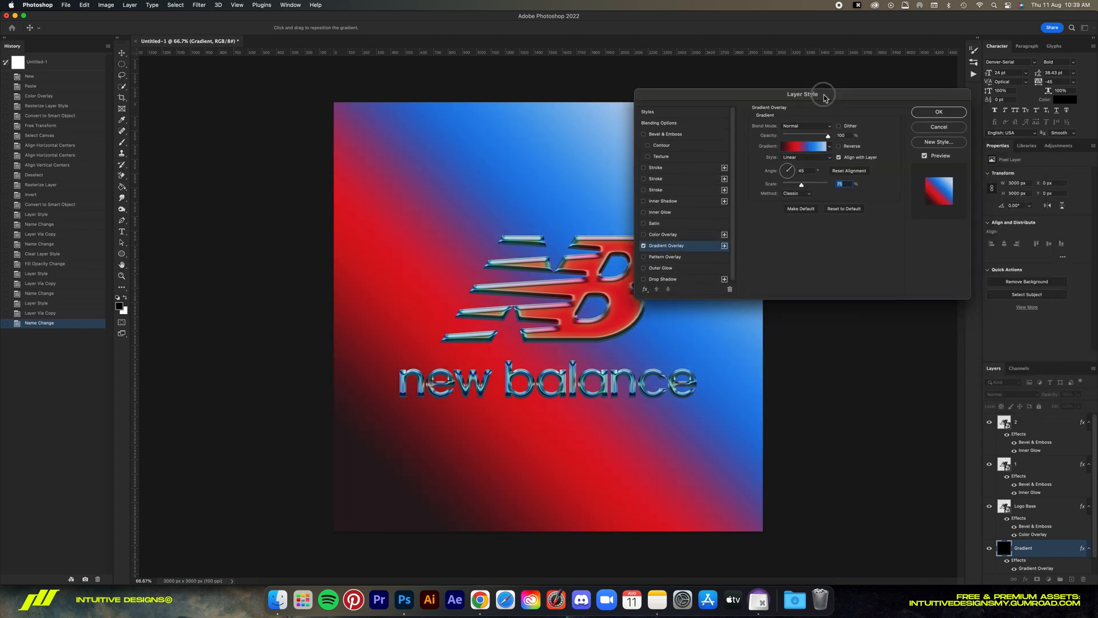
click(938, 112)
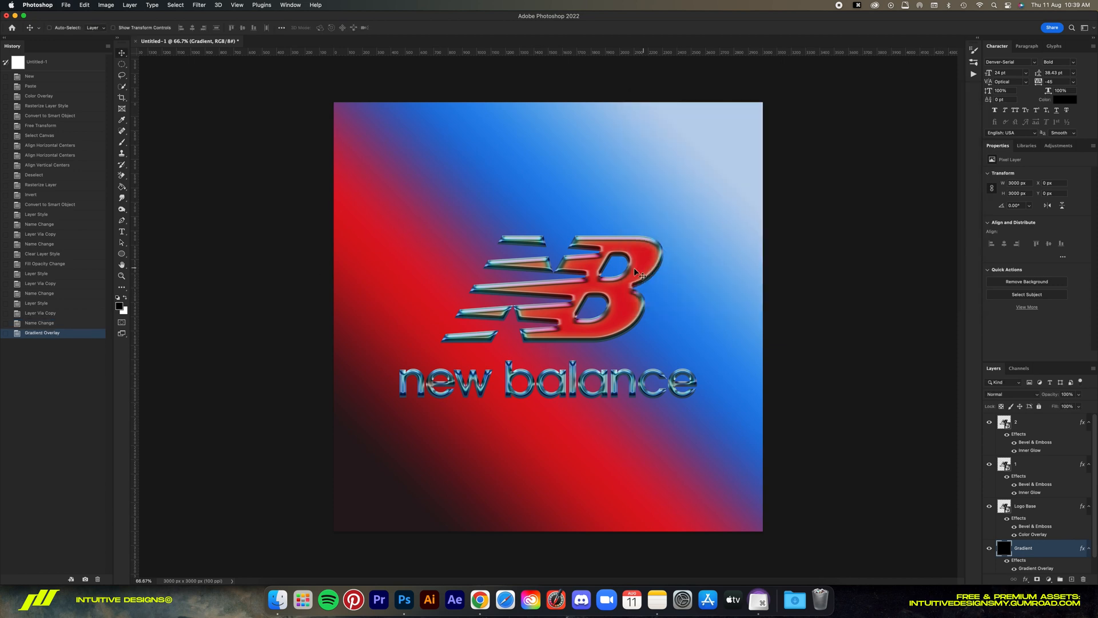
key(cmd+=)
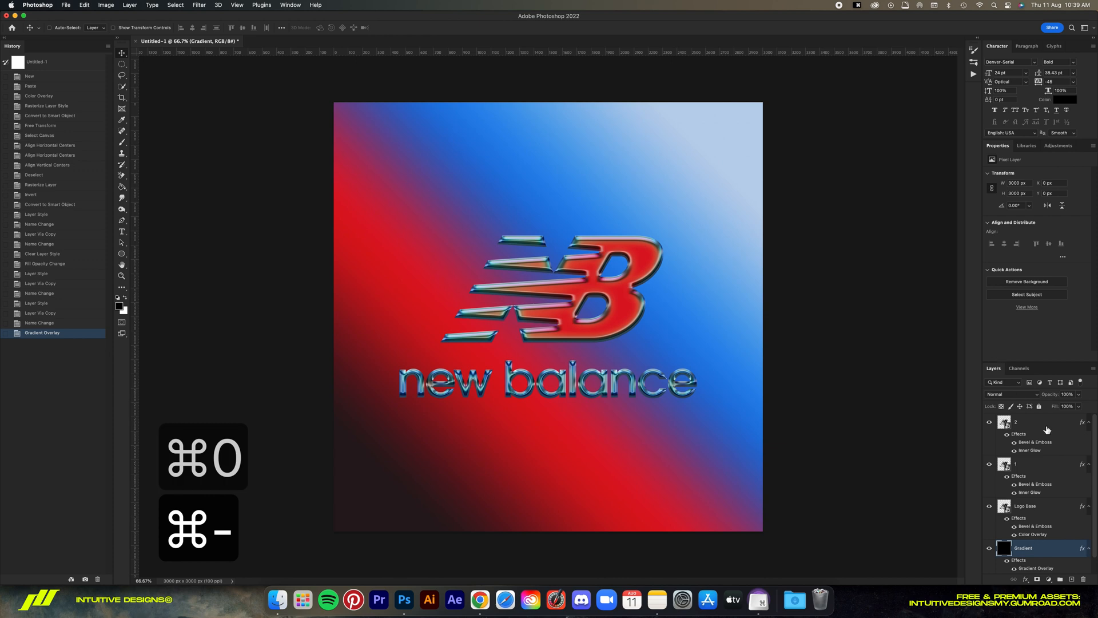
Duplicate the top chrome logo layer and edit the copy's Bevel & Emboss settings.
click(1029, 421)
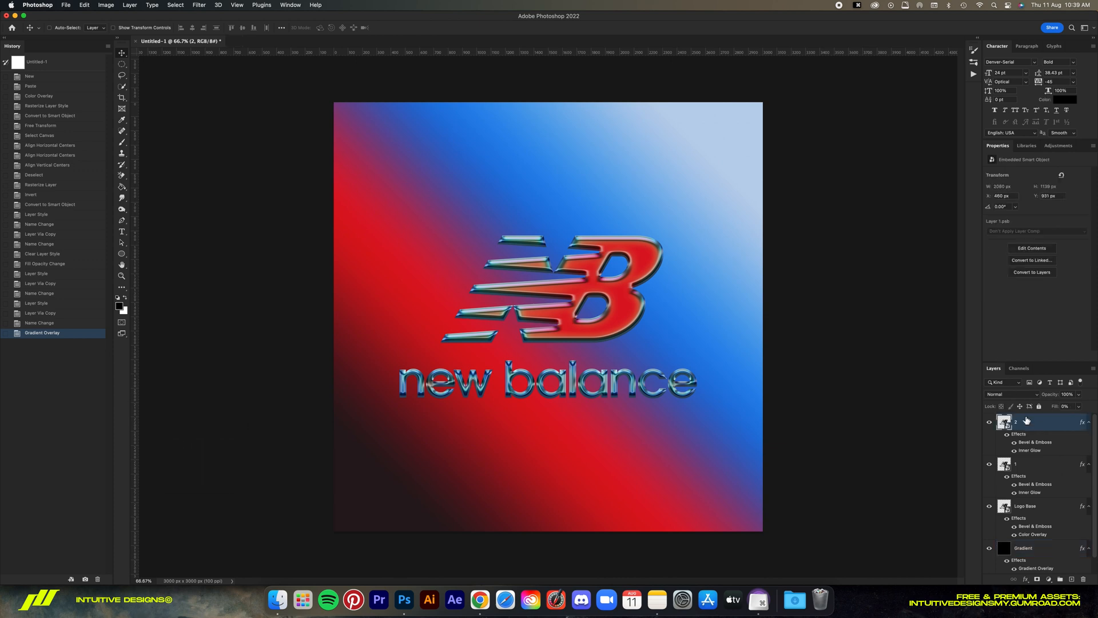
key(cmd+j)
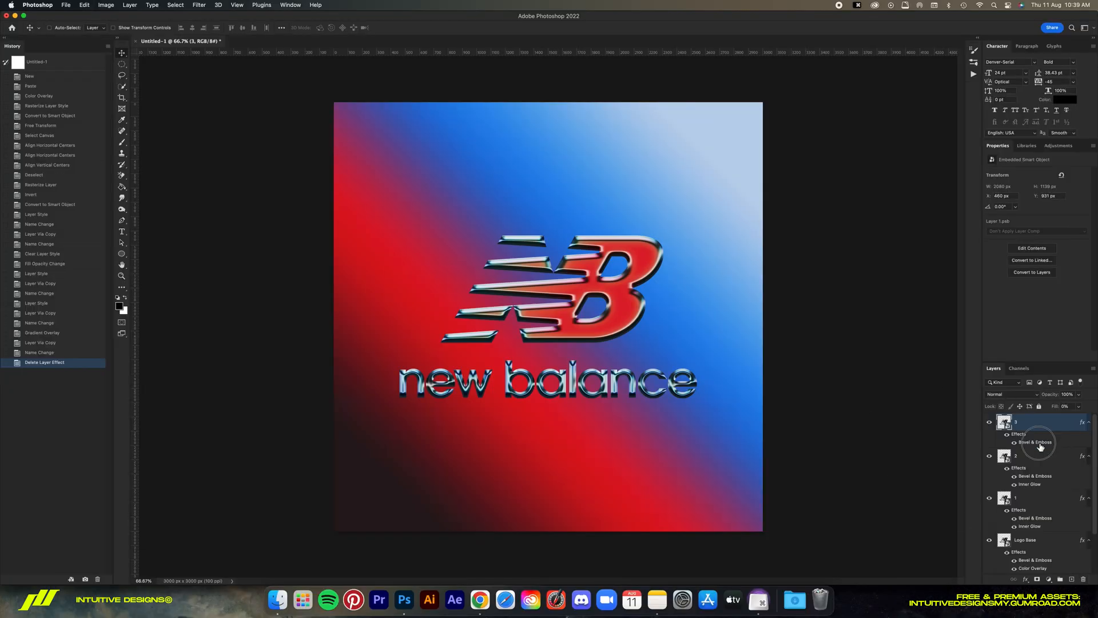
double_click(1036, 442)
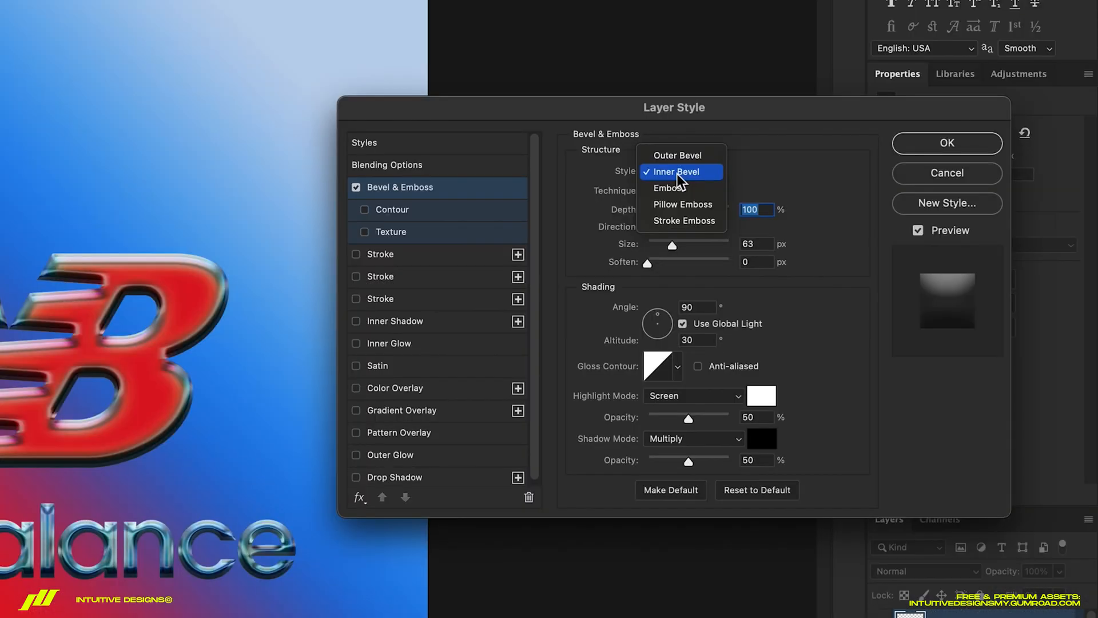
Make the bevel an Outer Bevel with a different gloss contour and a Difference shadow mode.
click(678, 155)
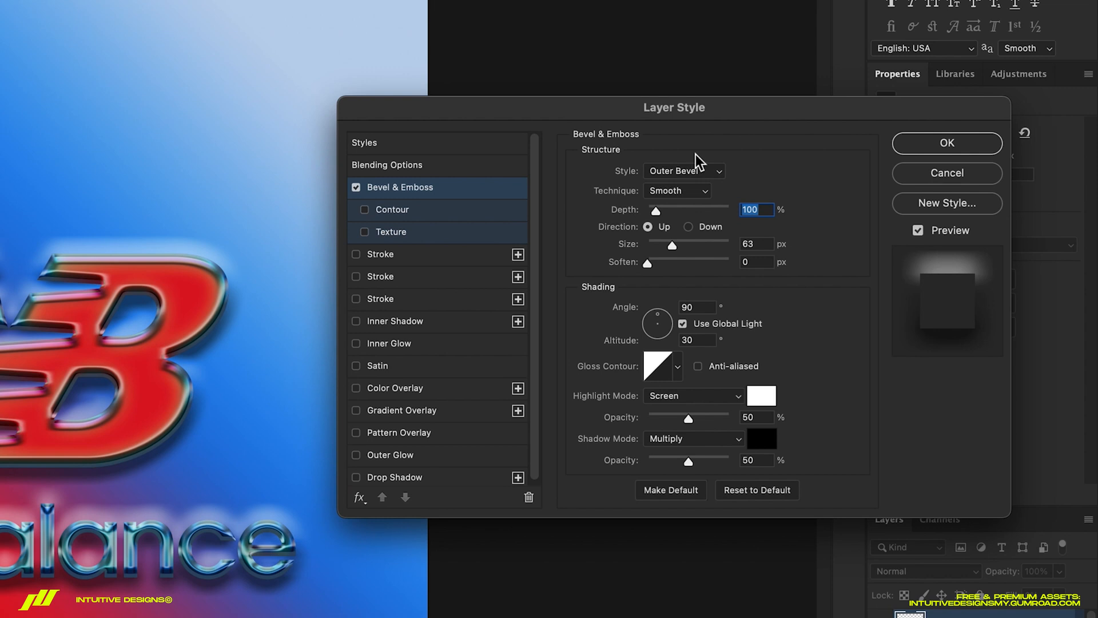
mouse_move(668, 252)
text(50)
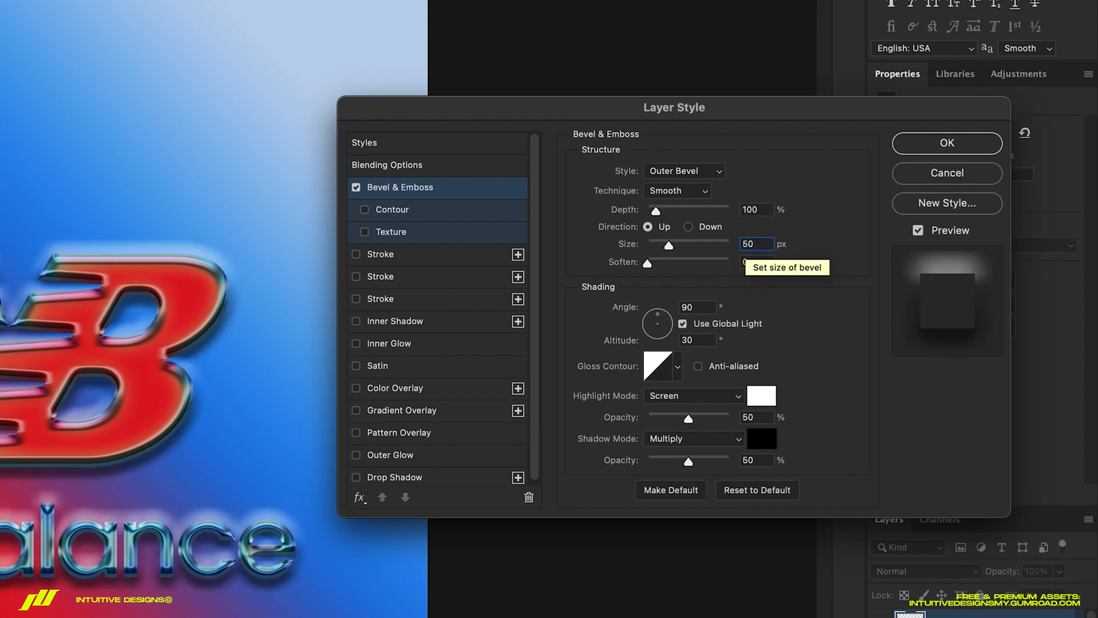
click(668, 365)
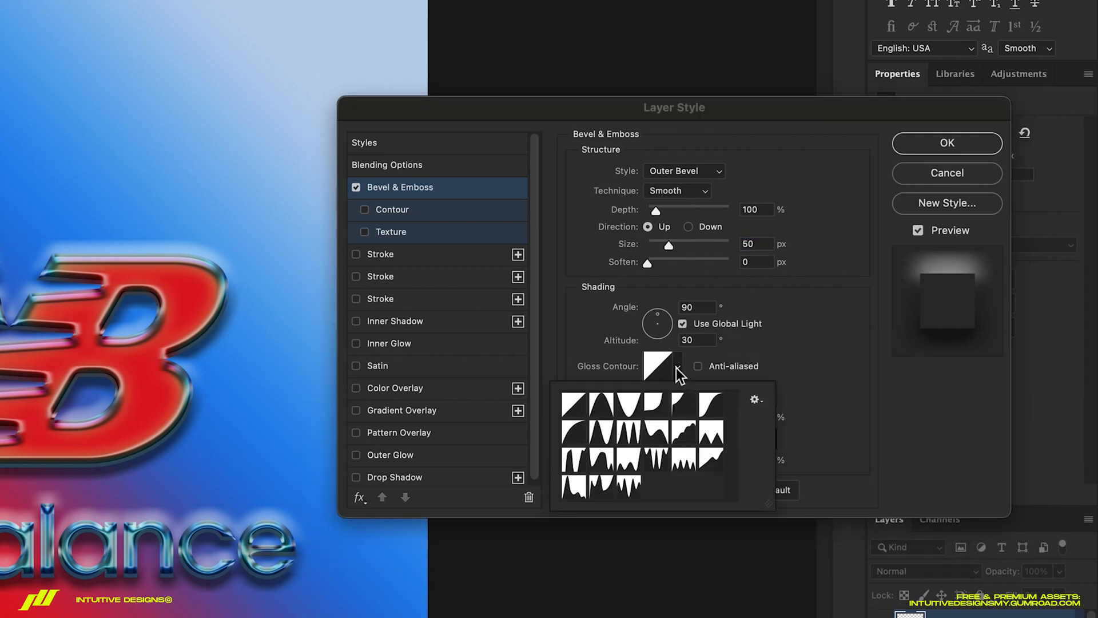
click(573, 433)
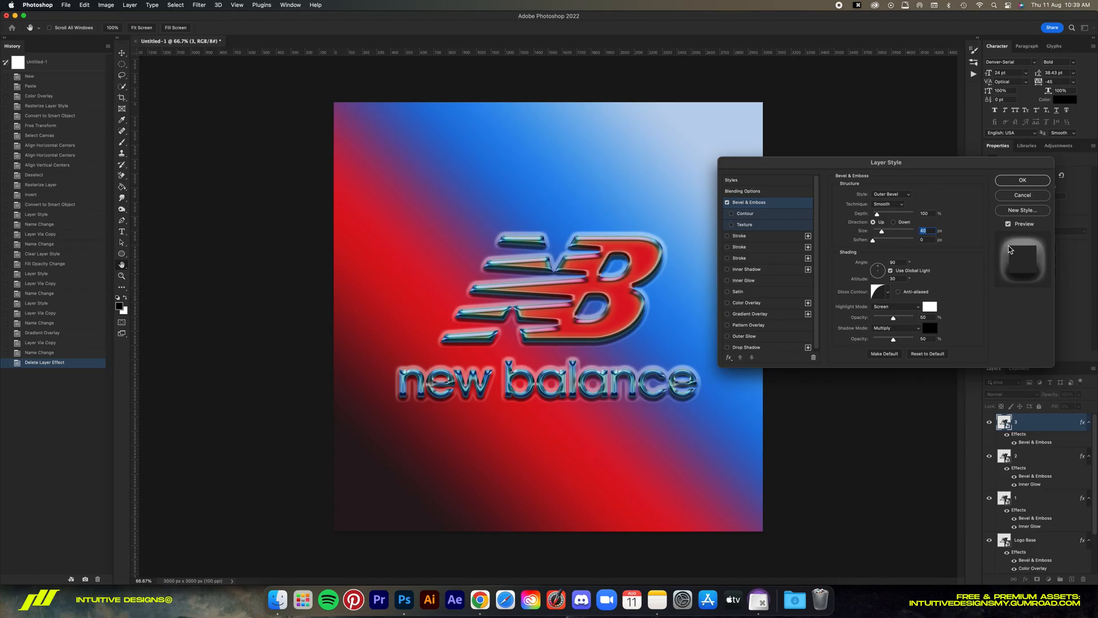
click(895, 306)
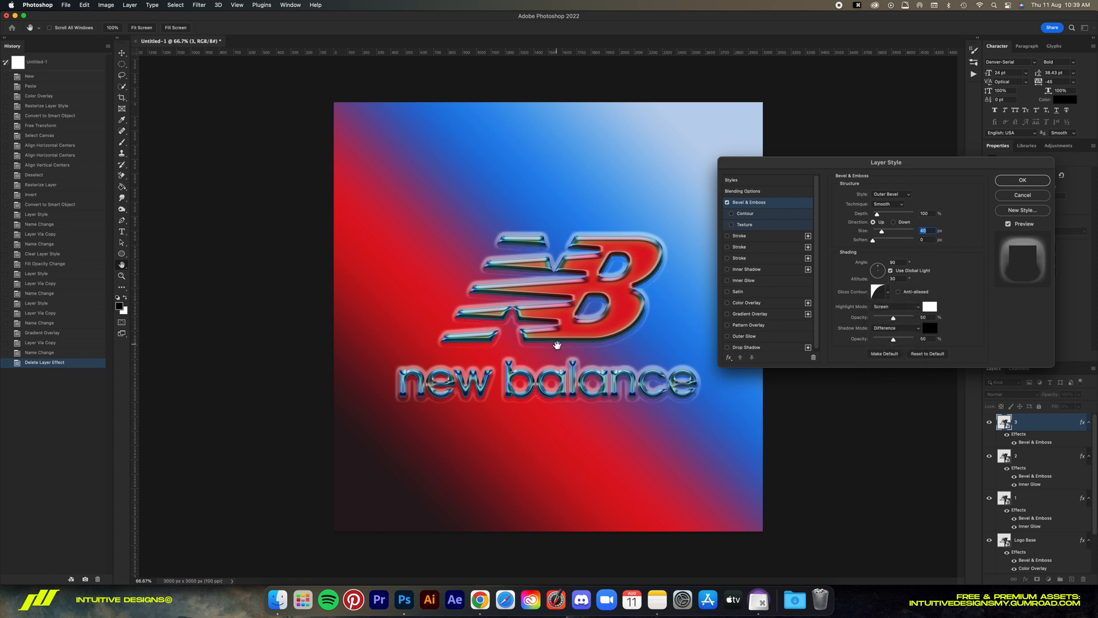
click(930, 327)
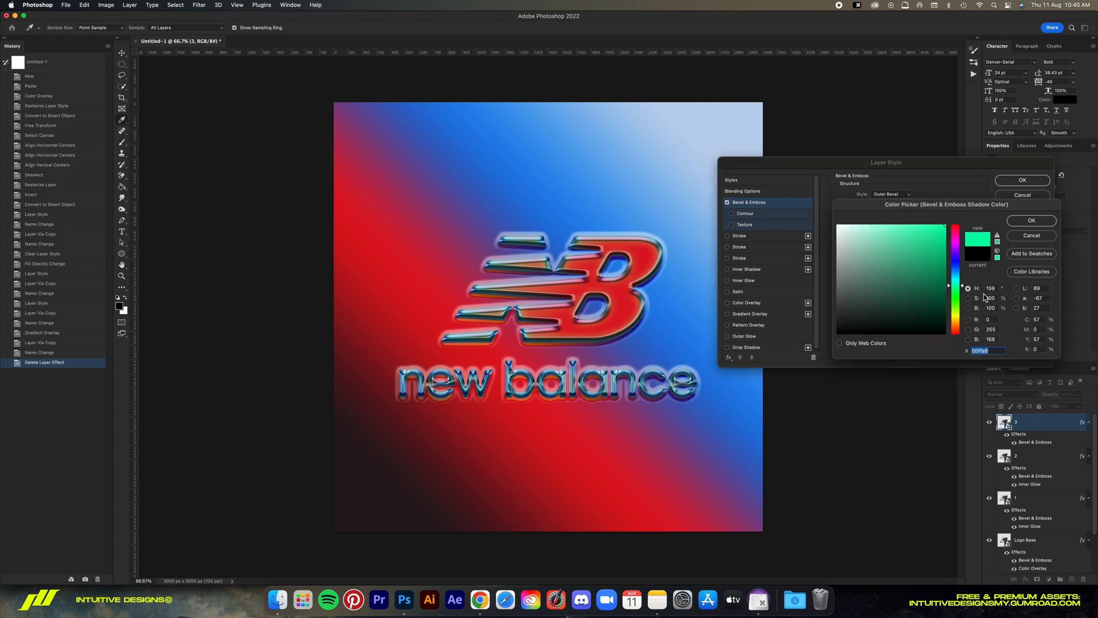
Try magenta and other hues, then settle on a bright green bevel shadow colour.
click(954, 320)
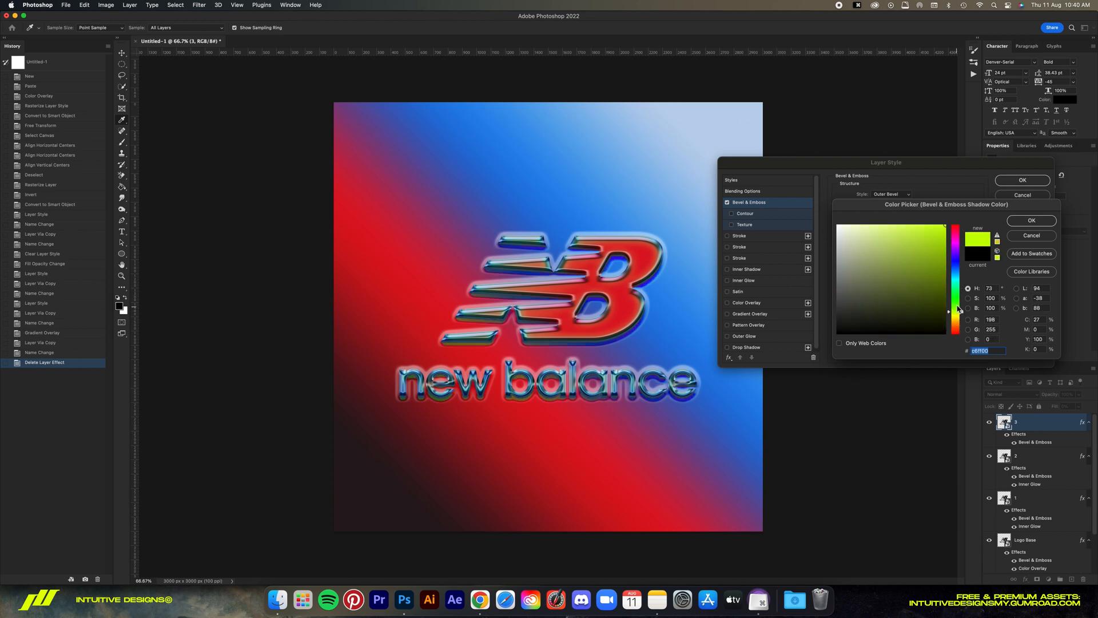
click(956, 244)
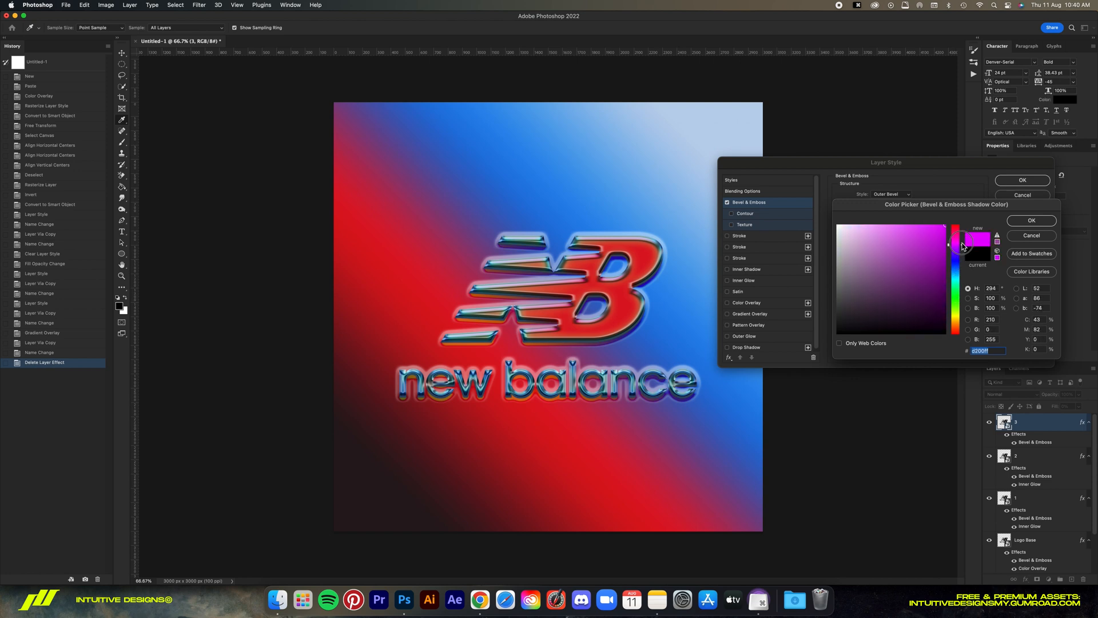
click(956, 302)
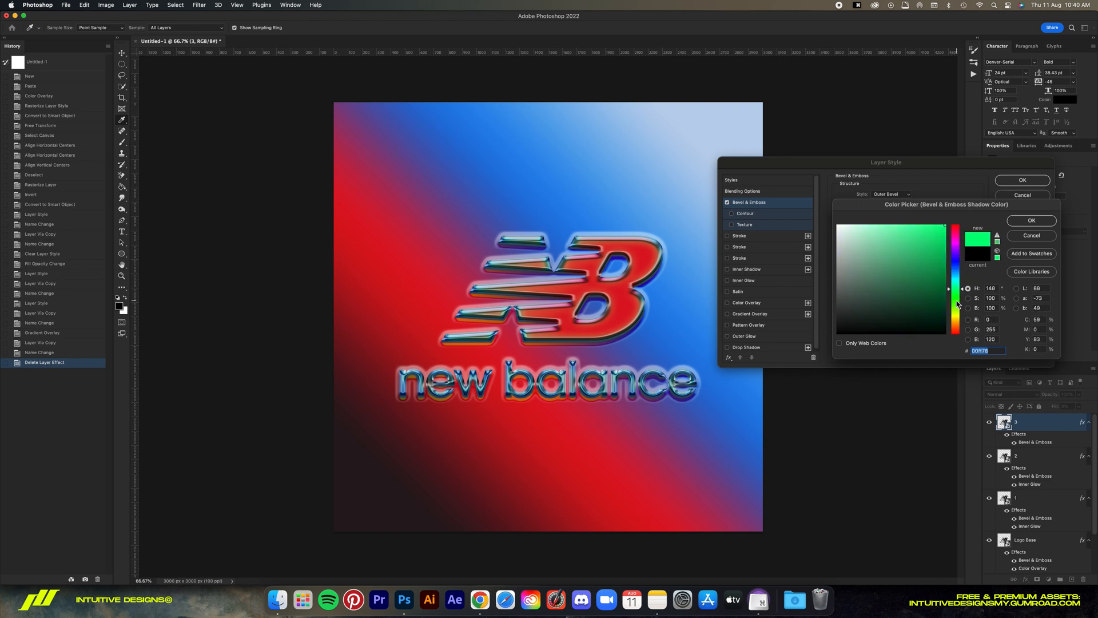
drag(956, 291, 956, 286)
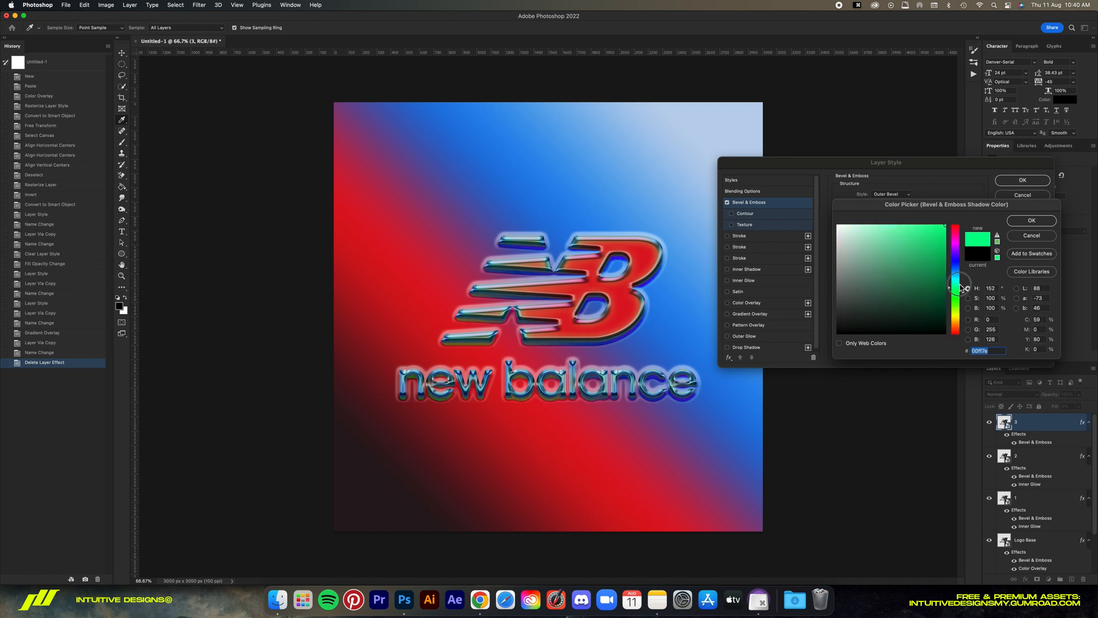
click(957, 268)
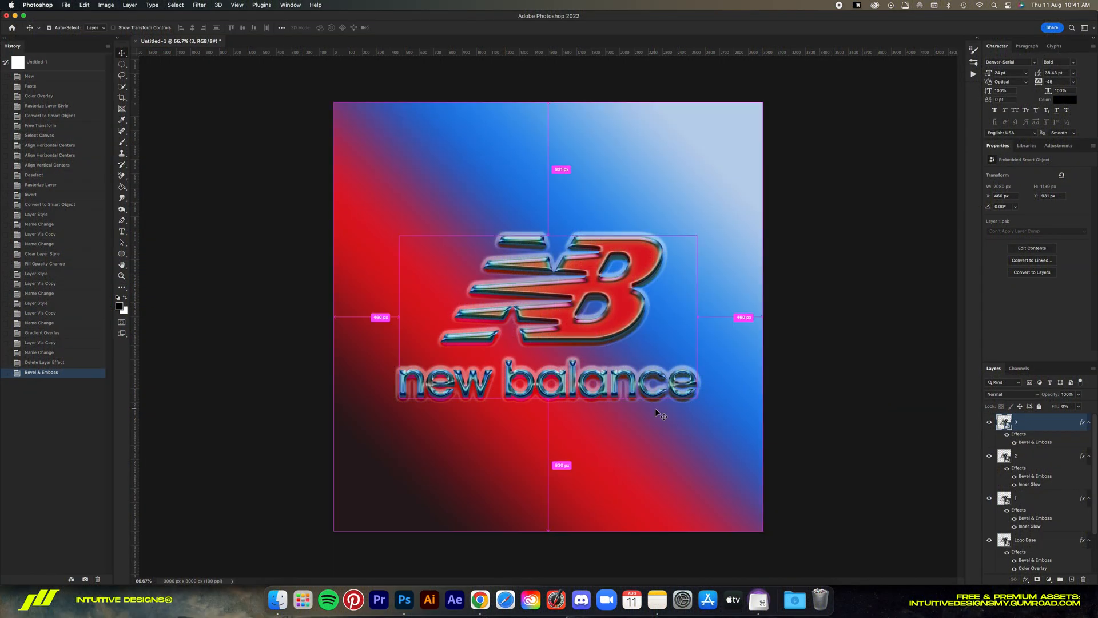
Create a new layer and fill it with 50% Gray.
key(cmd+minus)
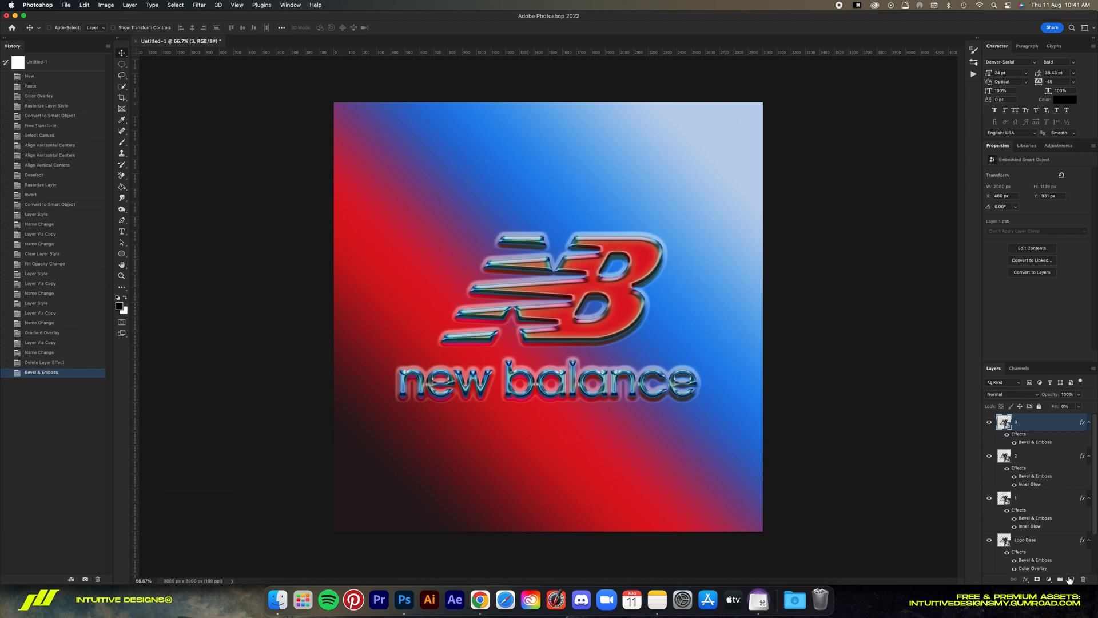
key(shift+backspace)
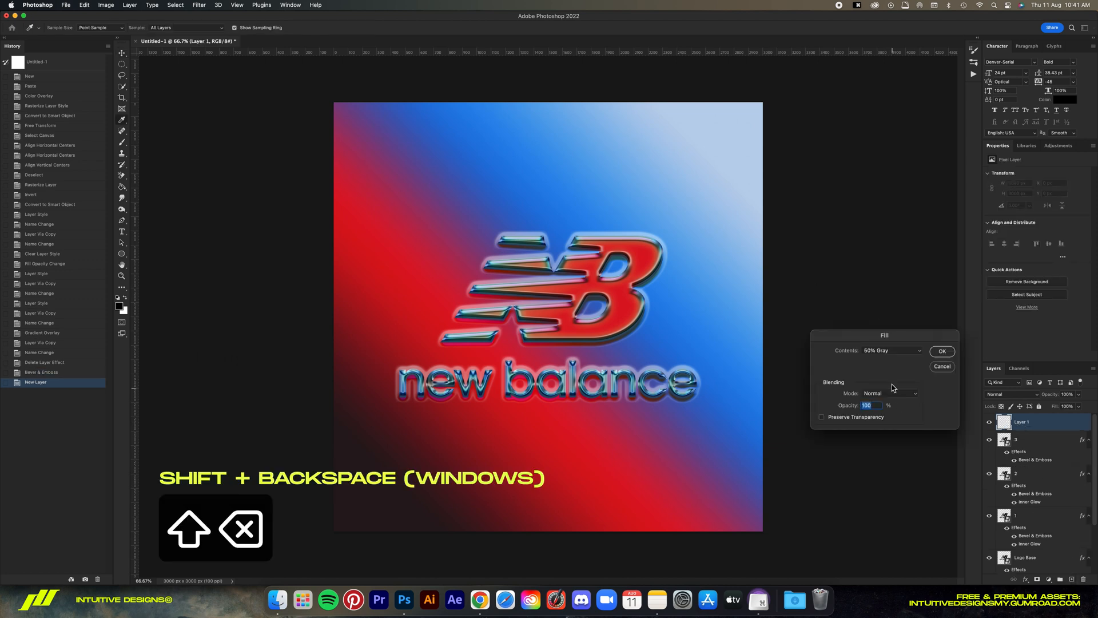
click(890, 350)
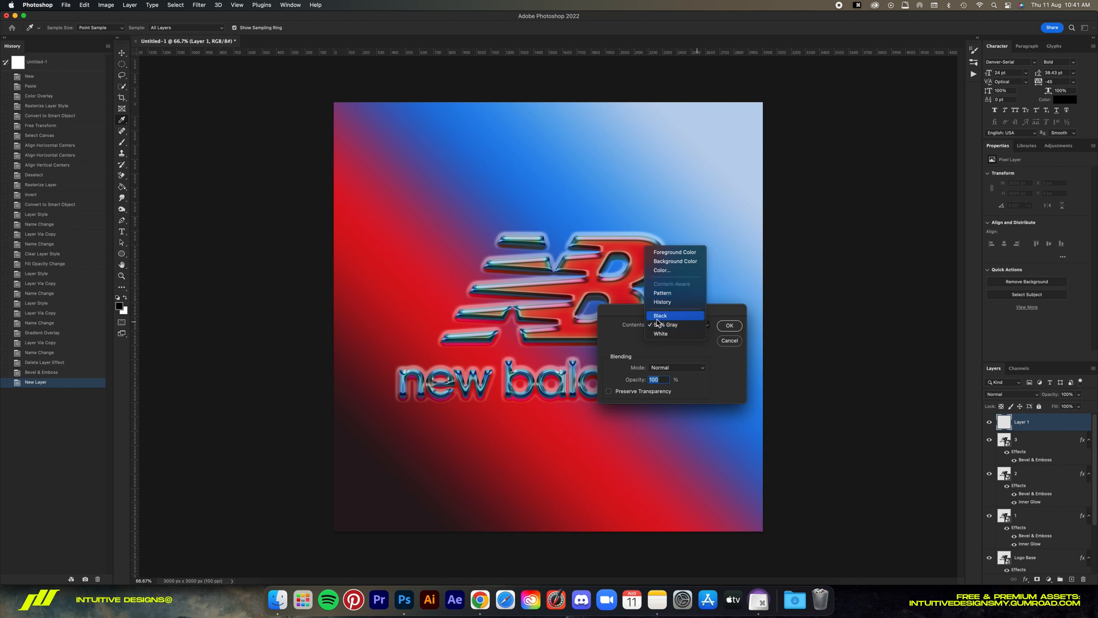
click(667, 325)
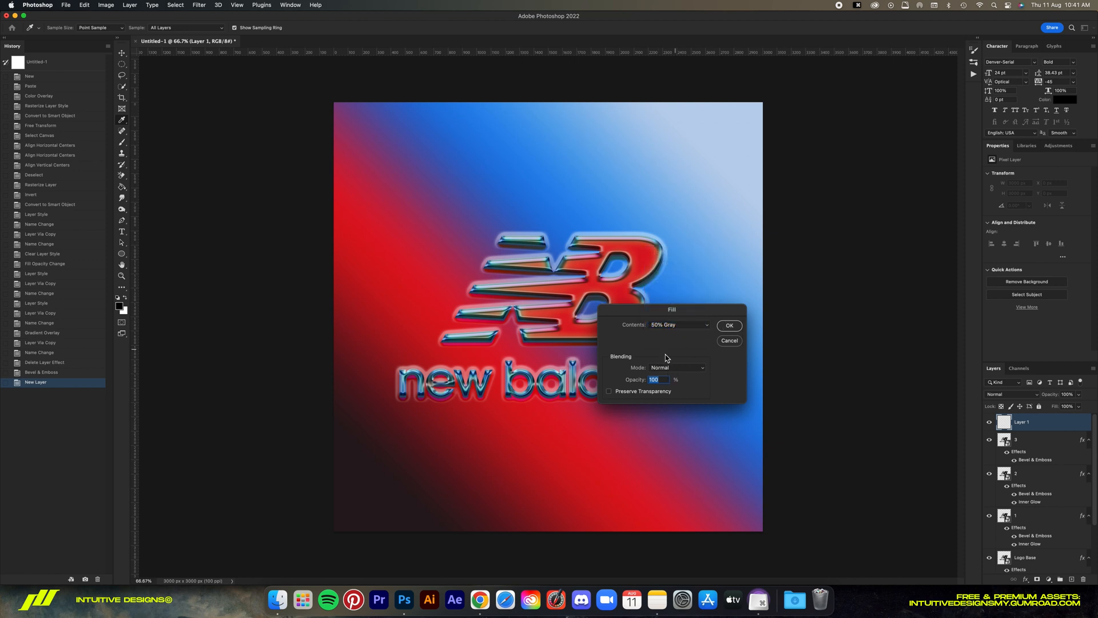
click(729, 325)
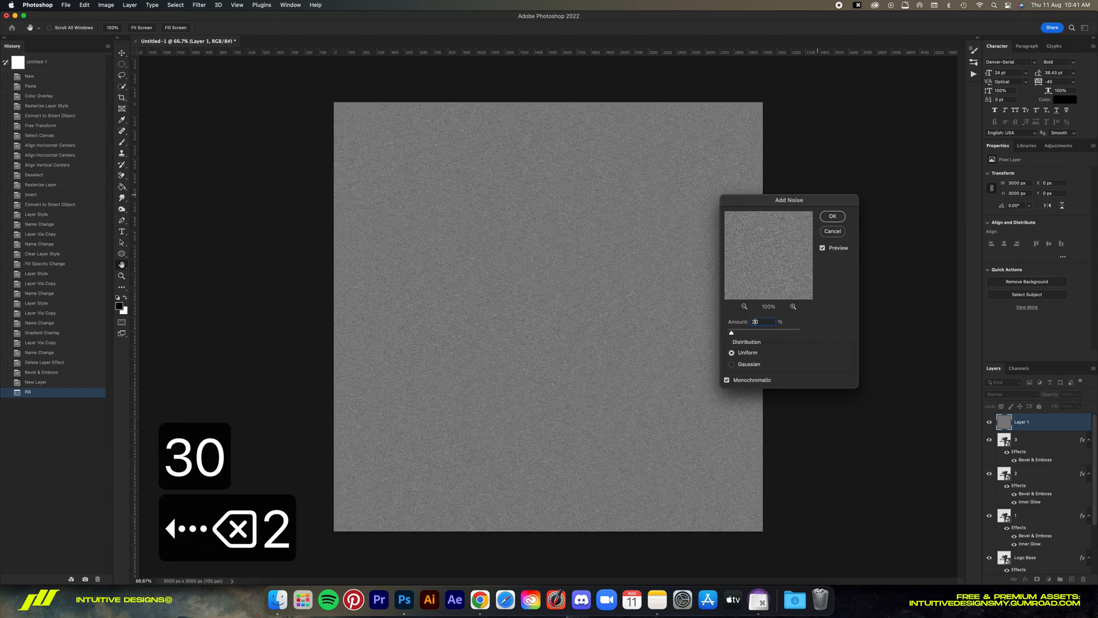
Apply uniform monochromatic Add Noise to the gray layer.
click(733, 364)
text(Noise)
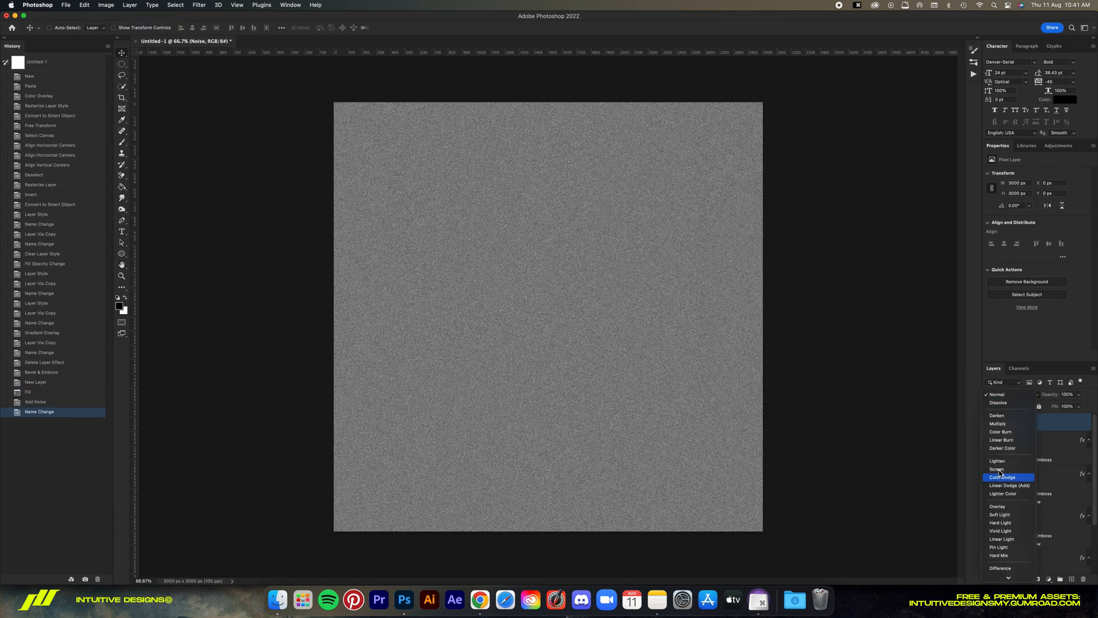
Set the Noise layer to Soft Light at 40% opacity, then zoom to inspect the grain.
click(1000, 514)
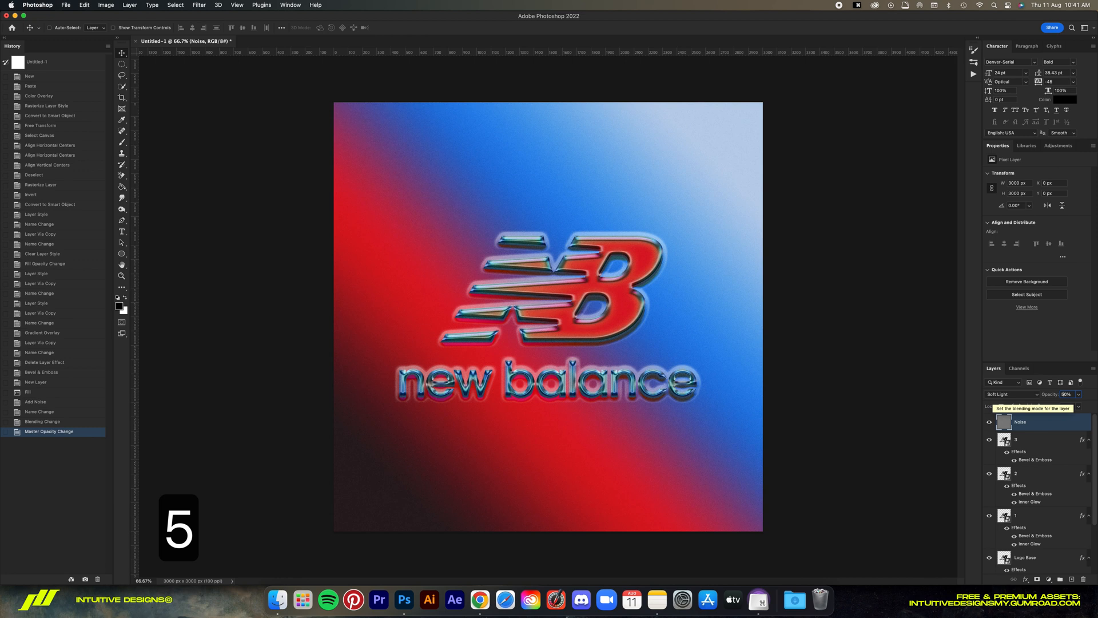
key(backspace)
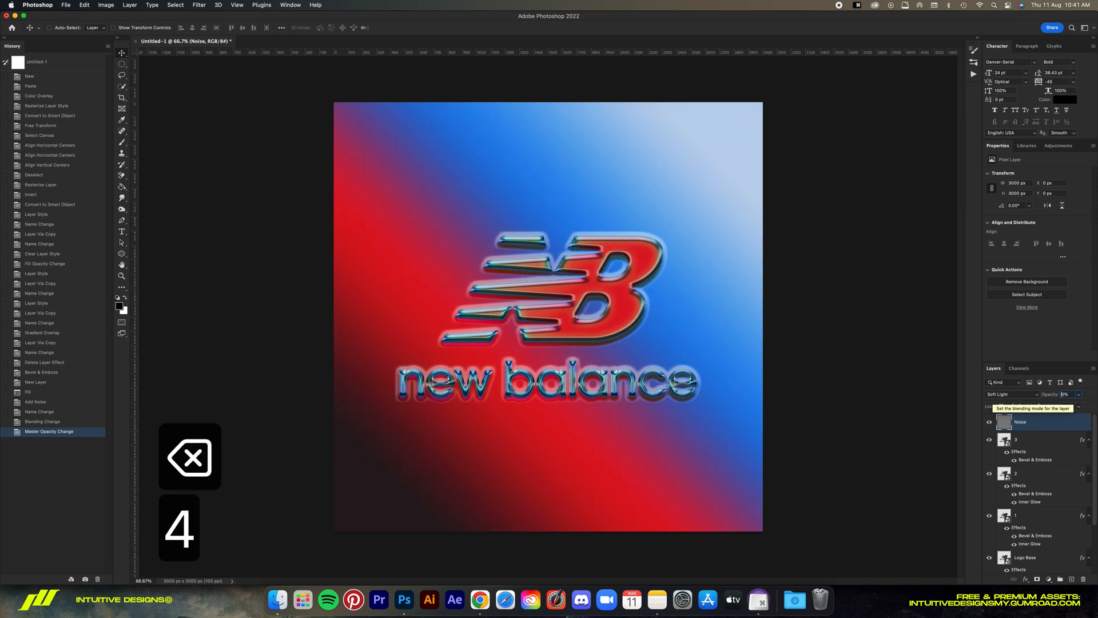
key(enter)
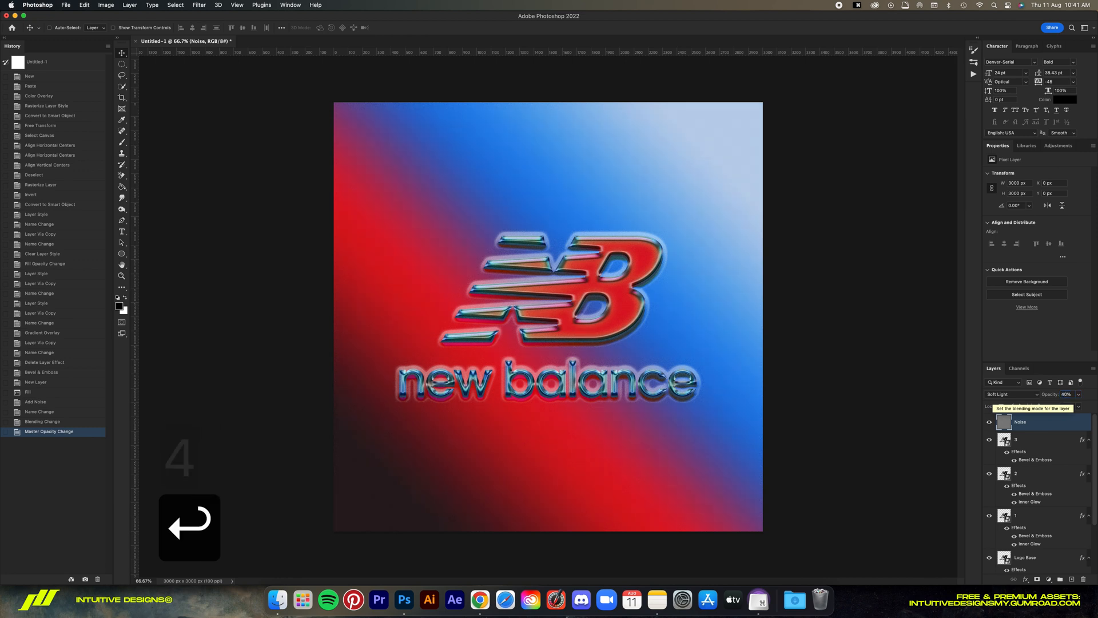
key(cmd+-)
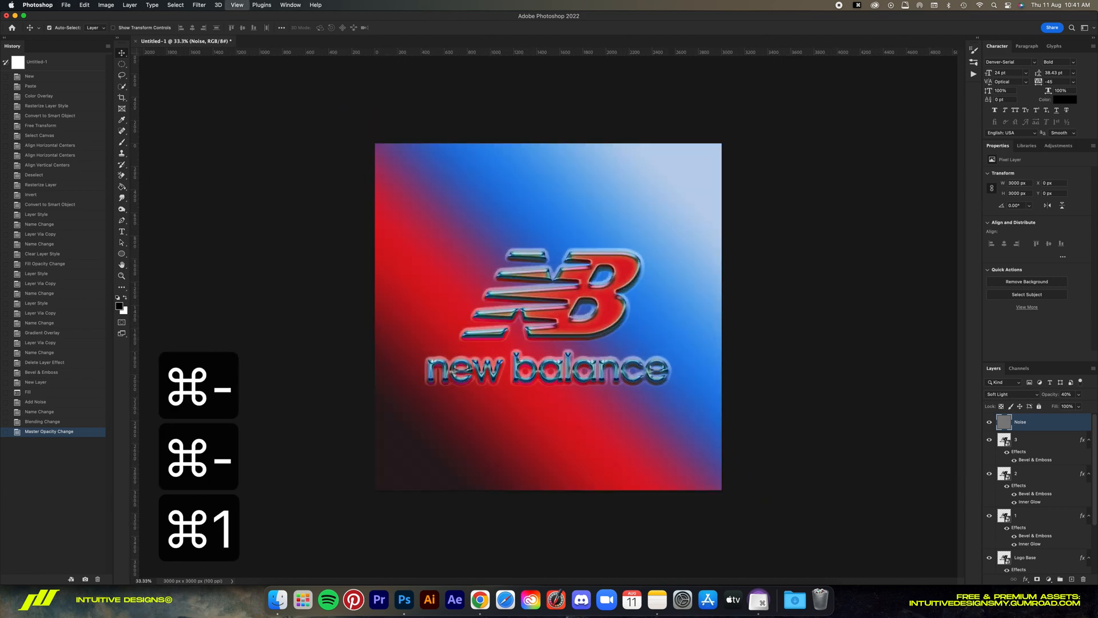
key(cmd+=)
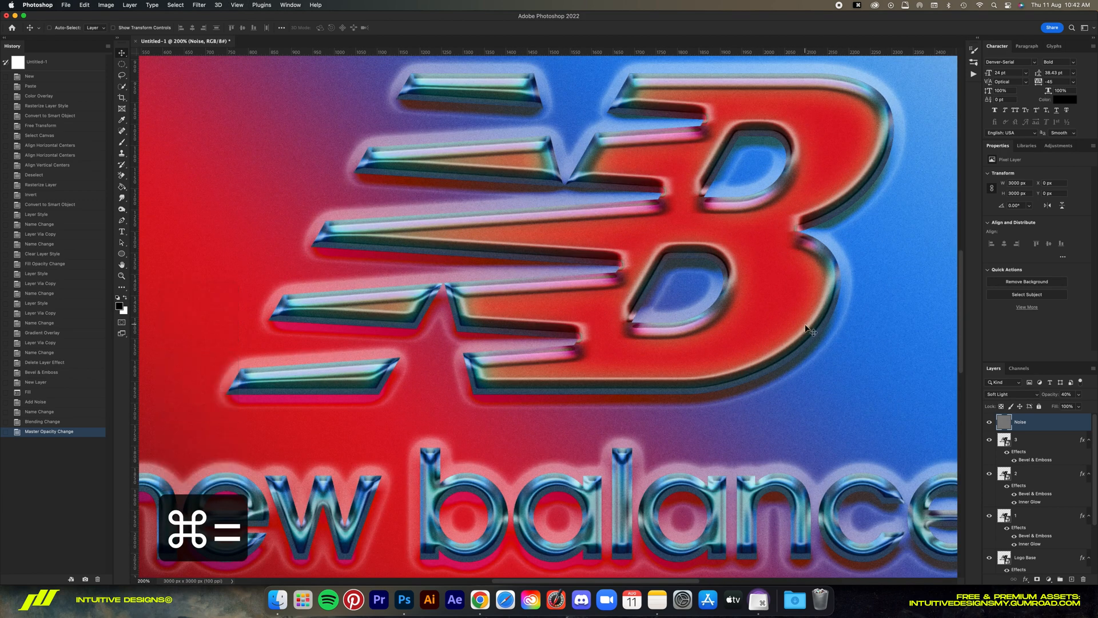